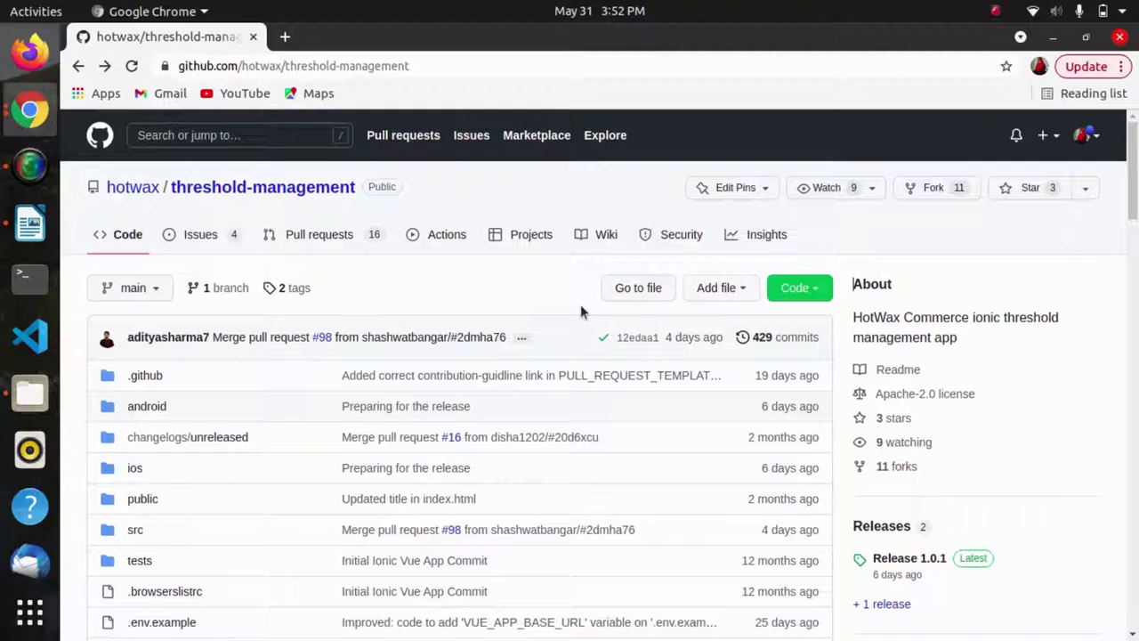
mouse_move(479, 299)
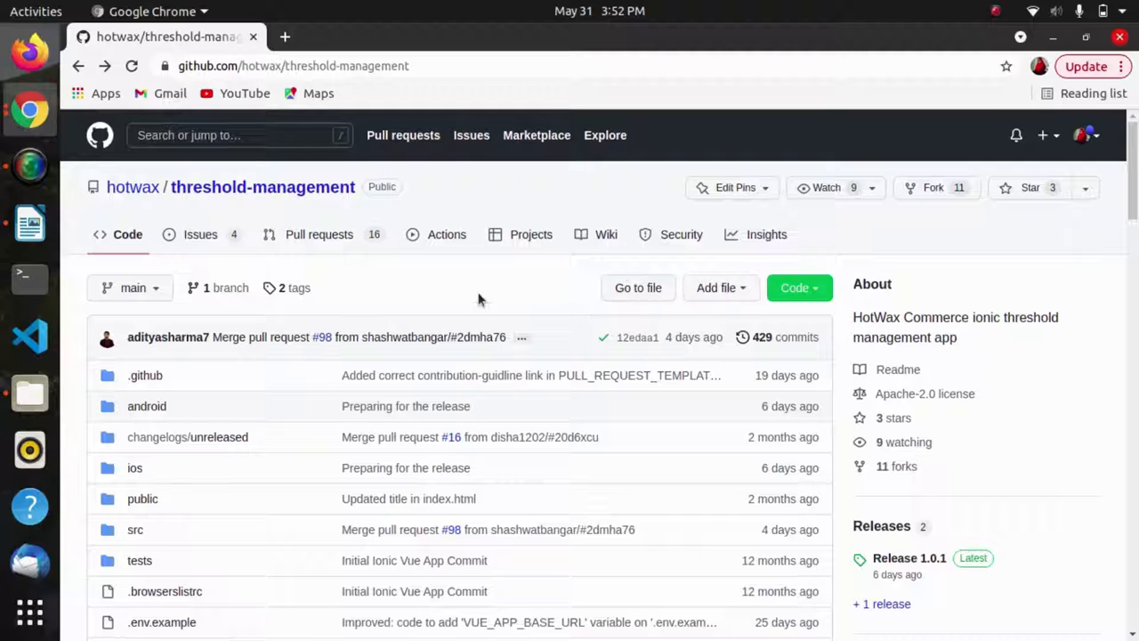
mouse_move(132, 187)
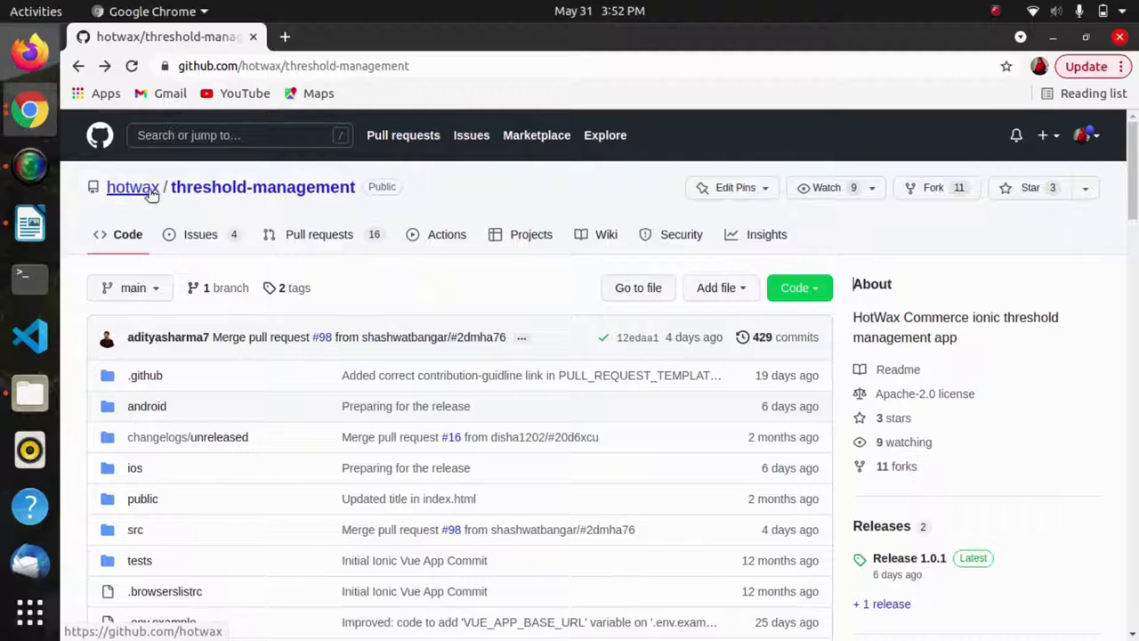
- Navigate from the HotWax Commerce organization page to the threshold-management repository
left_click(132, 187)
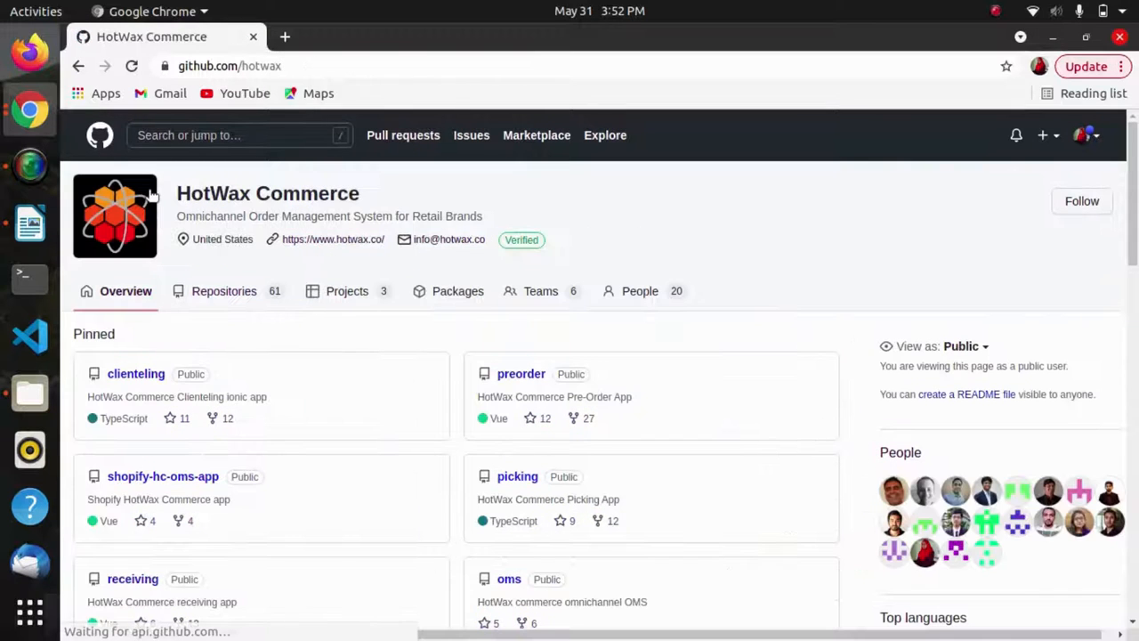
scroll("down", 3)
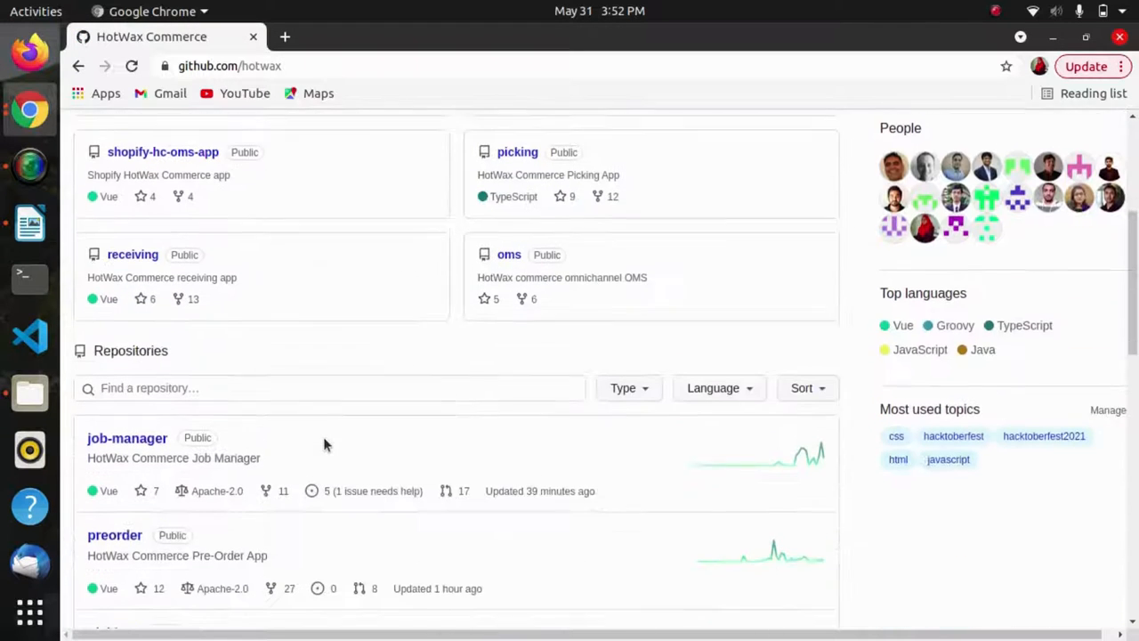
scroll("down", 3)
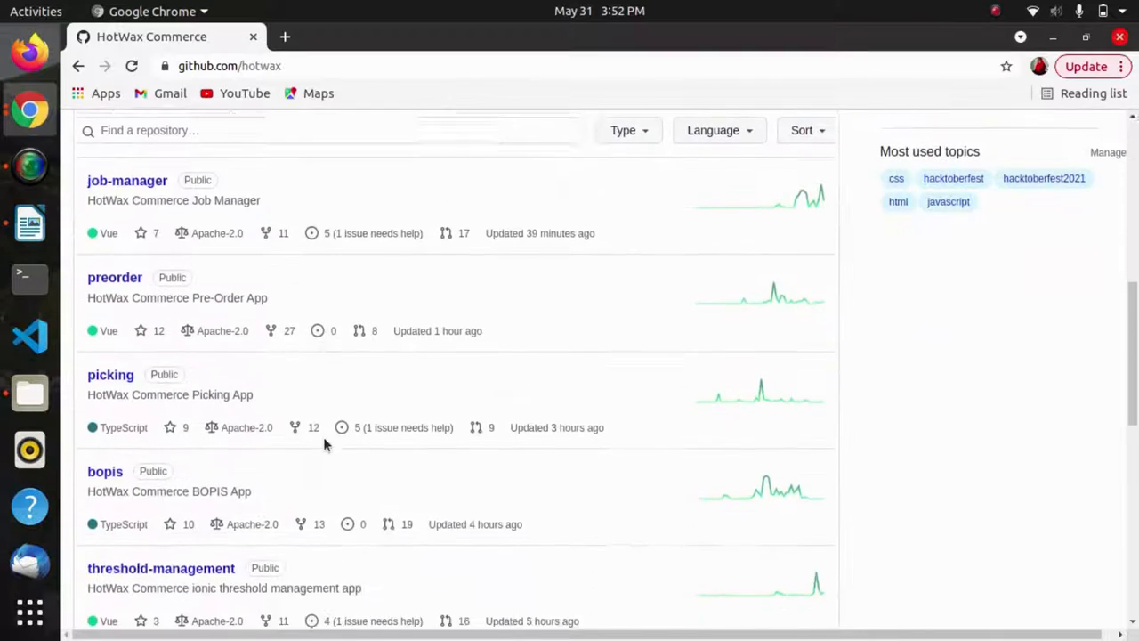
scroll("down", 3)
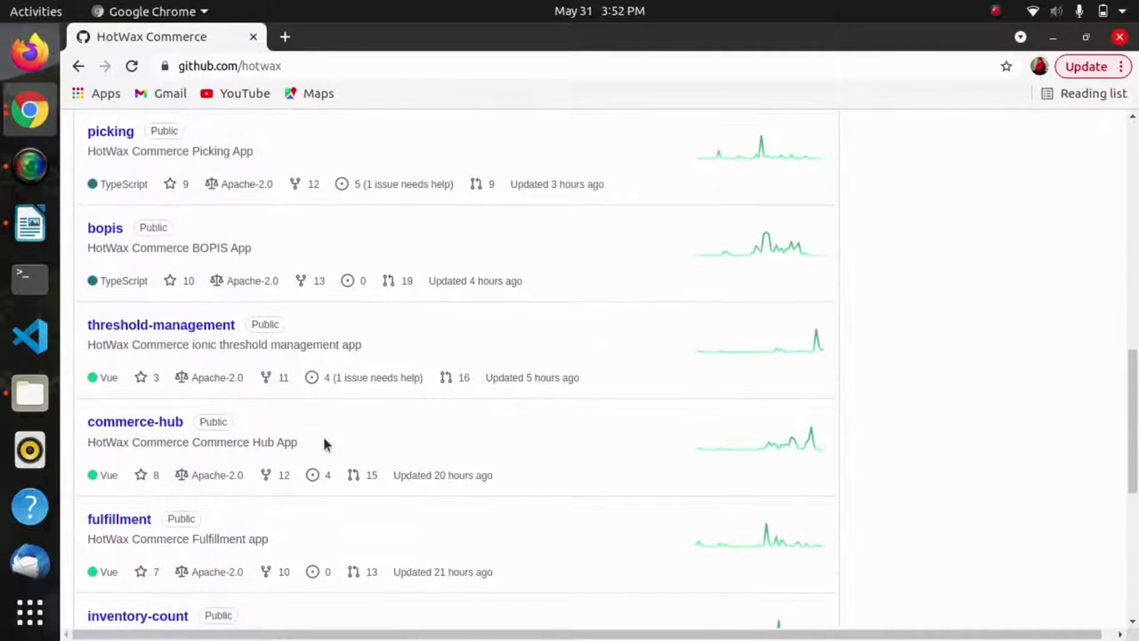
left_click(160, 324)
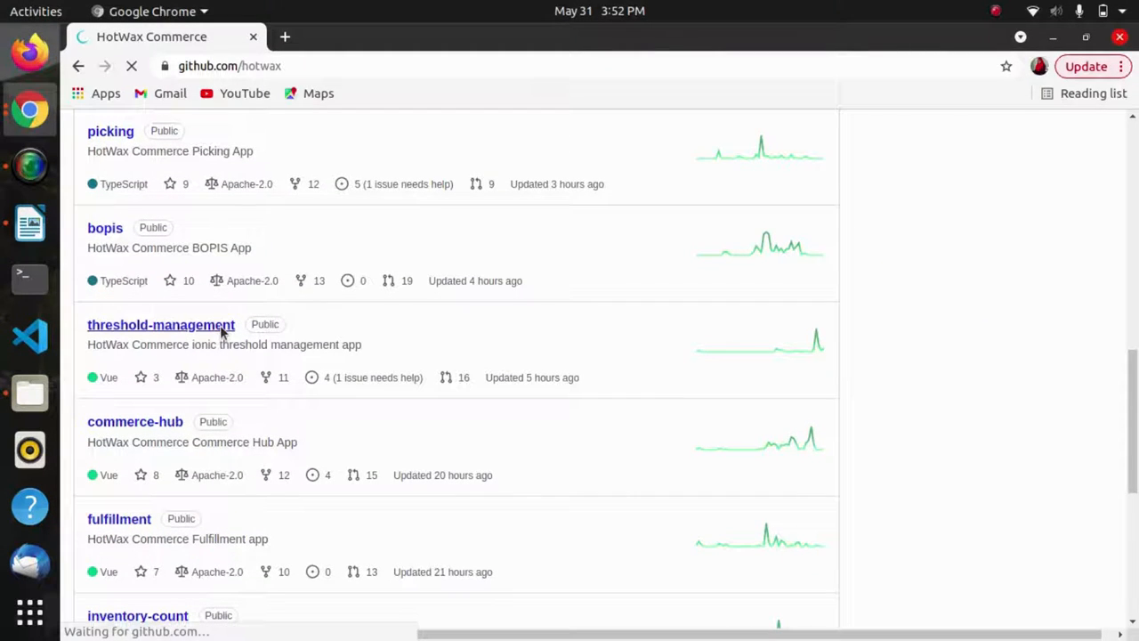
left_click(160, 324)
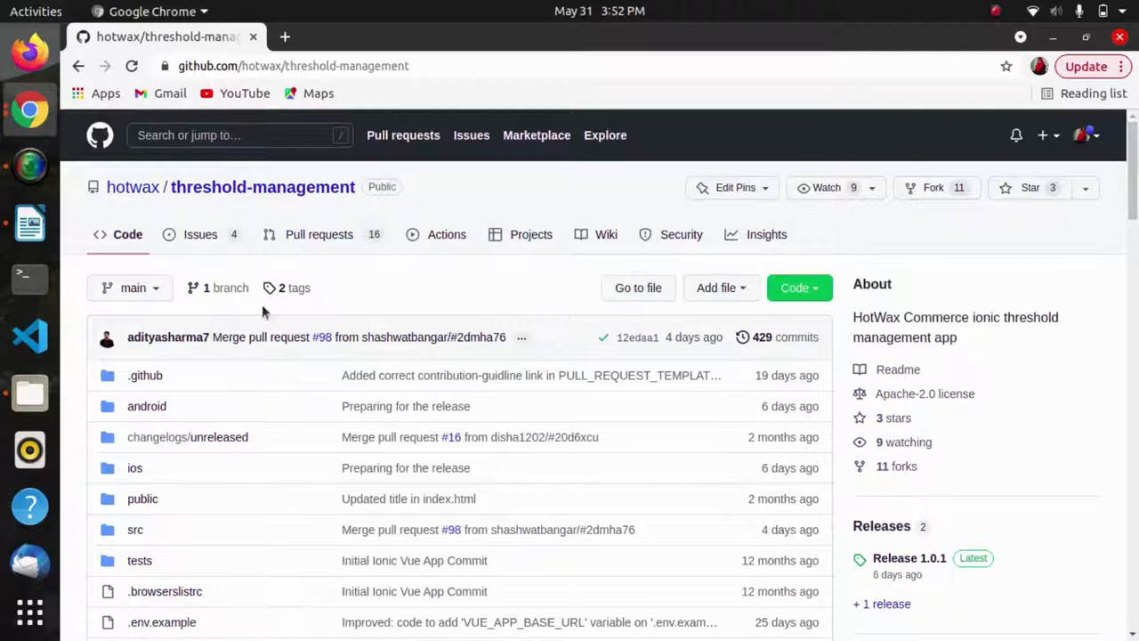
mouse_move(448, 306)
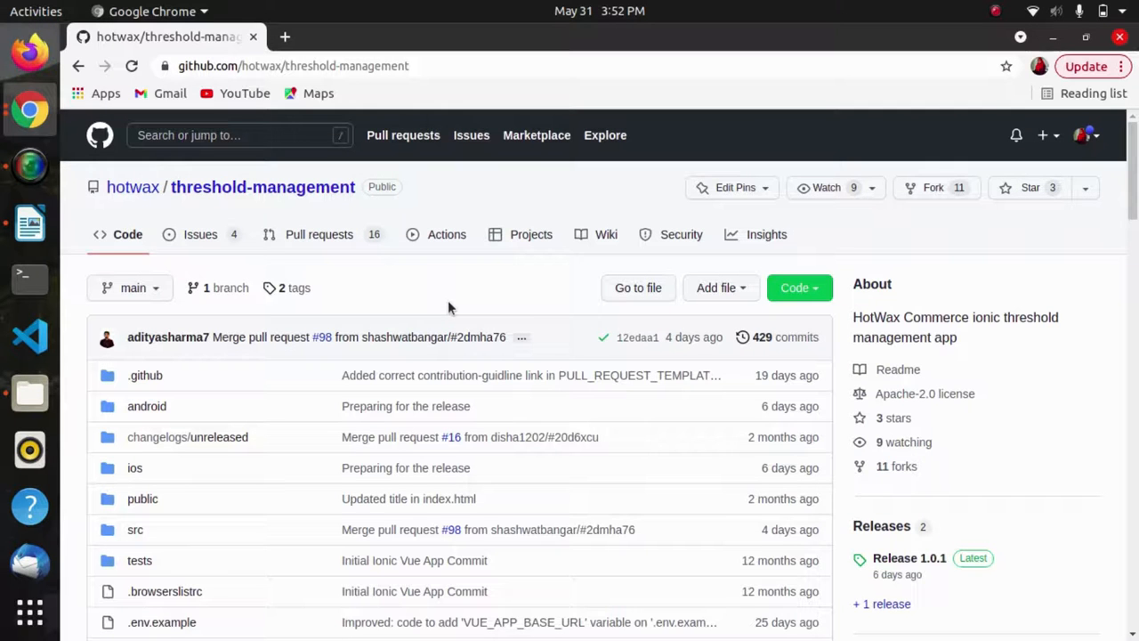
- Read the repository README, including its standalone view, then return to the repo main page
scroll("down", 3)
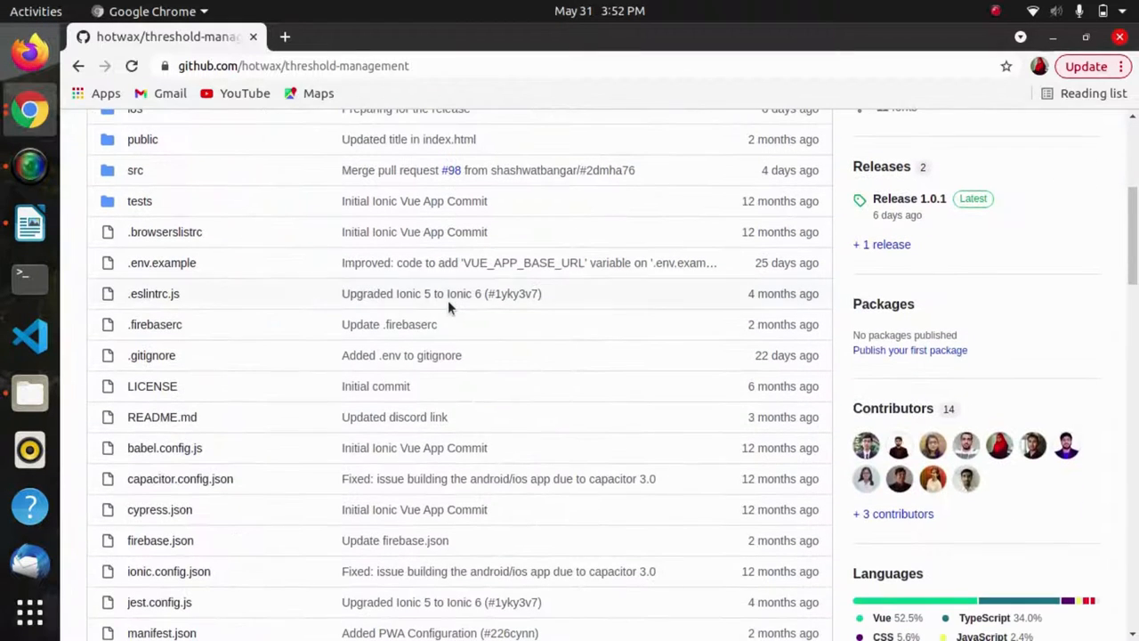
scroll("down", 3)
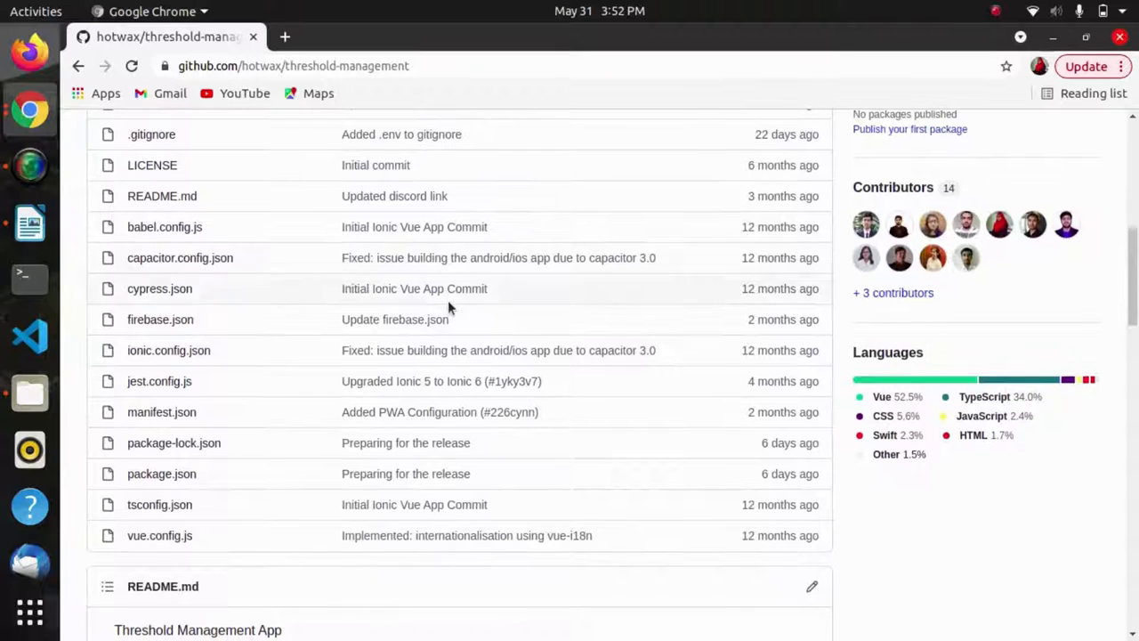
left_click(162, 196)
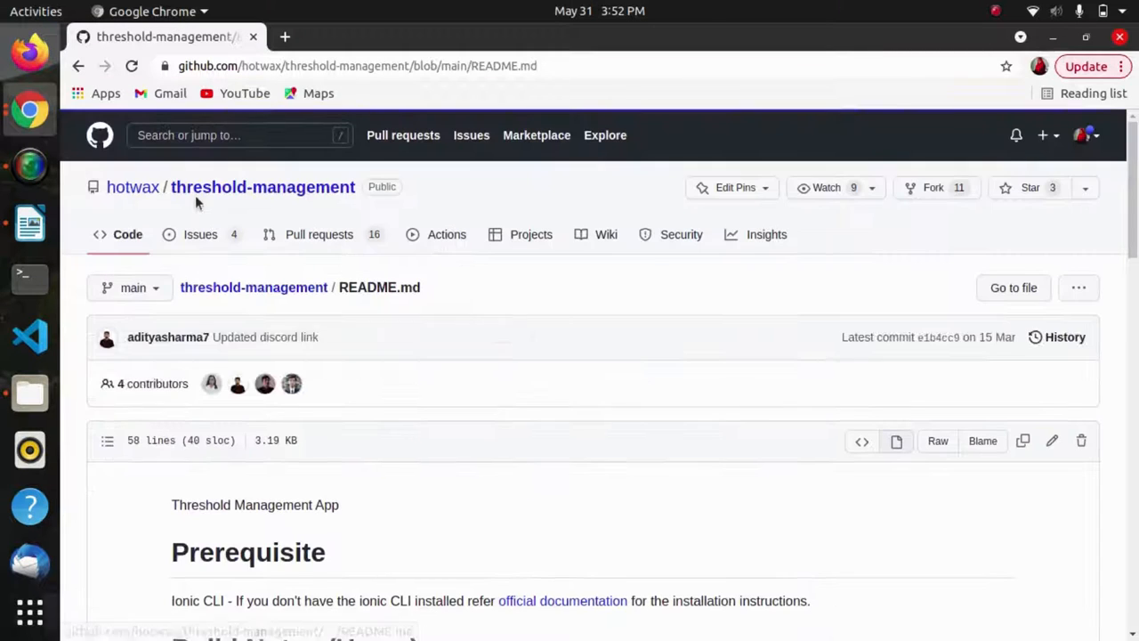
scroll("down", 3)
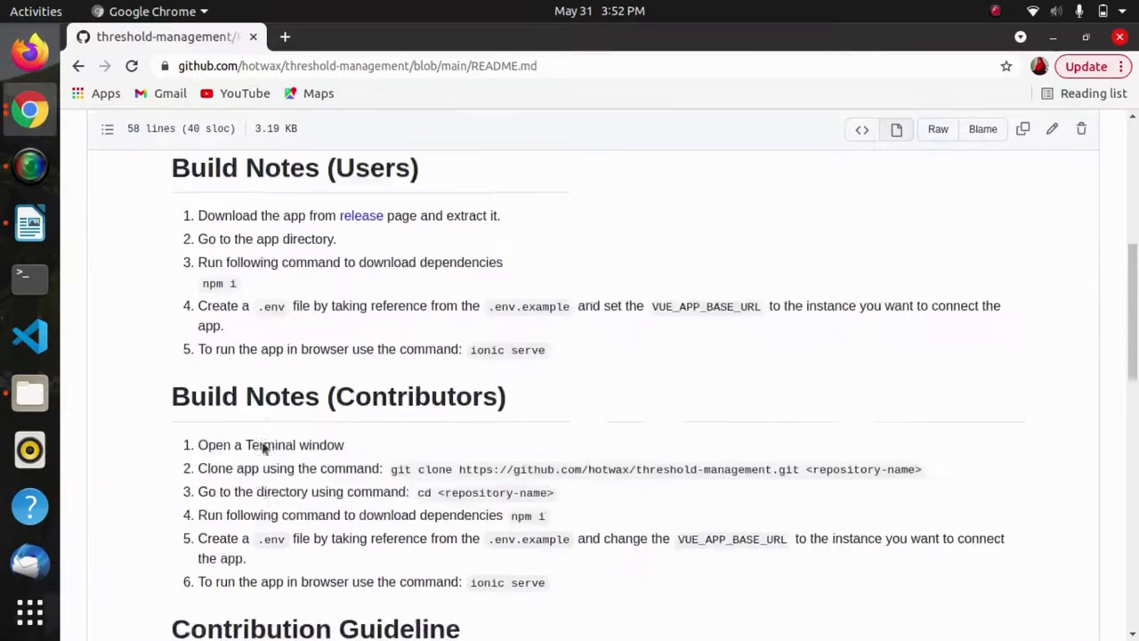
scroll("down", 3)
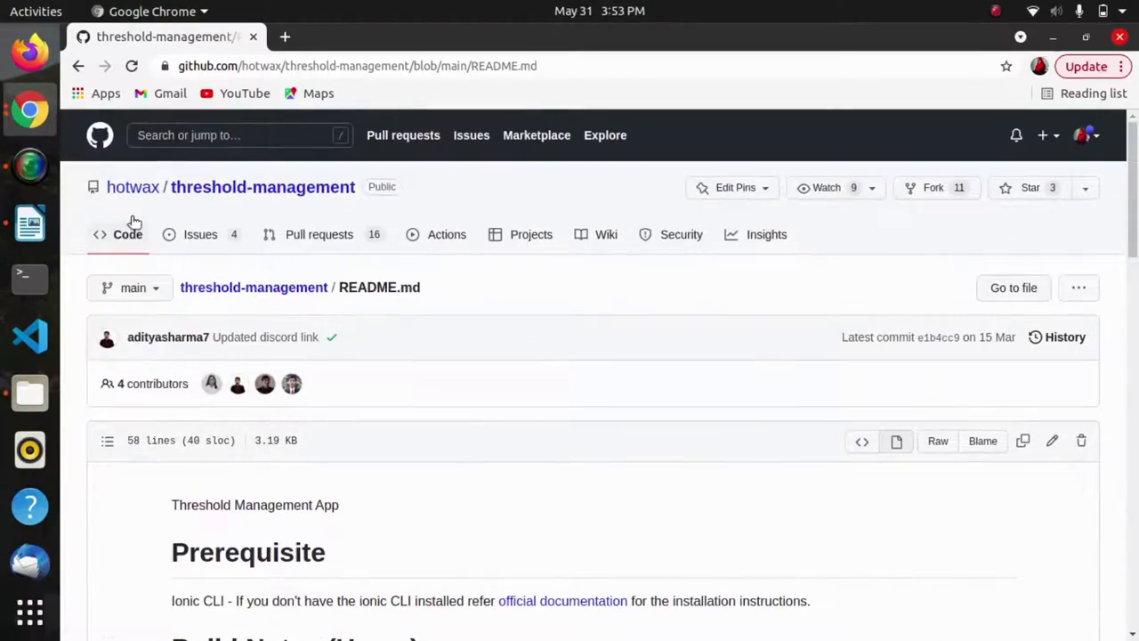
left_click(82, 73)
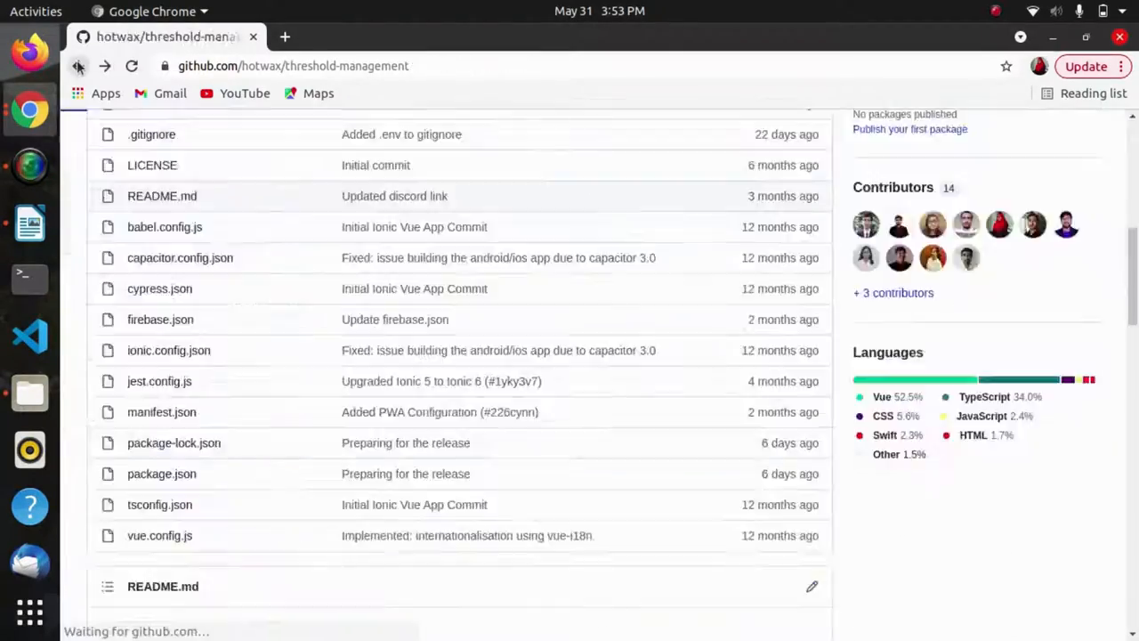
scroll("down", 3)
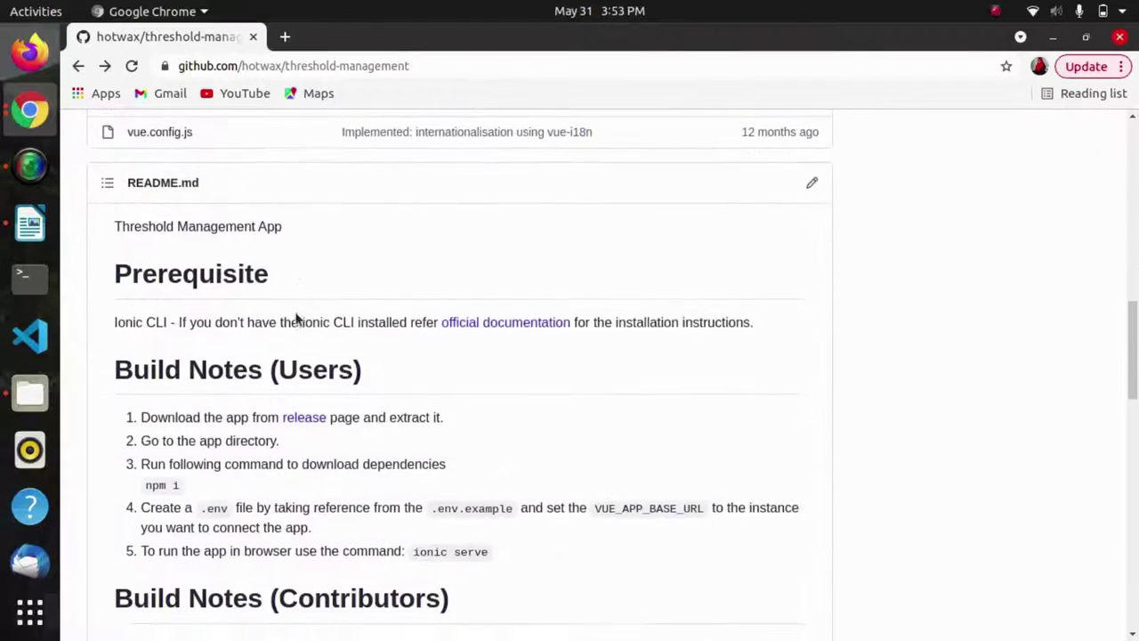
scroll("down", 3)
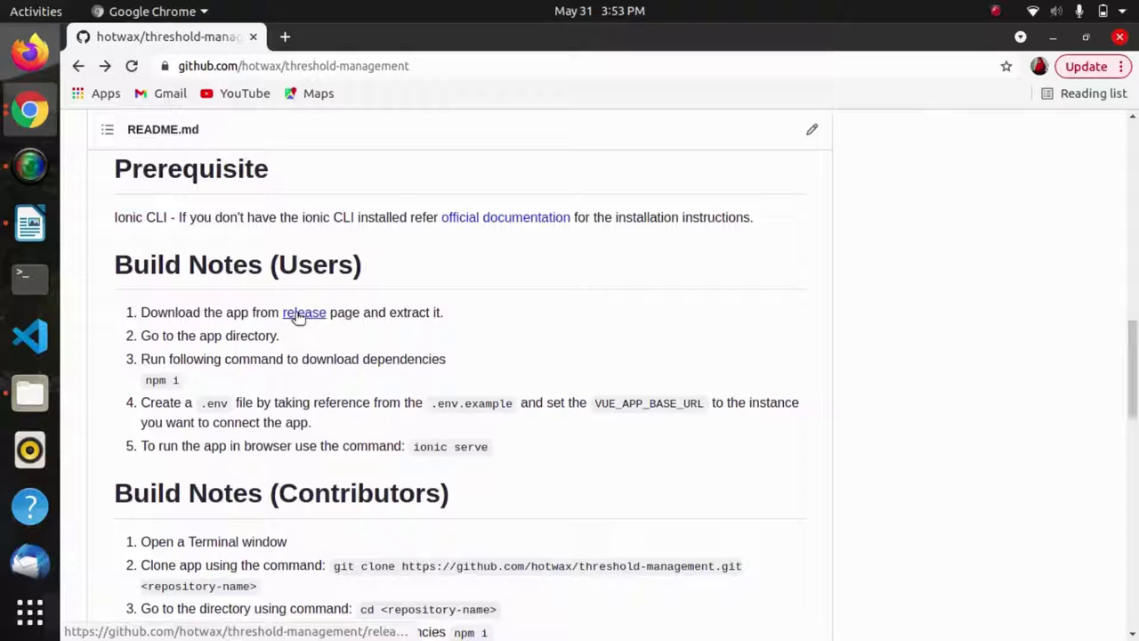
mouse_move(187, 187)
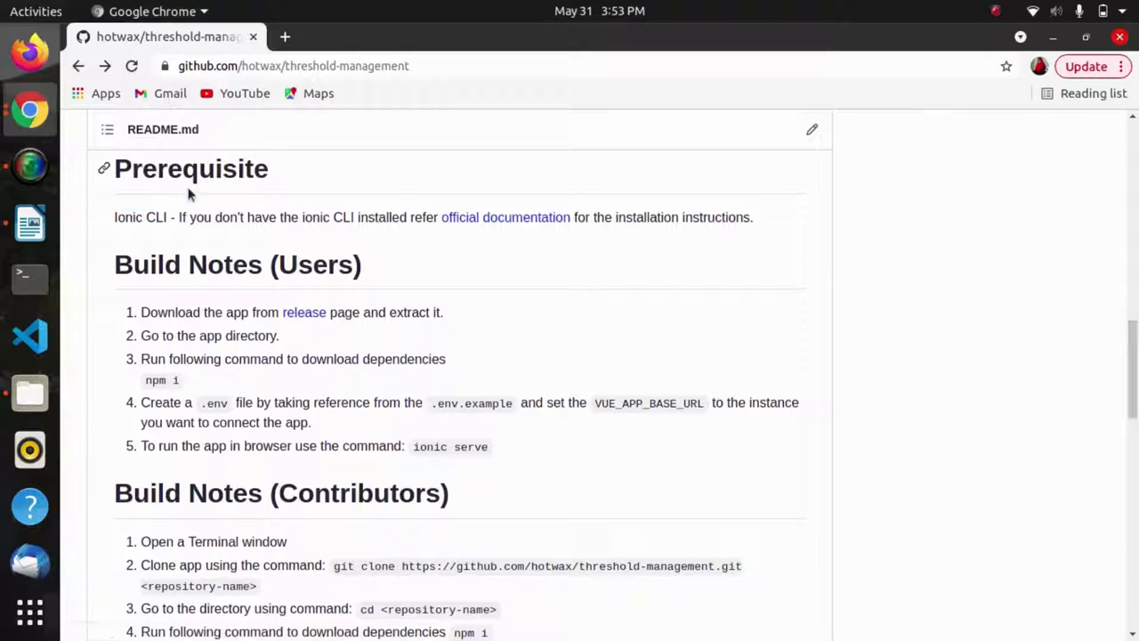
mouse_move(159, 217)
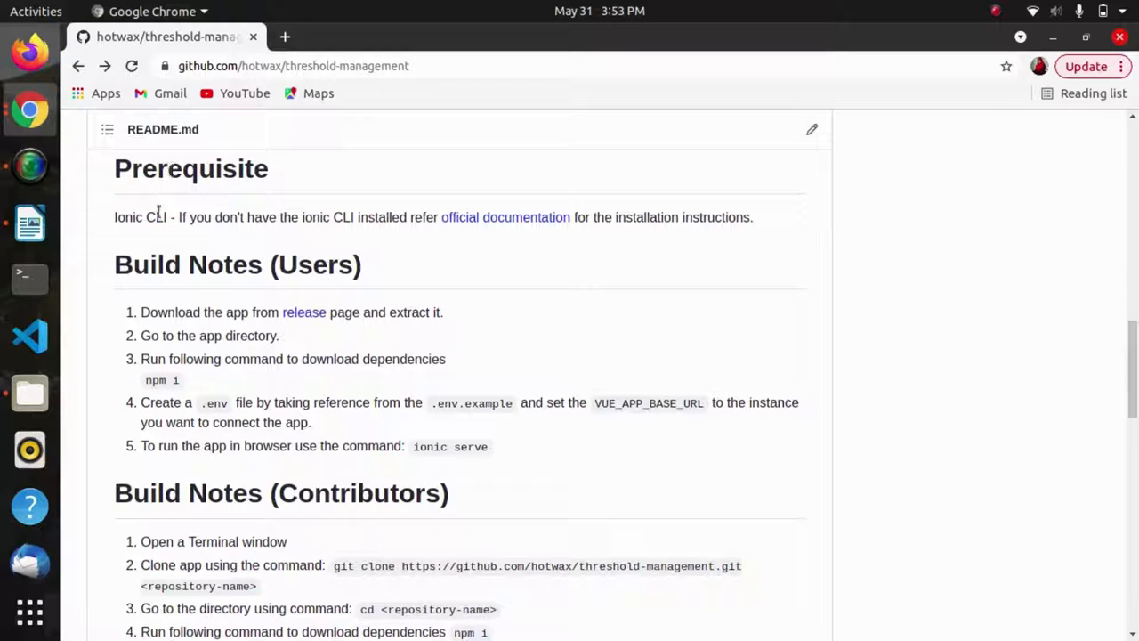
mouse_move(235, 206)
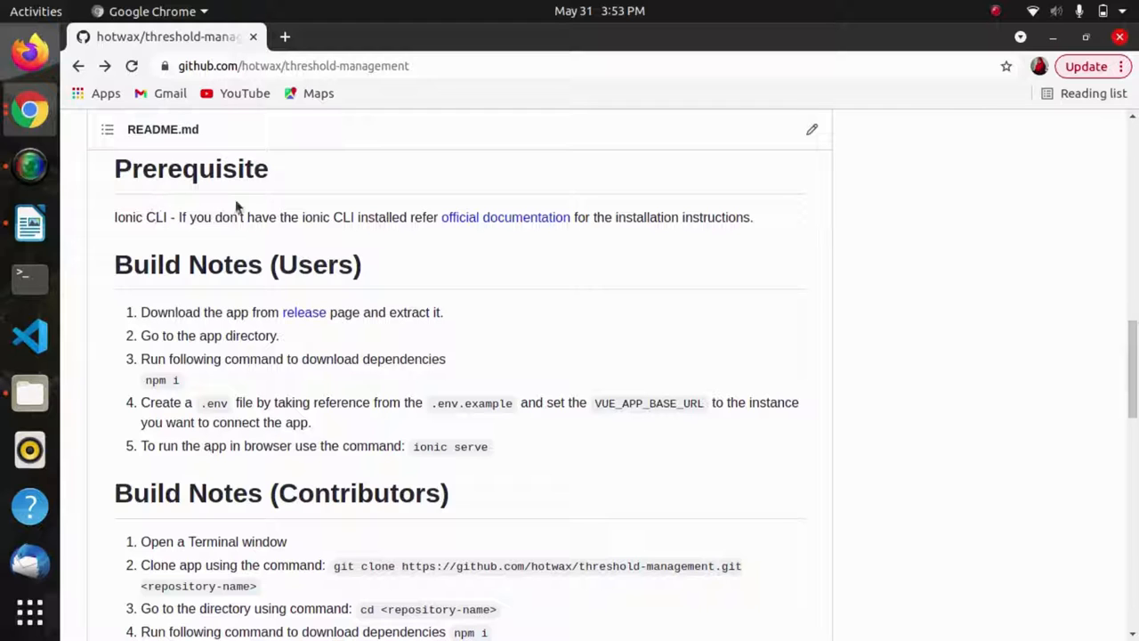
mouse_move(473, 230)
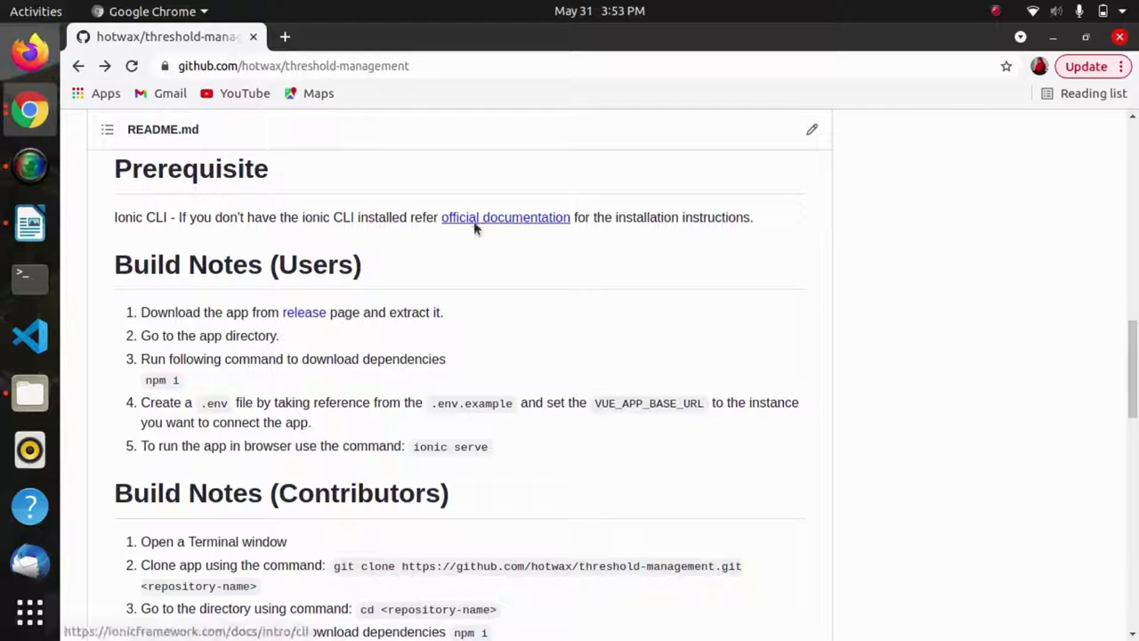
- Review the official Ionic CLI installation documentation linked from the README
left_click(505, 217)
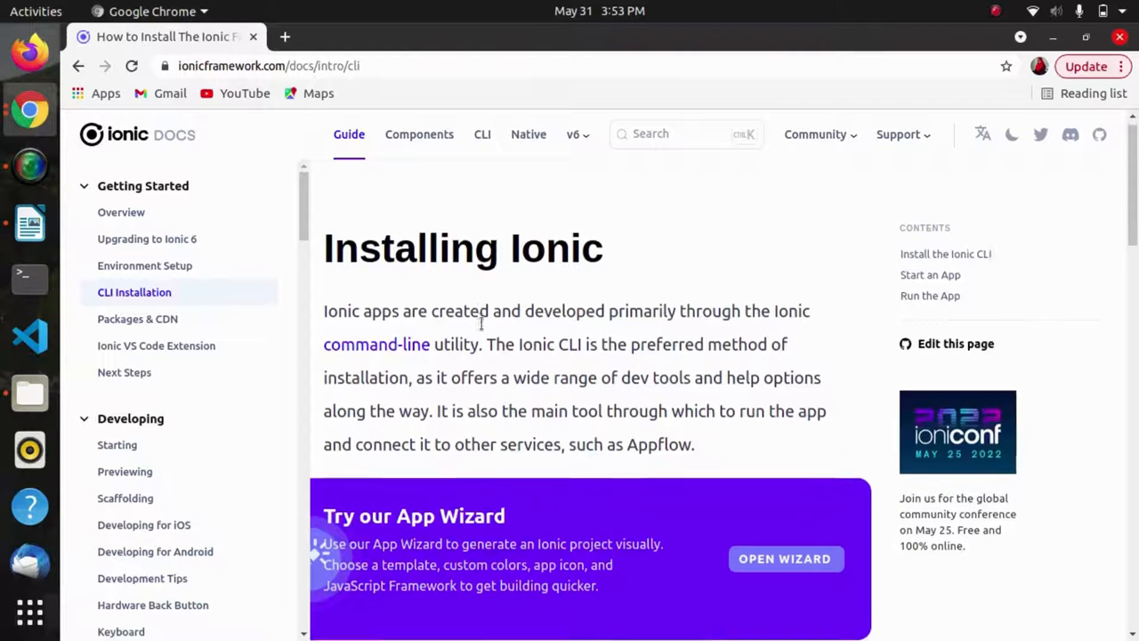
scroll("down", 3)
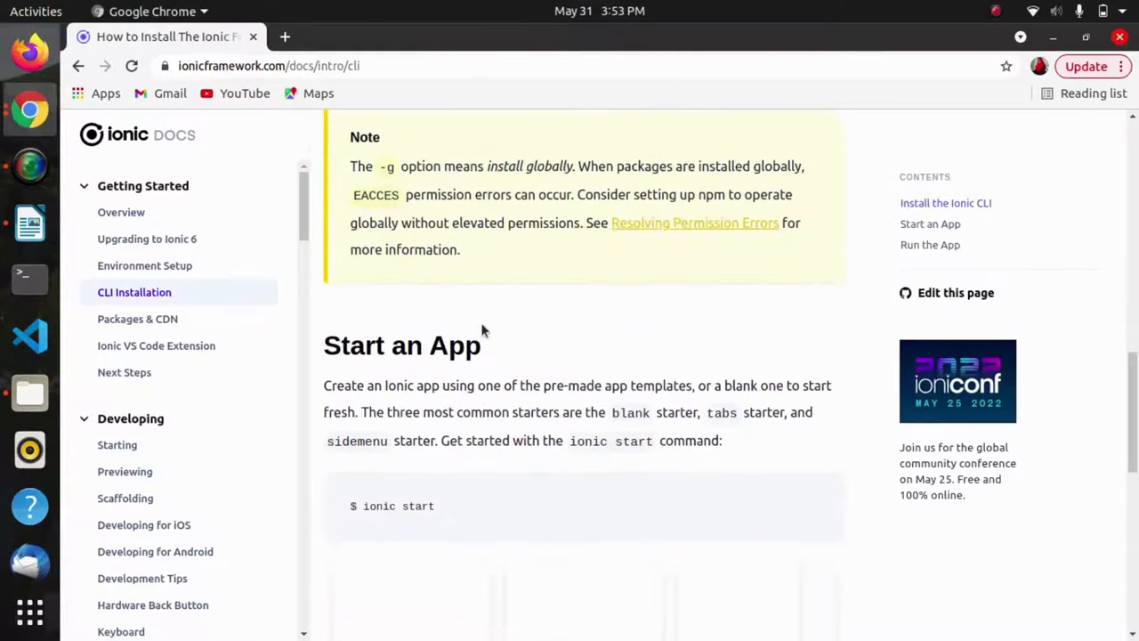
scroll("down", 3)
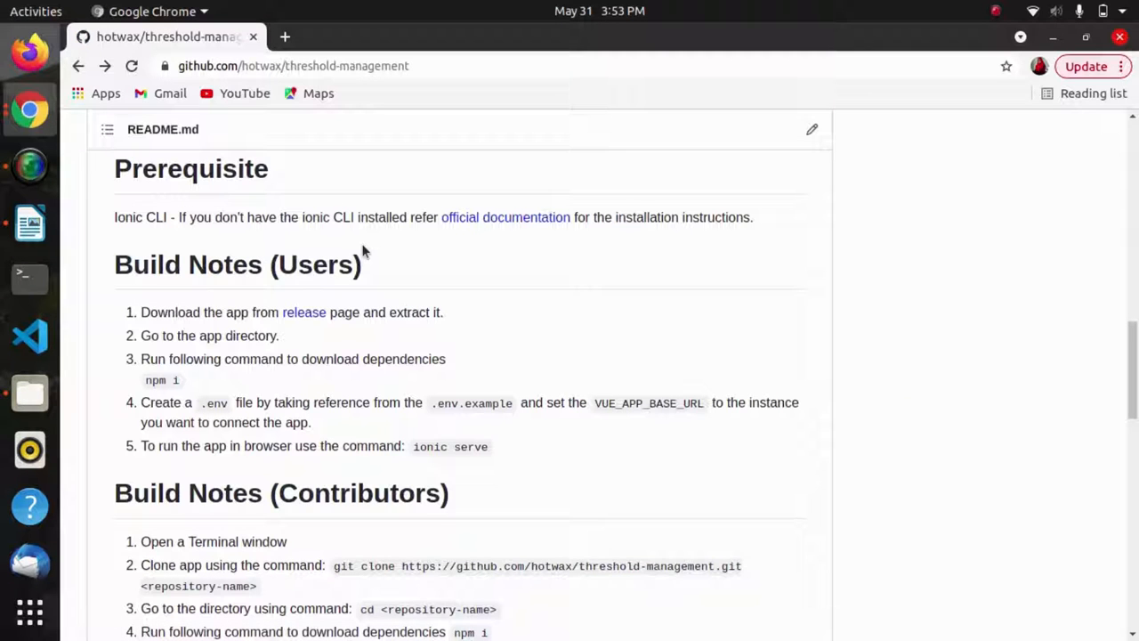
scroll("down", 3)
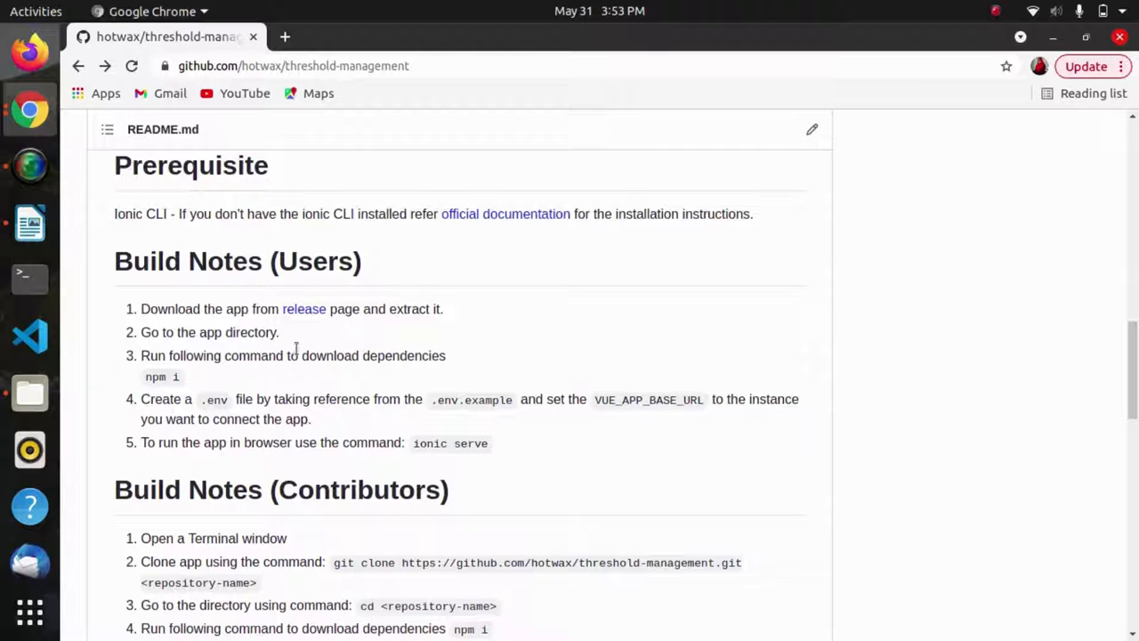
mouse_move(164, 332)
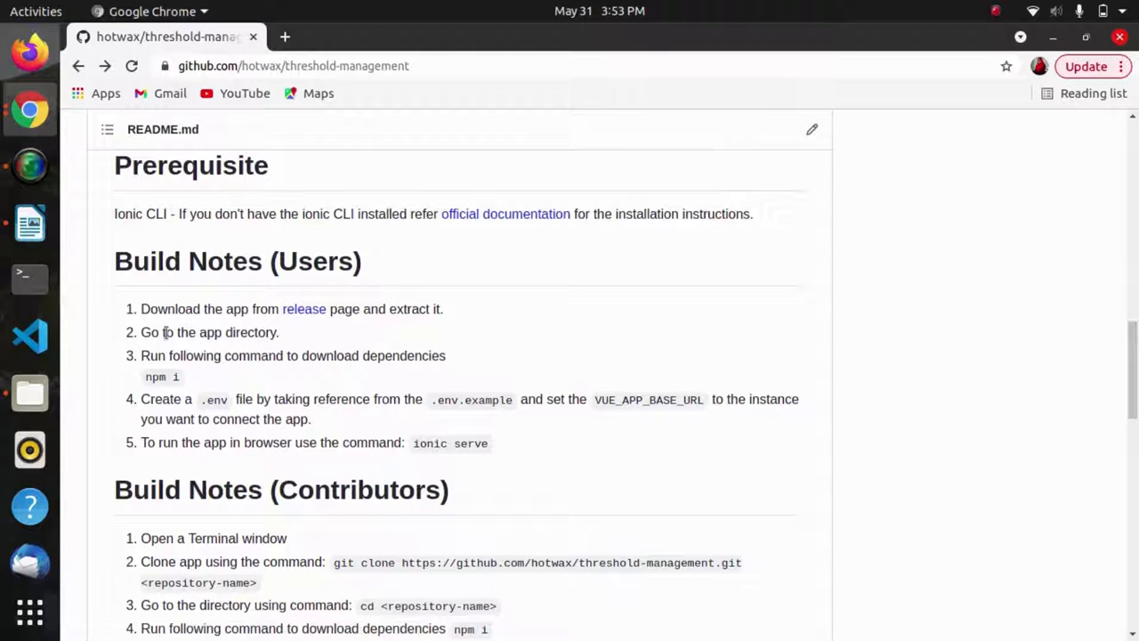
mouse_move(303, 310)
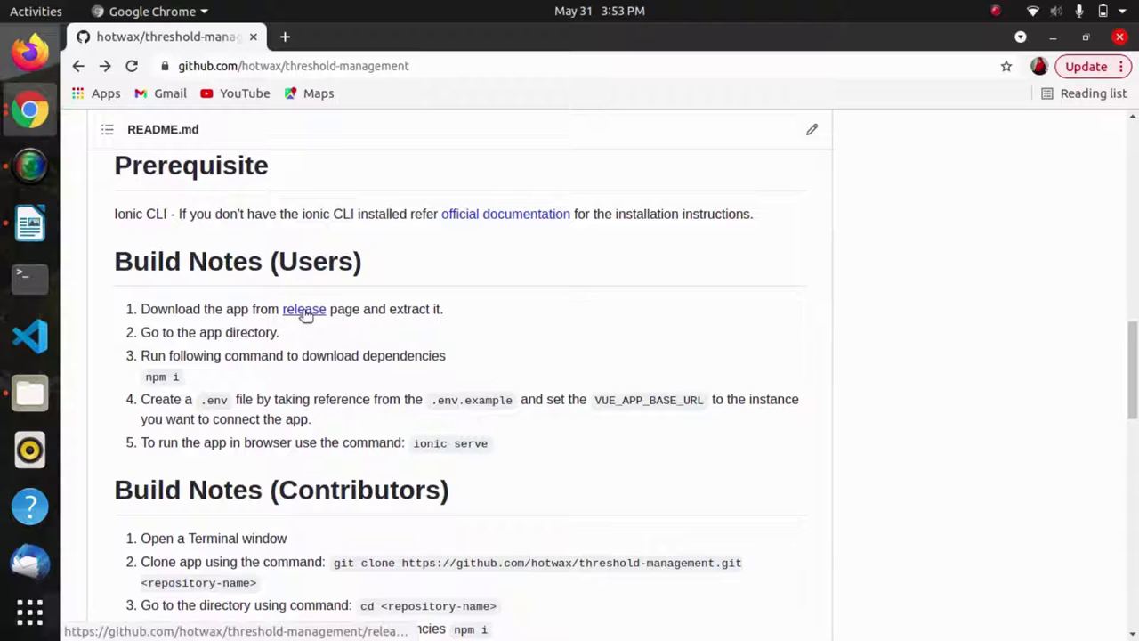
- Download the Release 1.0.1 source code zip from the releases page assets
left_click(302, 310)
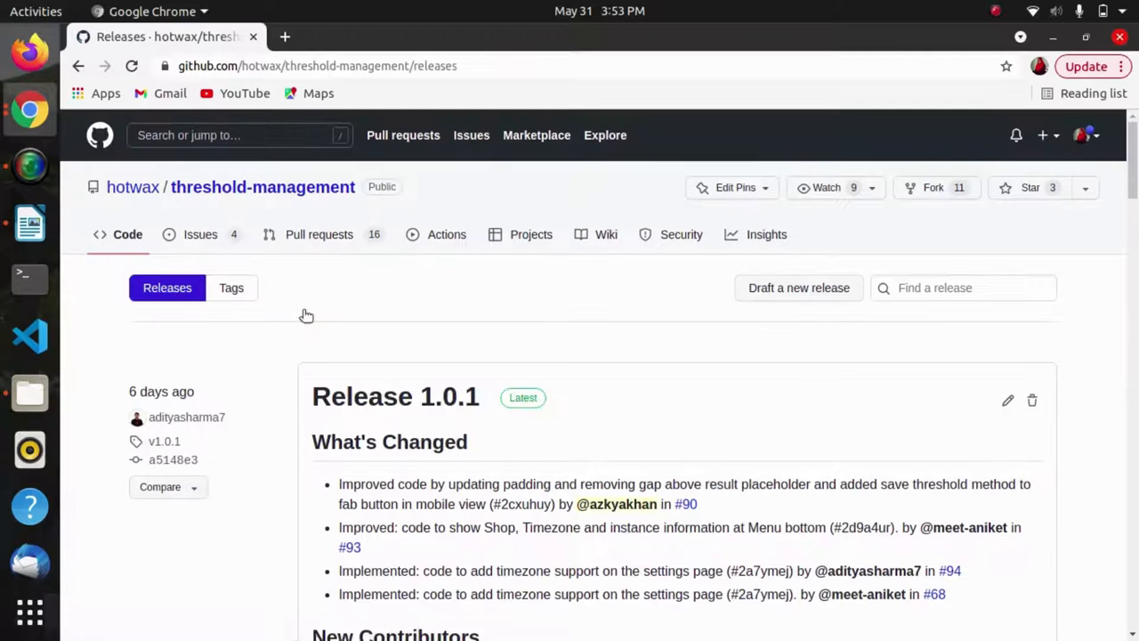
scroll("down", 3)
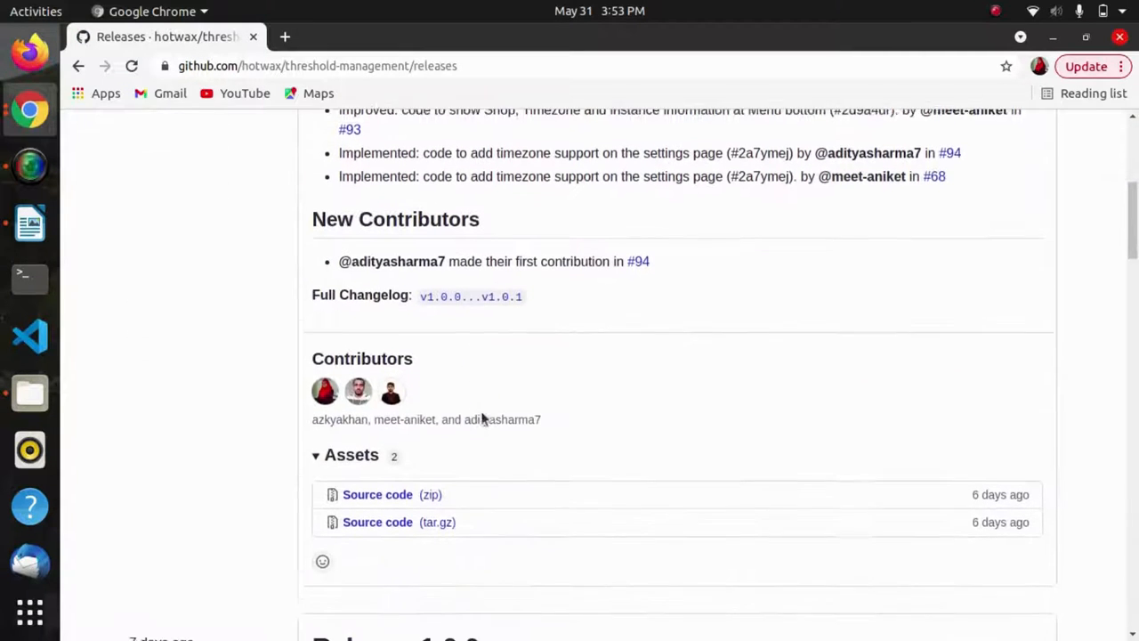
scroll("down", 3)
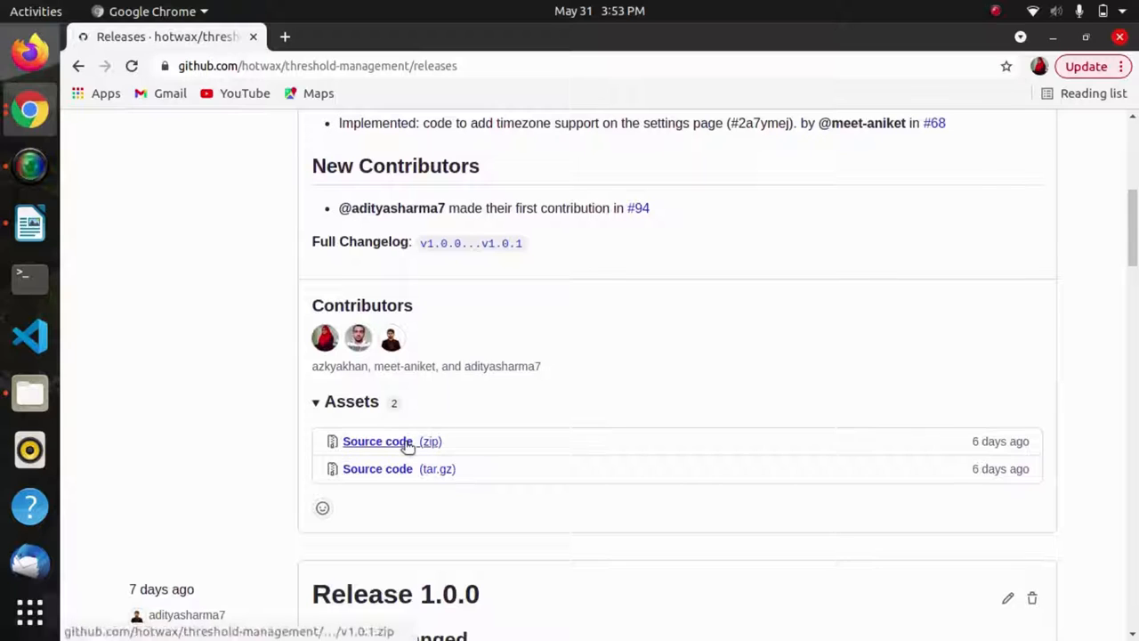
left_click(377, 441)
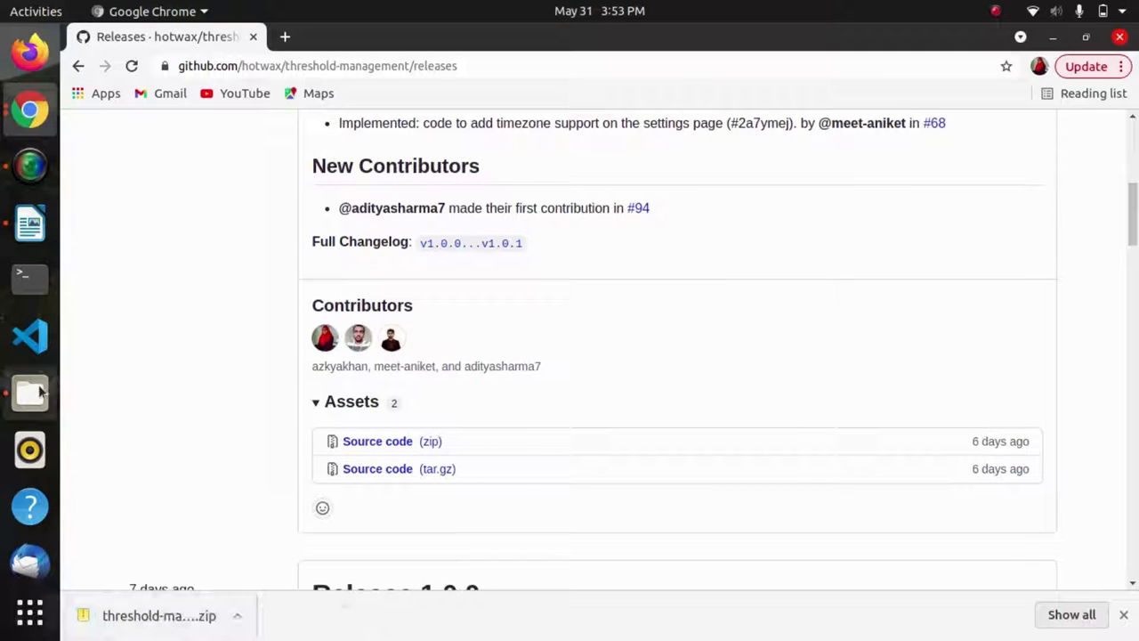
- Extract the zip in Downloads and launch a terminal inside the threshold-management-1.0.1 folder
left_click(28, 392)
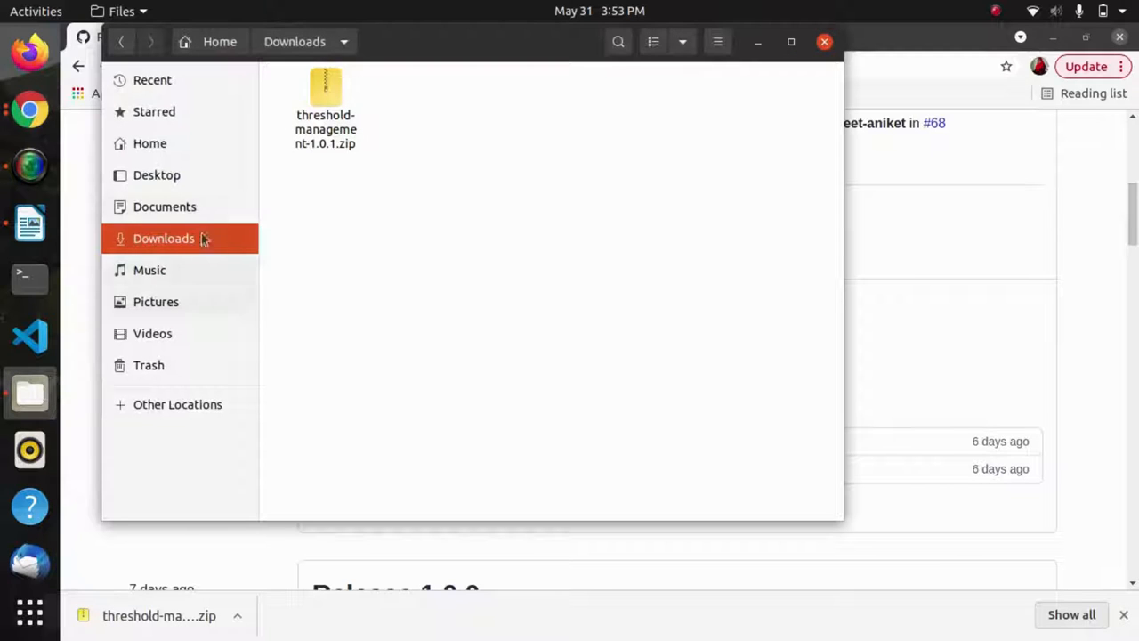
right_click(324, 89)
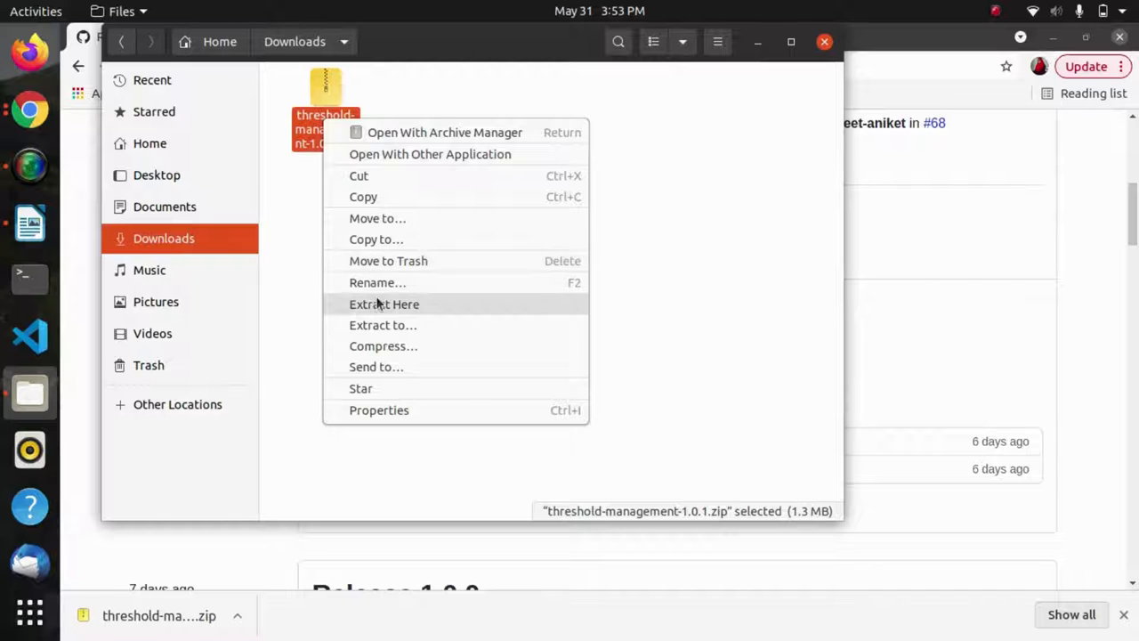
left_click(385, 302)
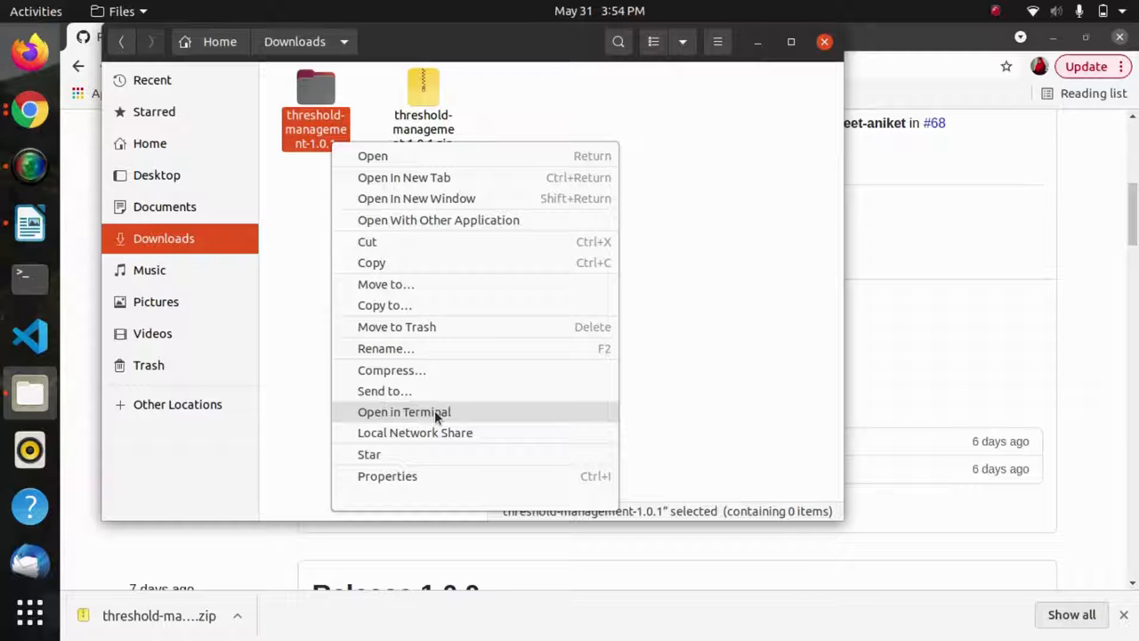
left_click(402, 413)
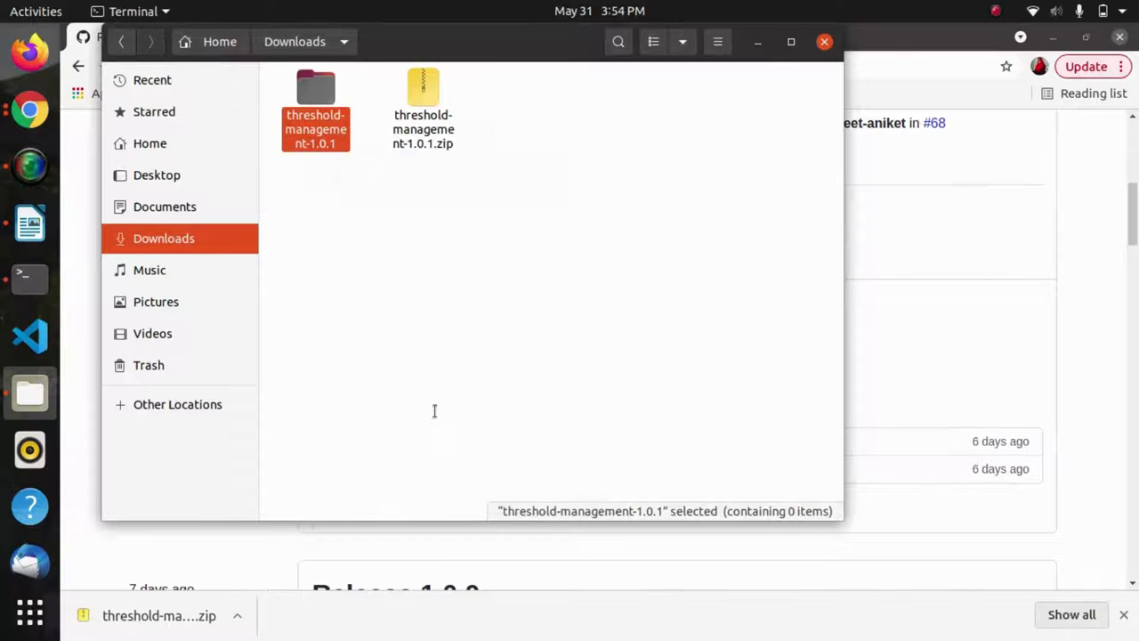
left_click(824, 41)
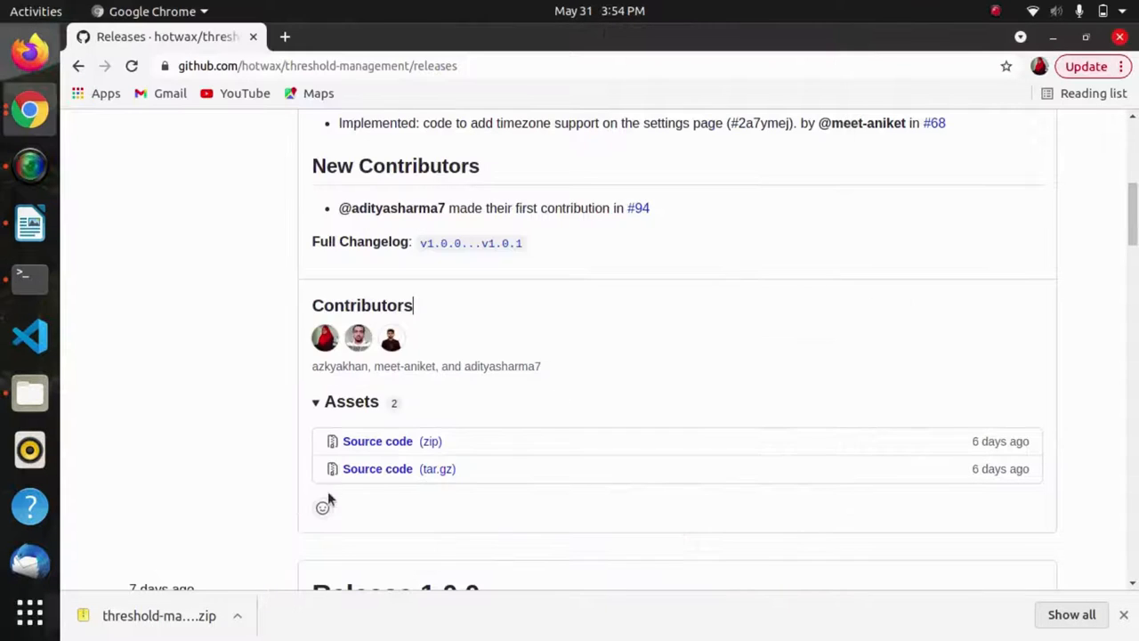
- Go back to the README build notes, then switch to the terminal
left_click(91, 64)
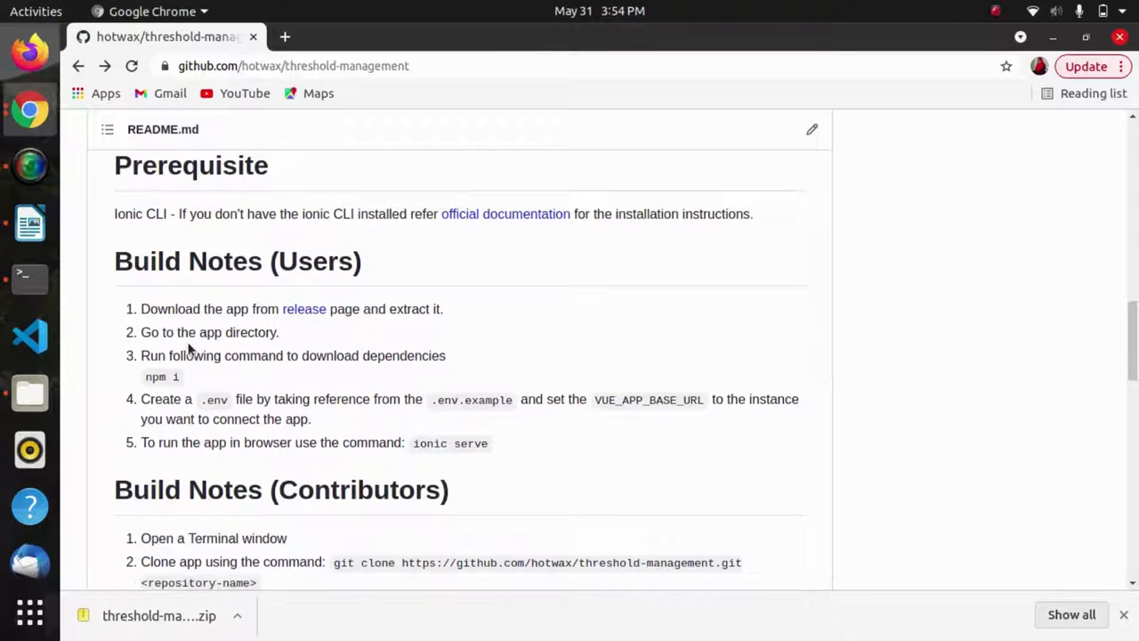
mouse_move(64, 303)
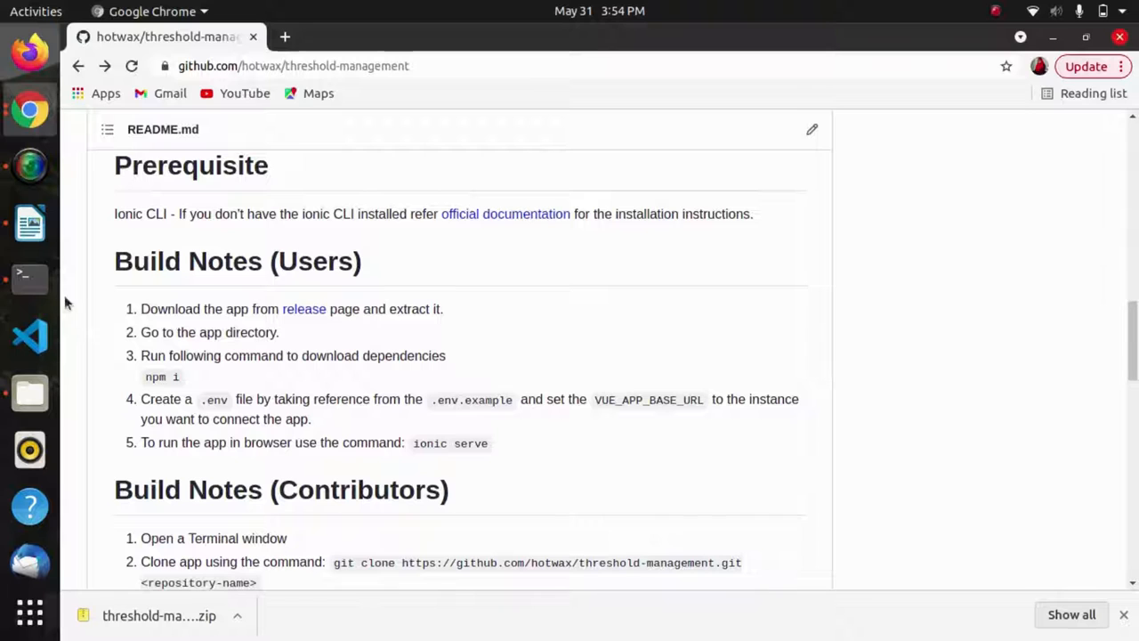
left_click(28, 277)
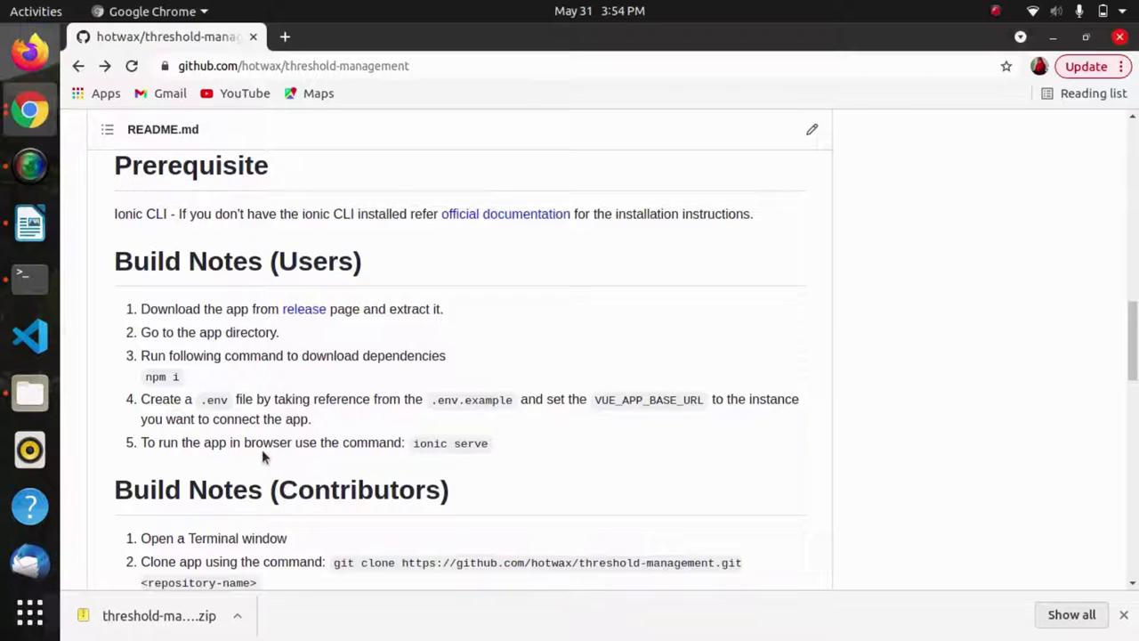
mouse_move(463, 398)
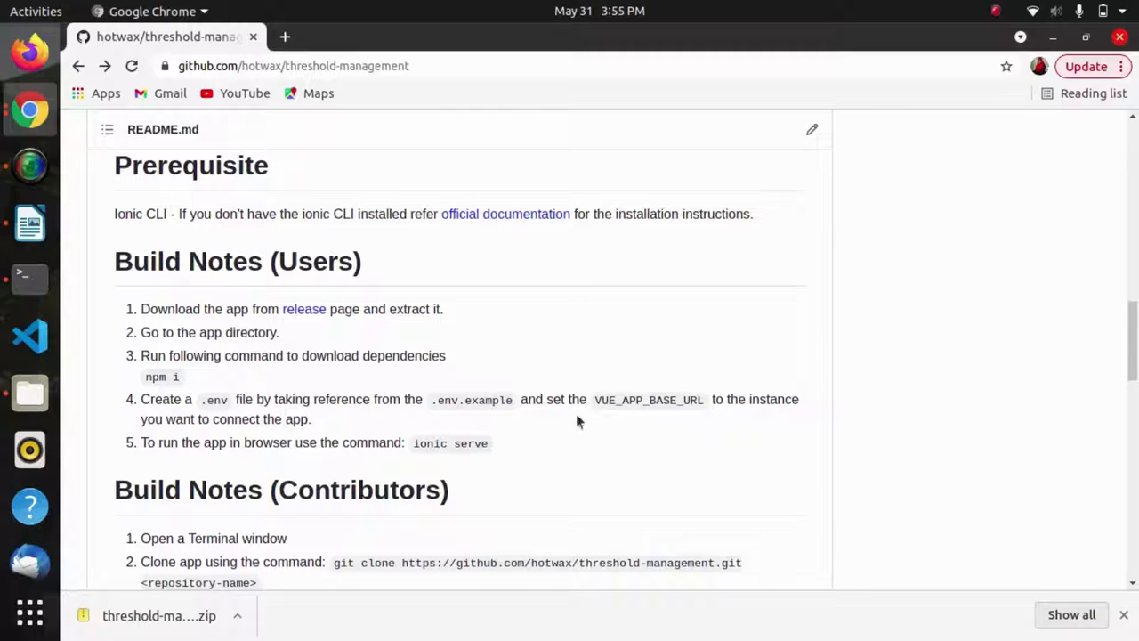
- Run 'code .' in the terminal to load the project in Visual Studio Code
left_click(28, 278)
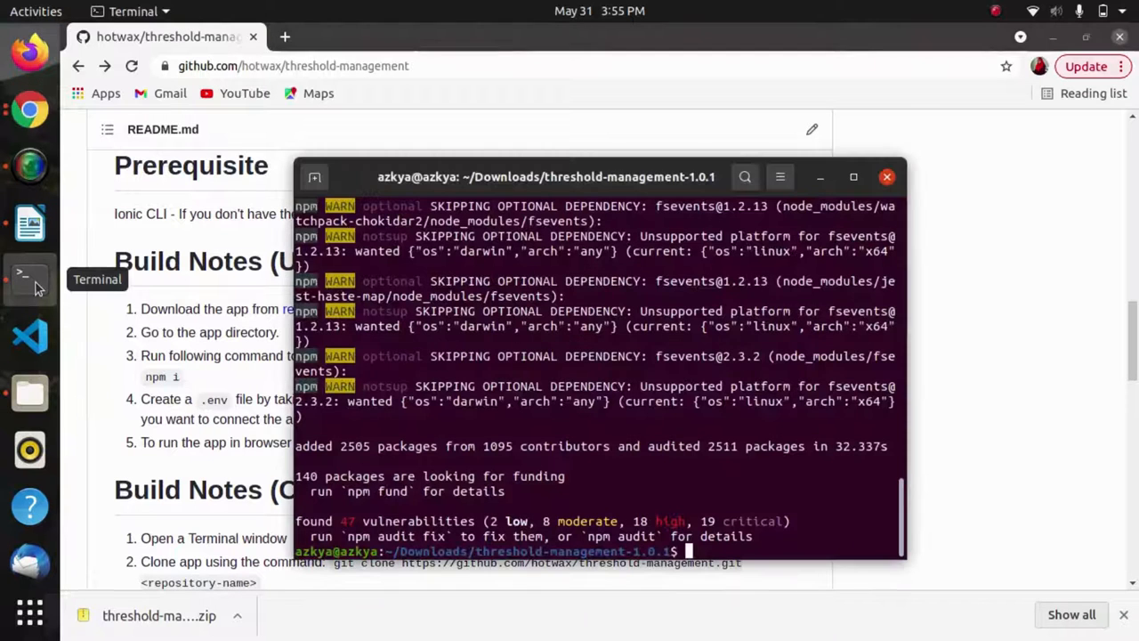
type("code .")
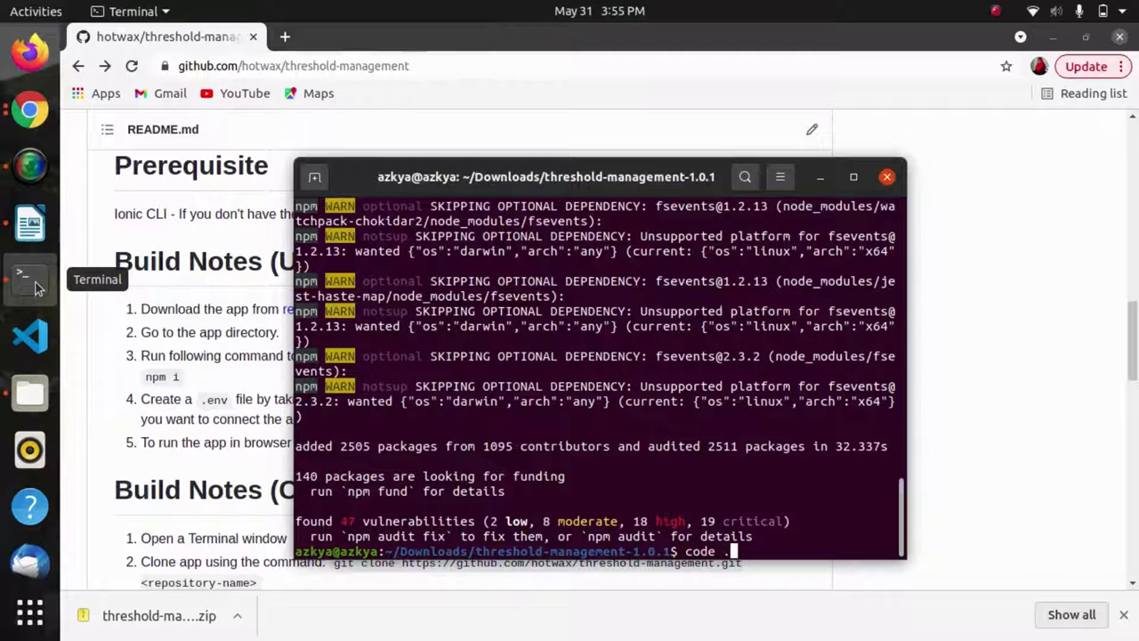
key("Return")
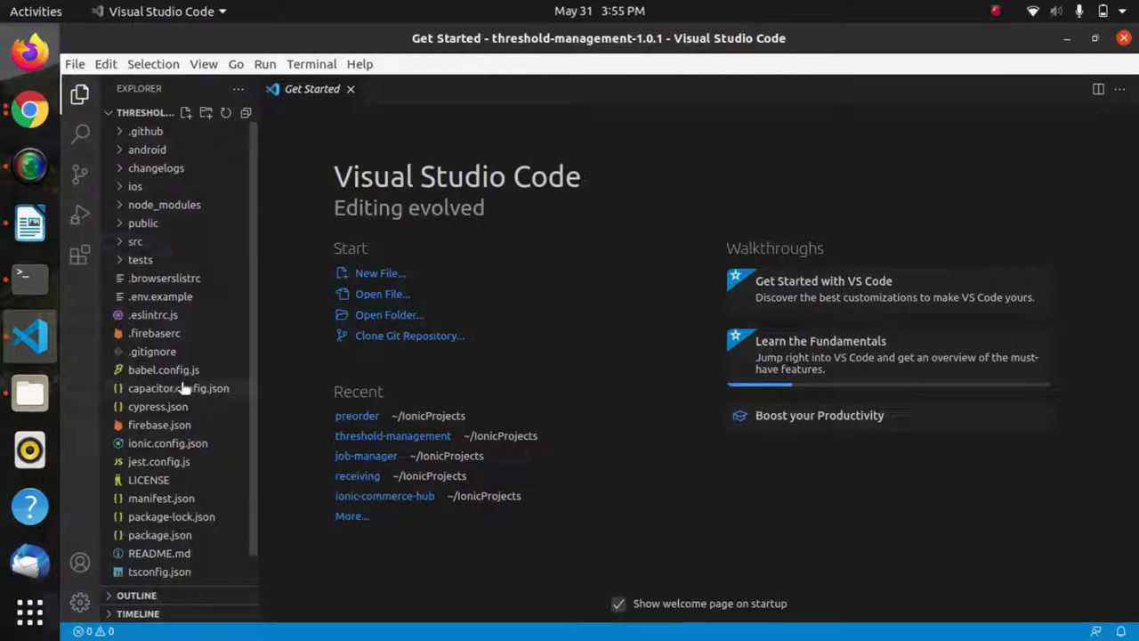
mouse_move(181, 555)
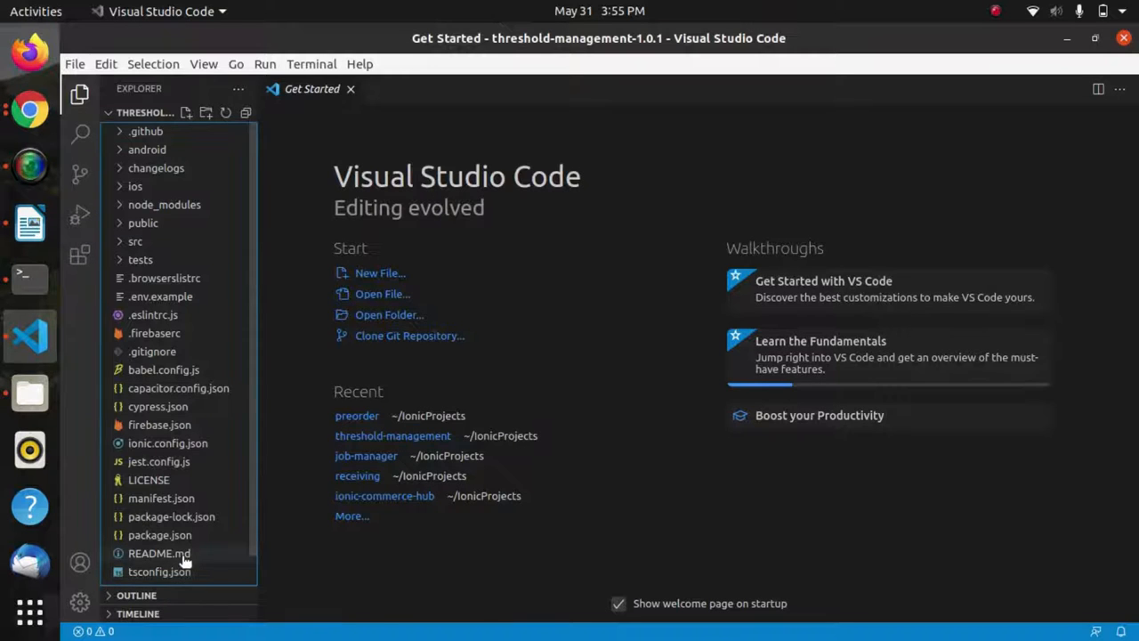
- View .env.example in the editor and select all of its contents
double_click(155, 553)
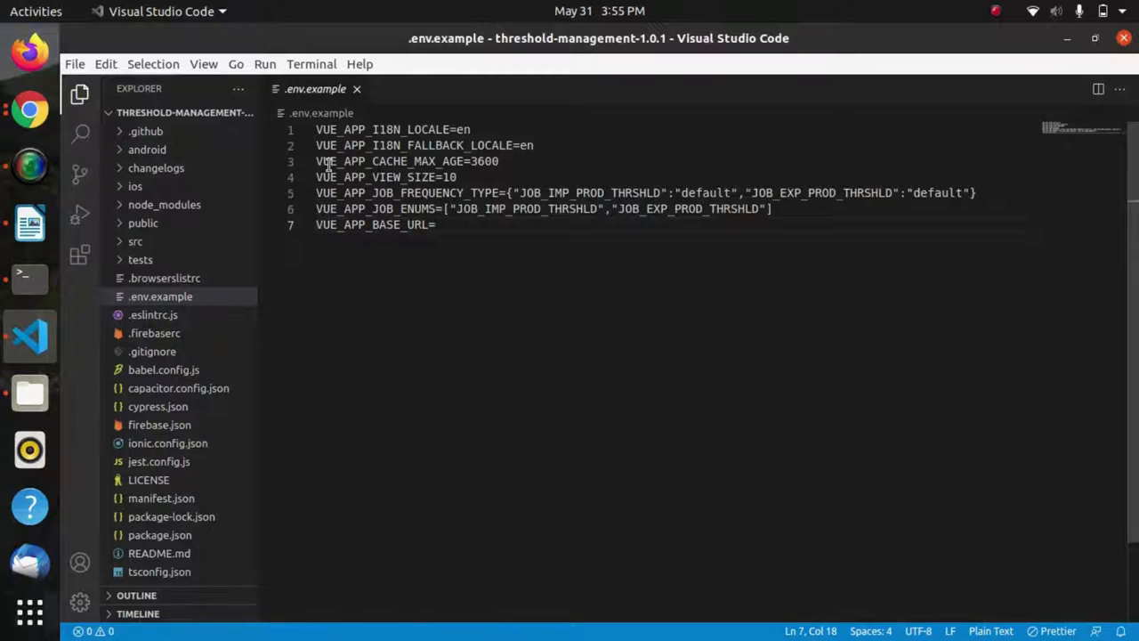
mouse_move(509, 176)
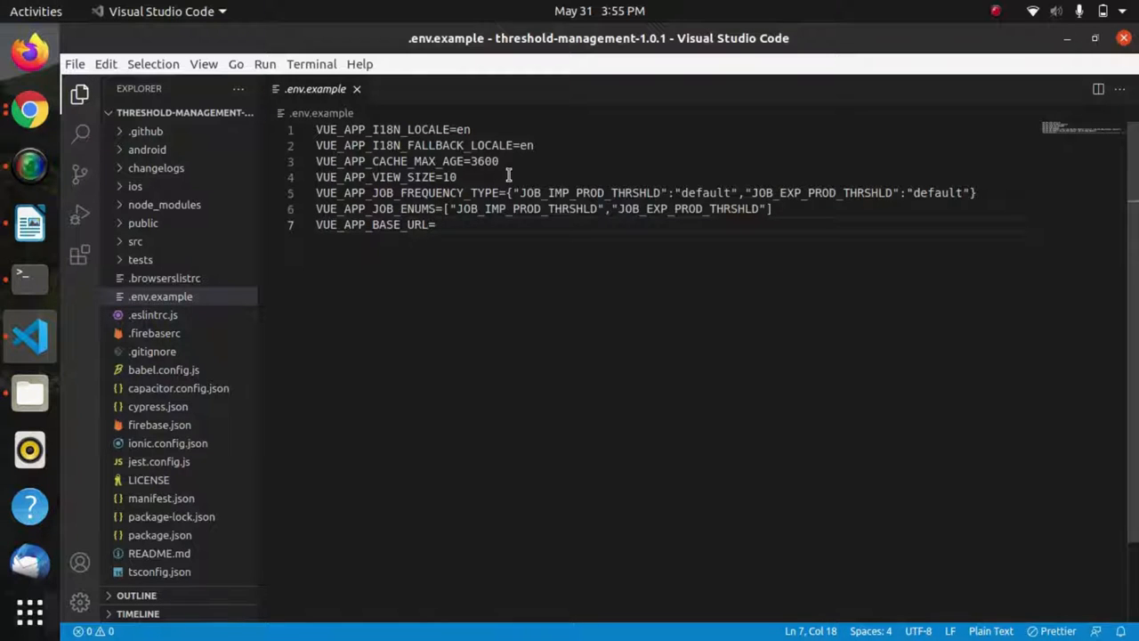
mouse_move(352, 192)
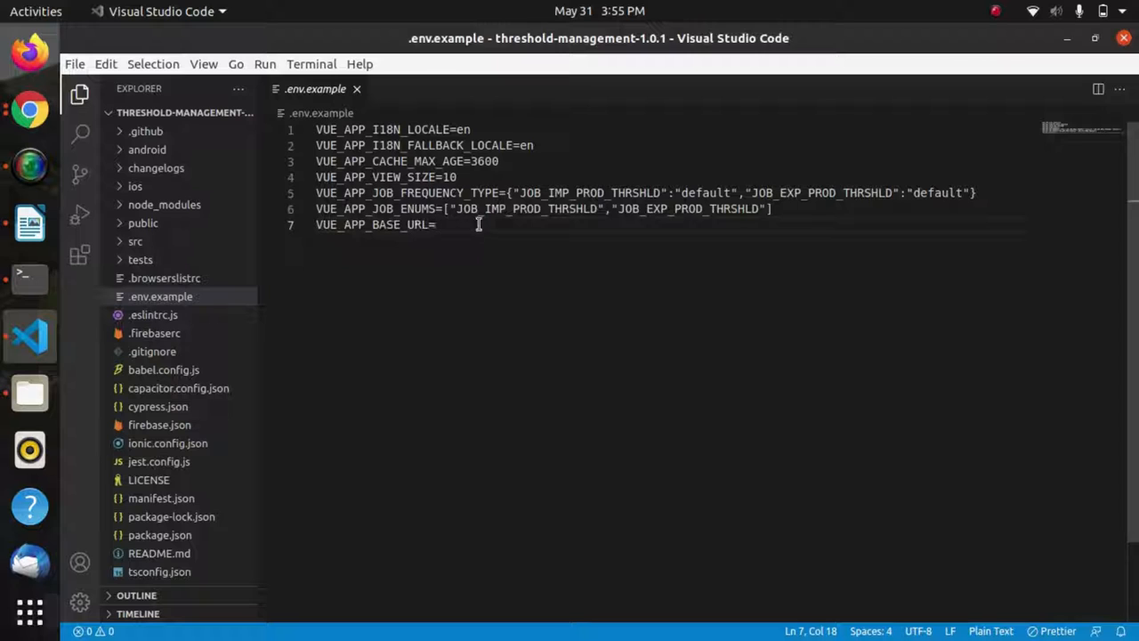
mouse_move(491, 224)
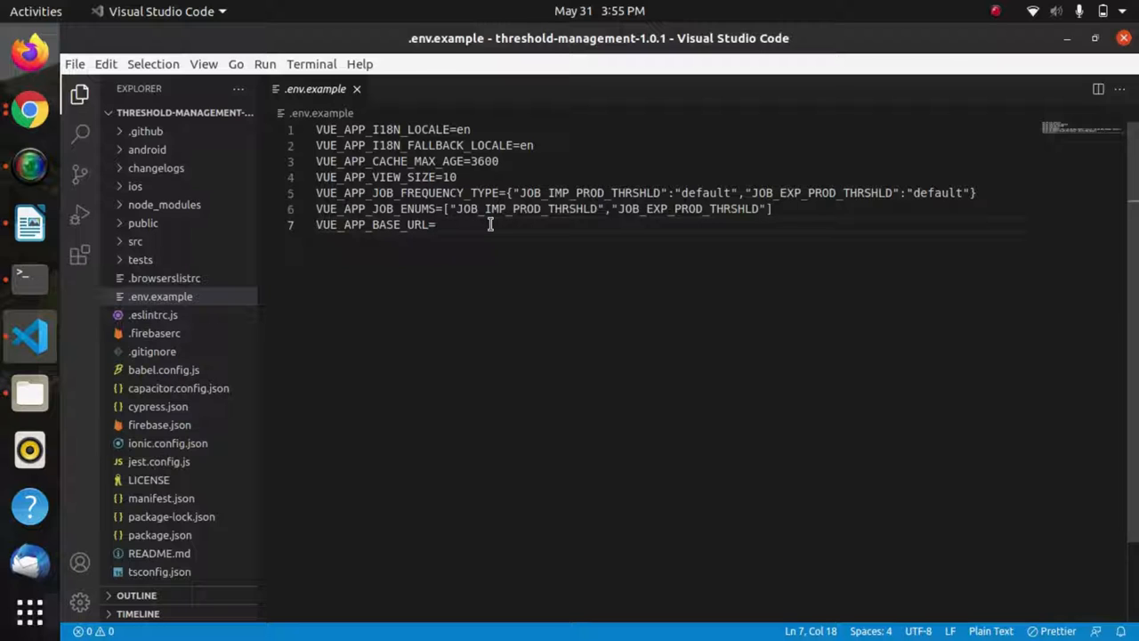
key("ctrl+a")
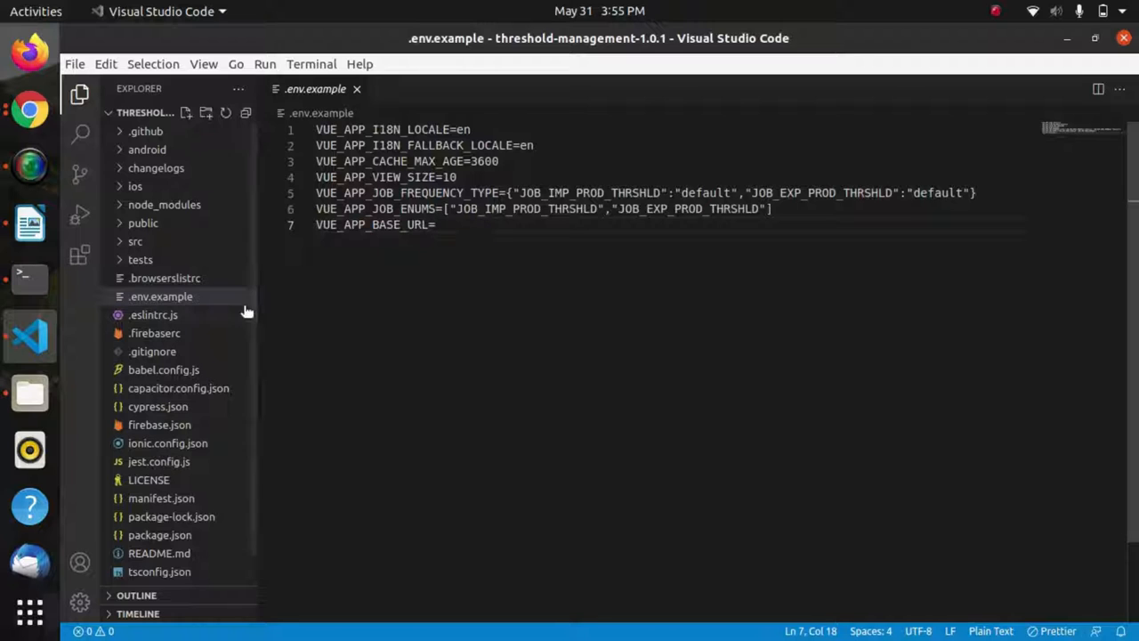
mouse_move(185, 114)
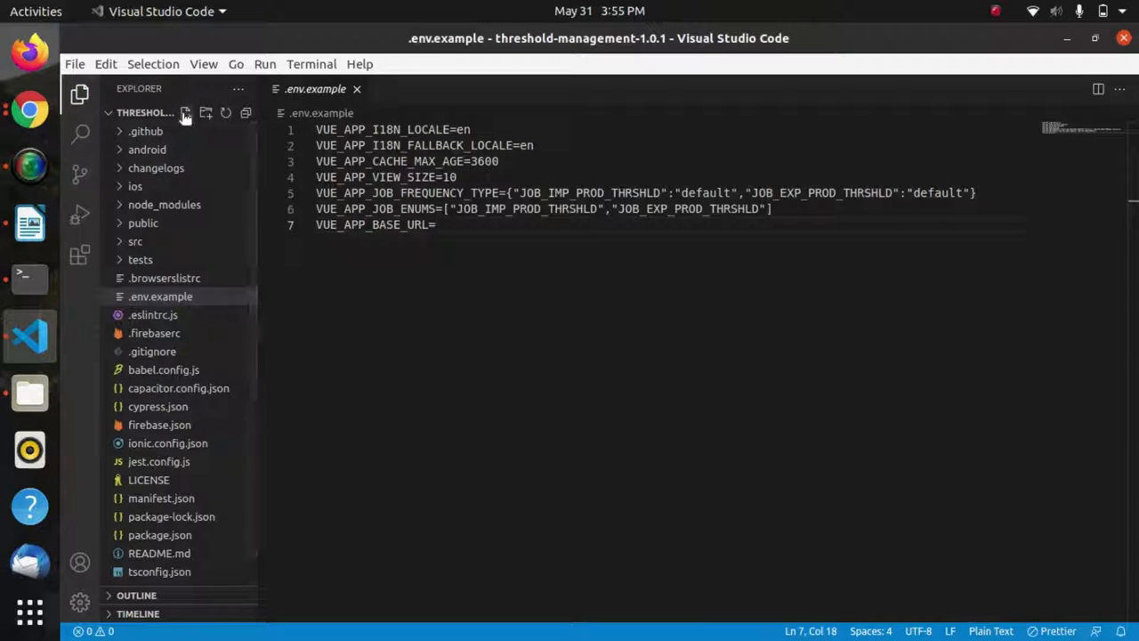
left_click(185, 114)
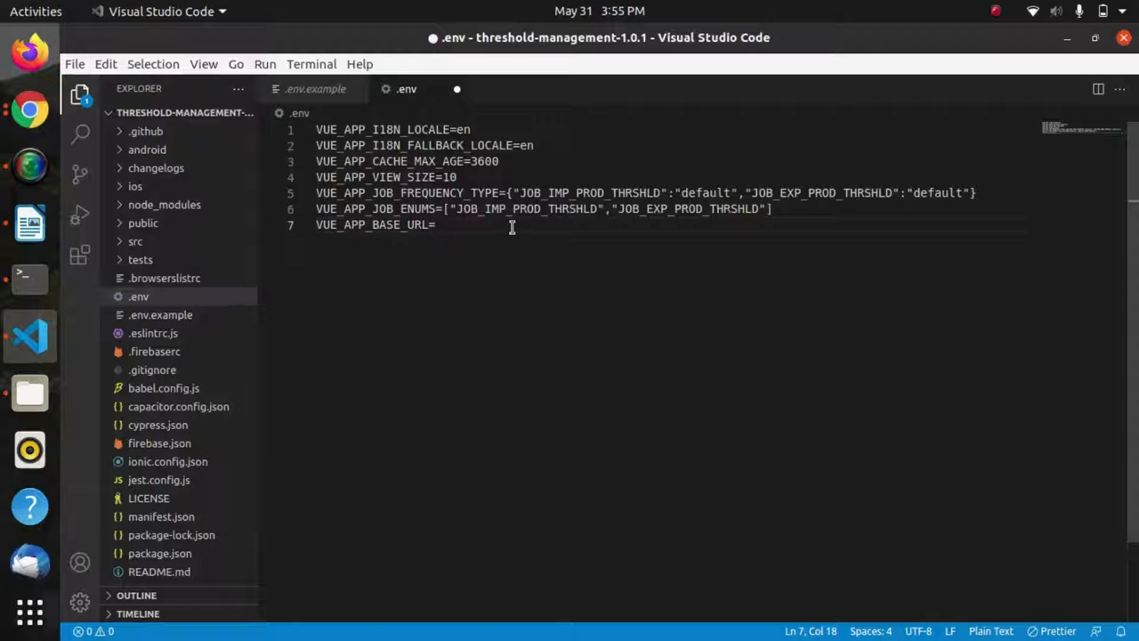
type("\" \"")
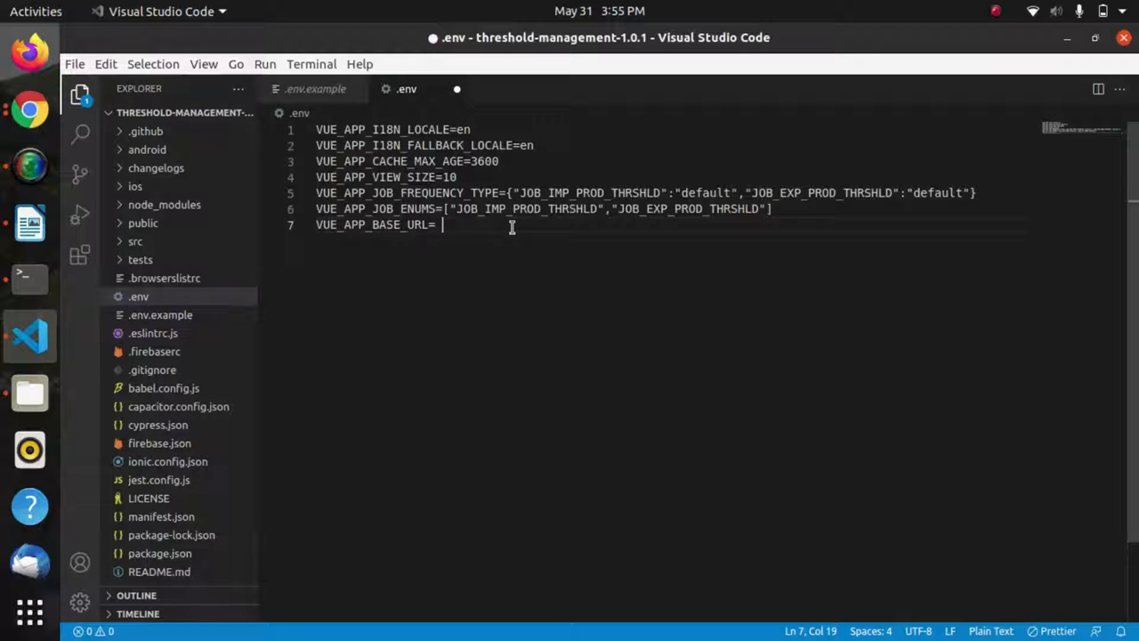
type("http")
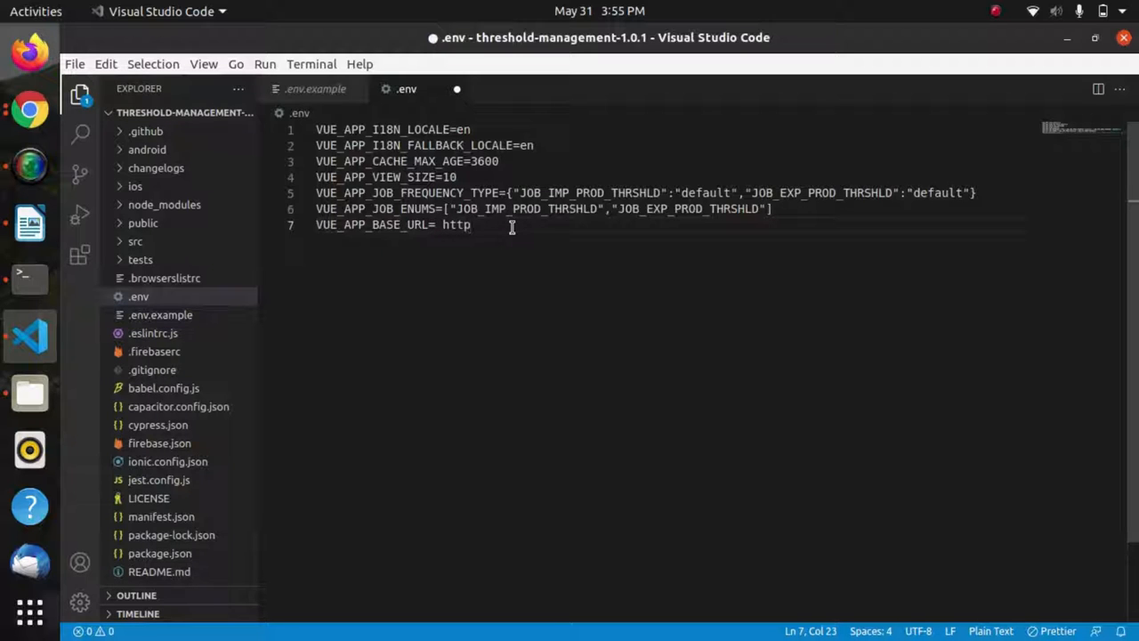
type("s")
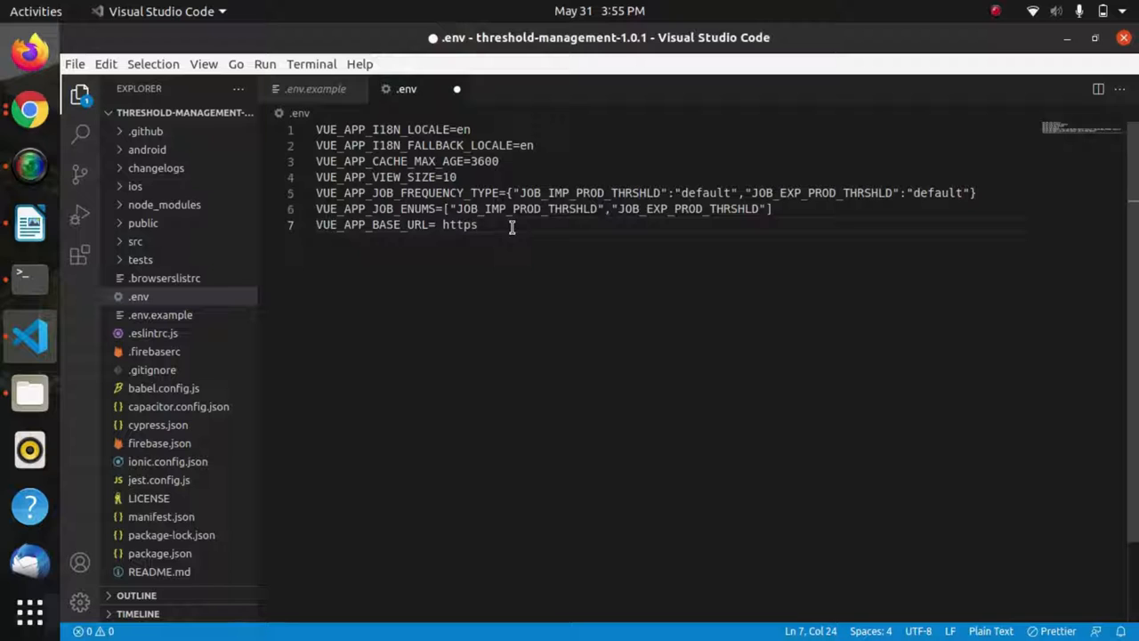
type(":")
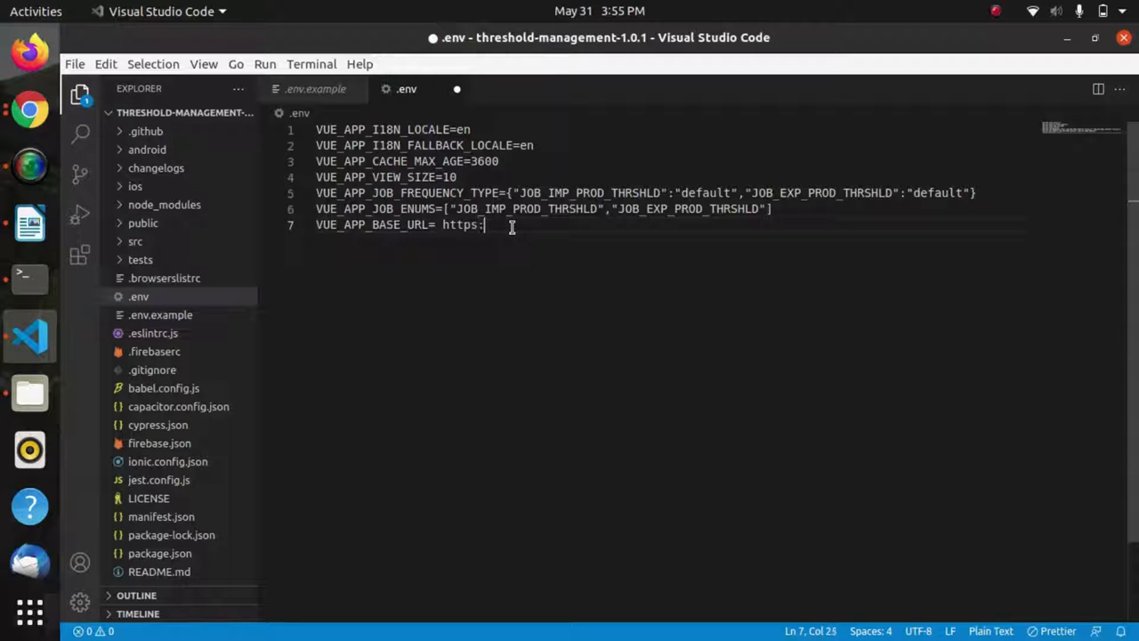
type("//")
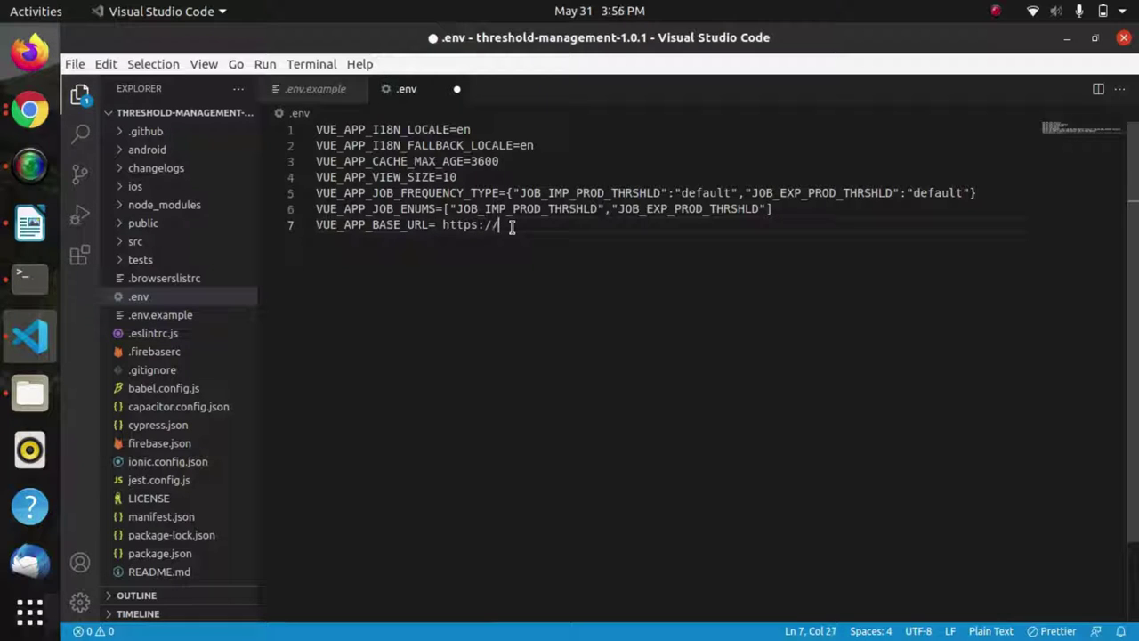
type("dev")
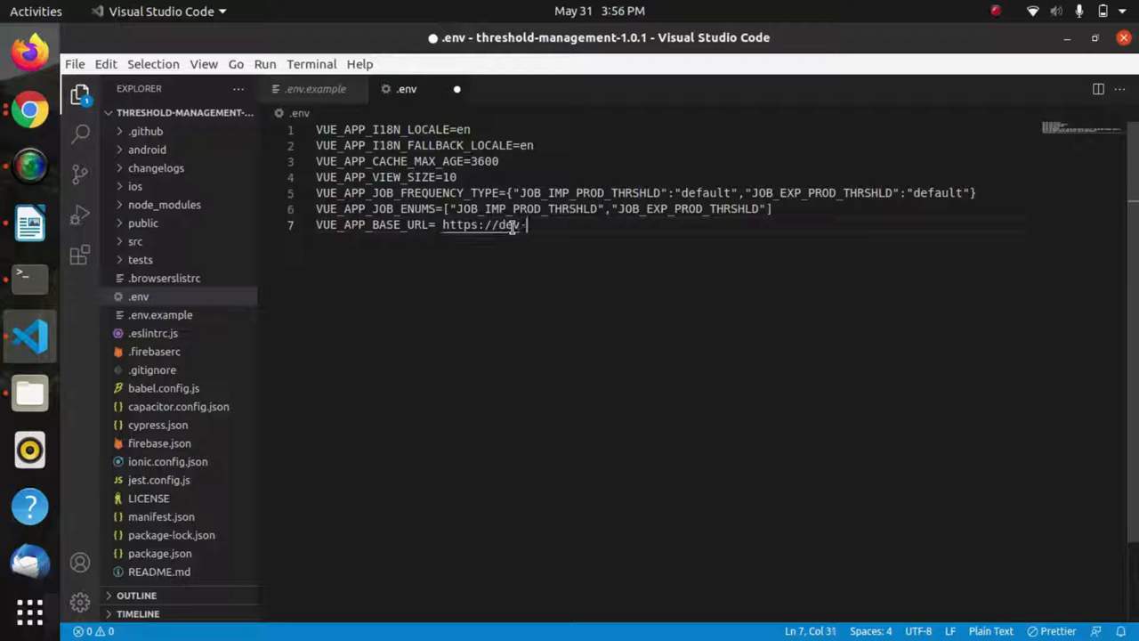
type("-apps")
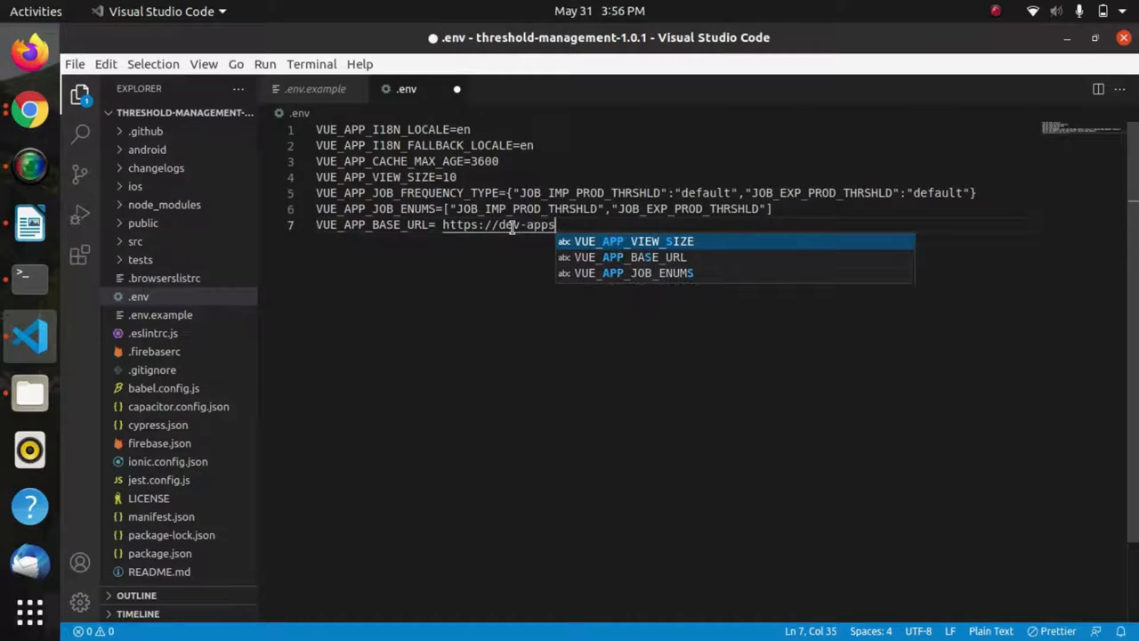
type(".hotw")
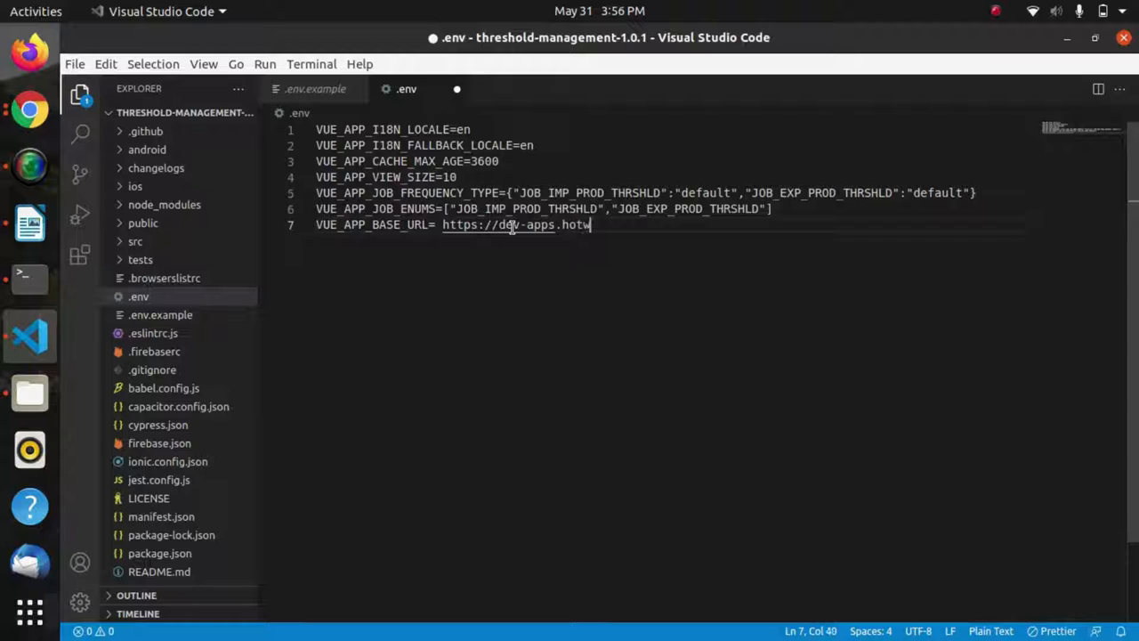
type("ax")
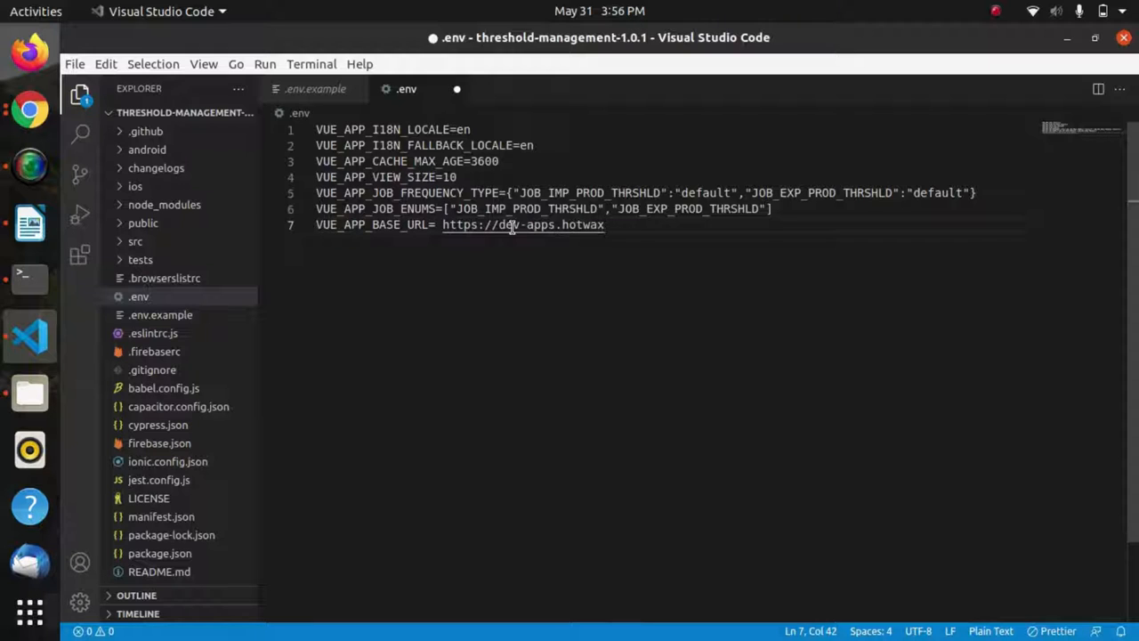
type(".io")
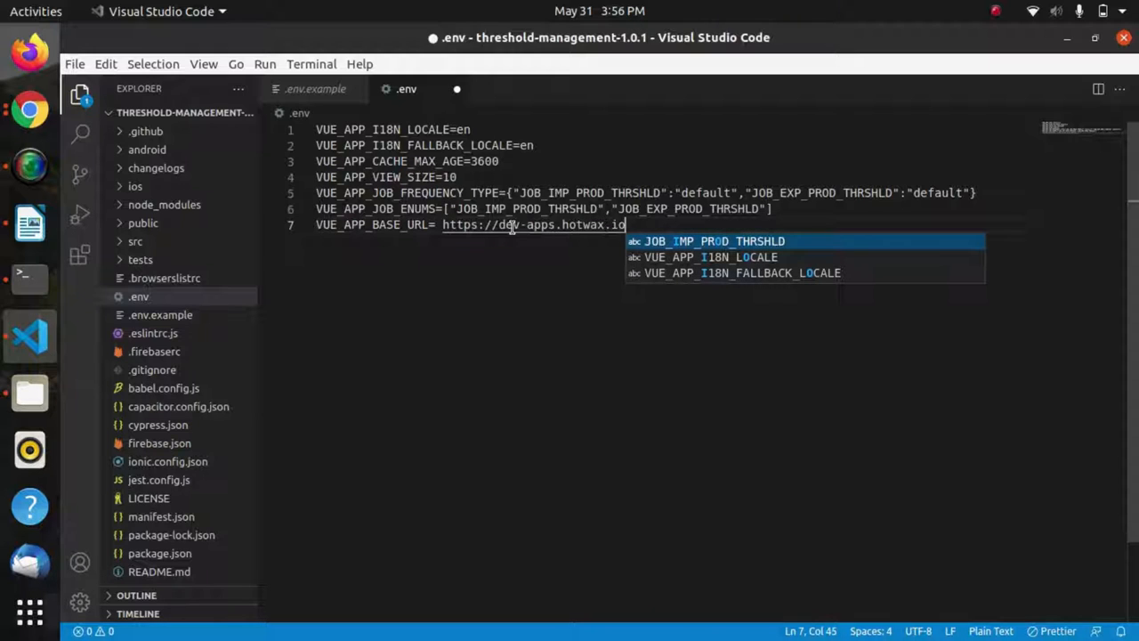
type("/ap")
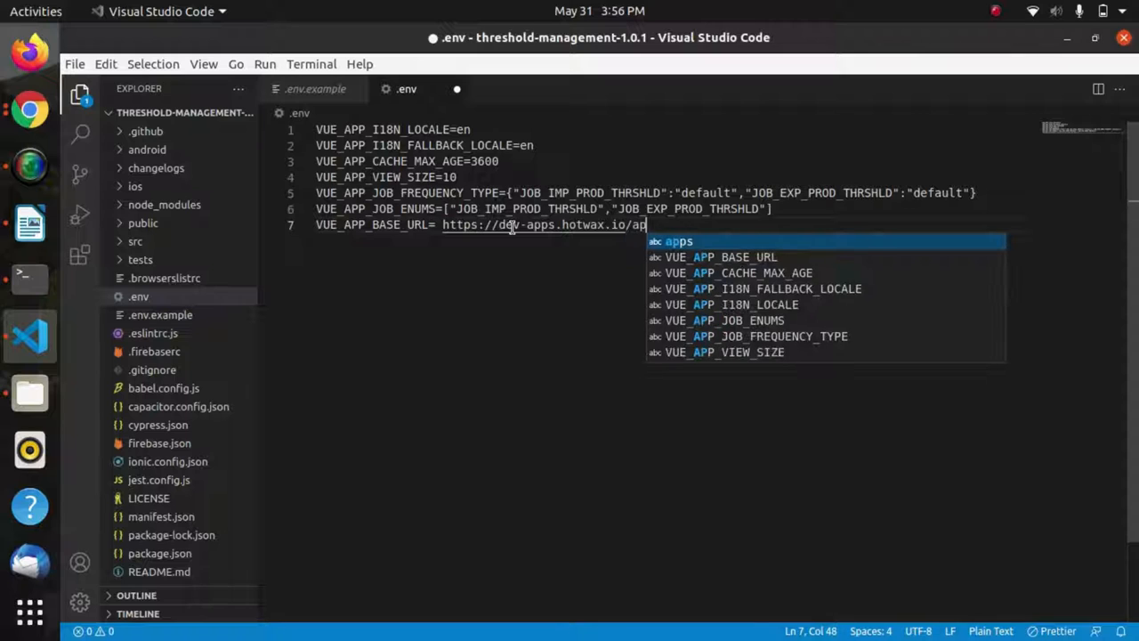
type("i")
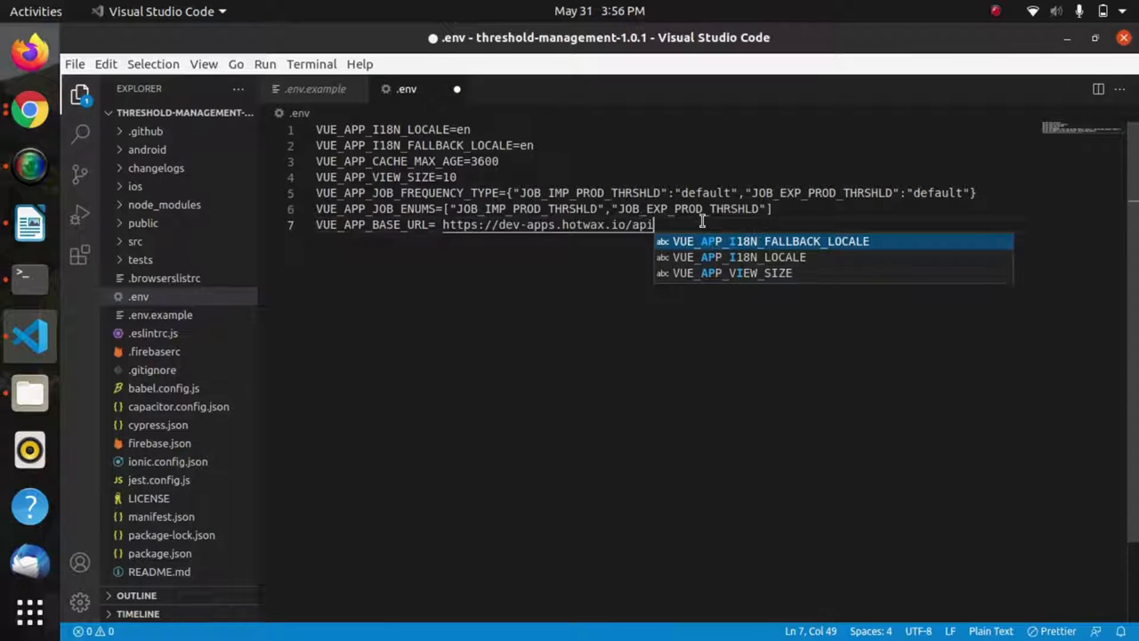
key("ctrl+s")
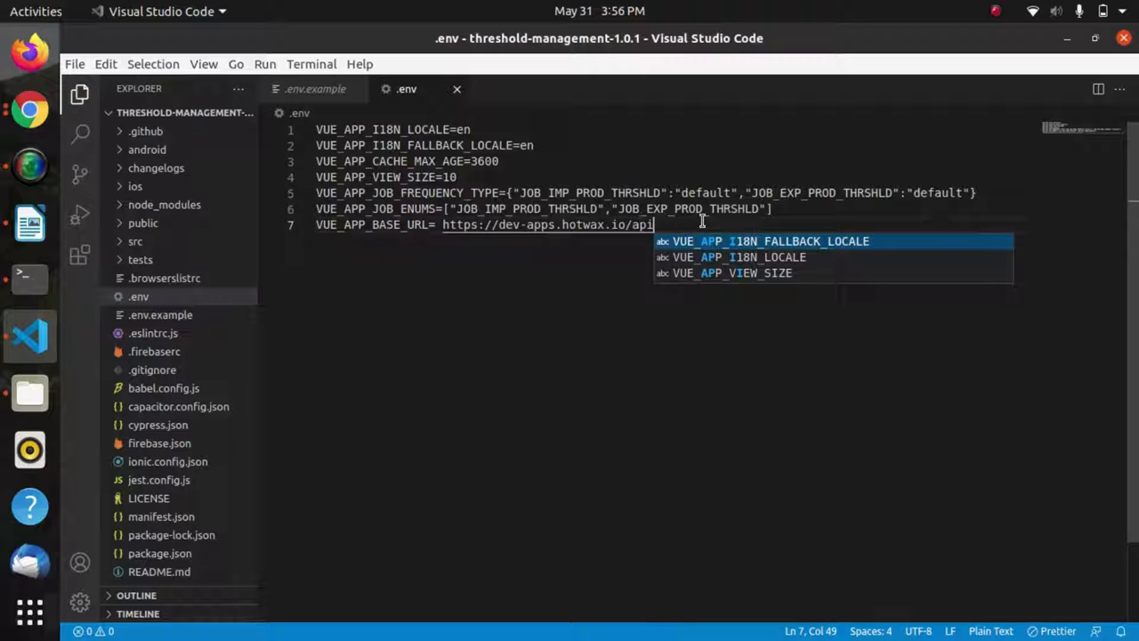
key("ctrl+`")
type("ionic serve")
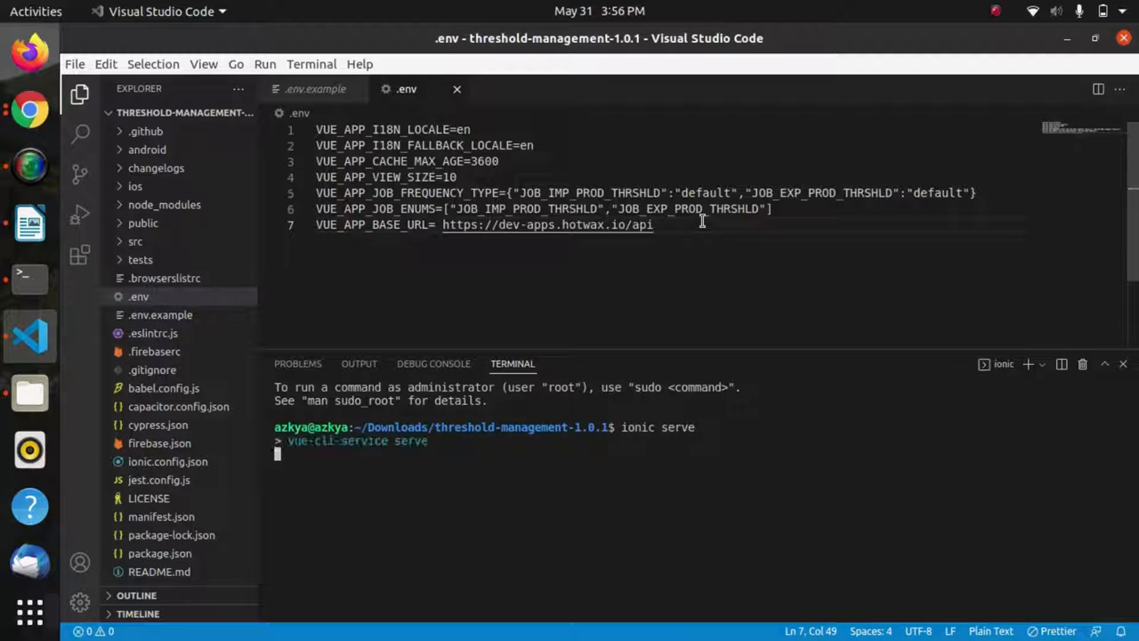
- Switch to the browser showing the GitHub README build notes
left_click(28, 108)
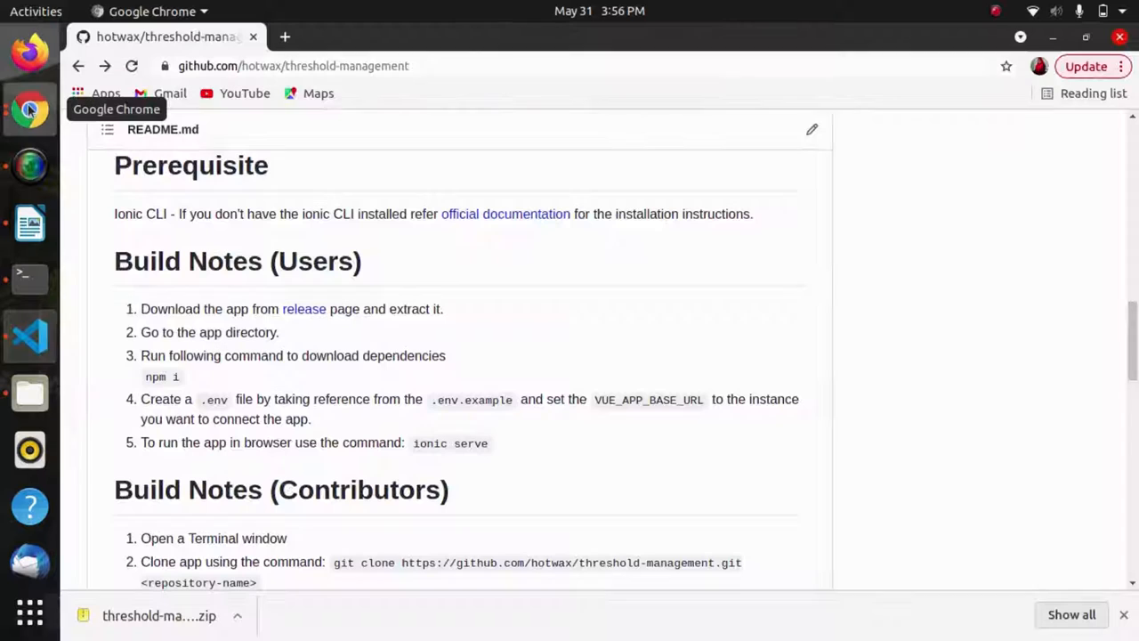
mouse_move(293, 441)
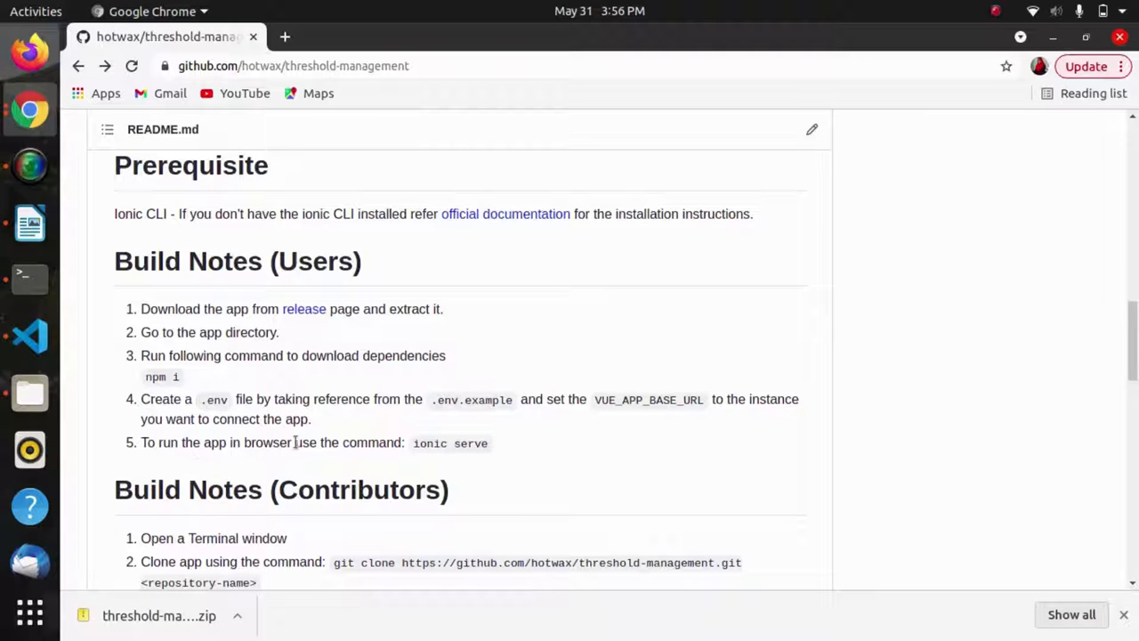
mouse_move(82, 272)
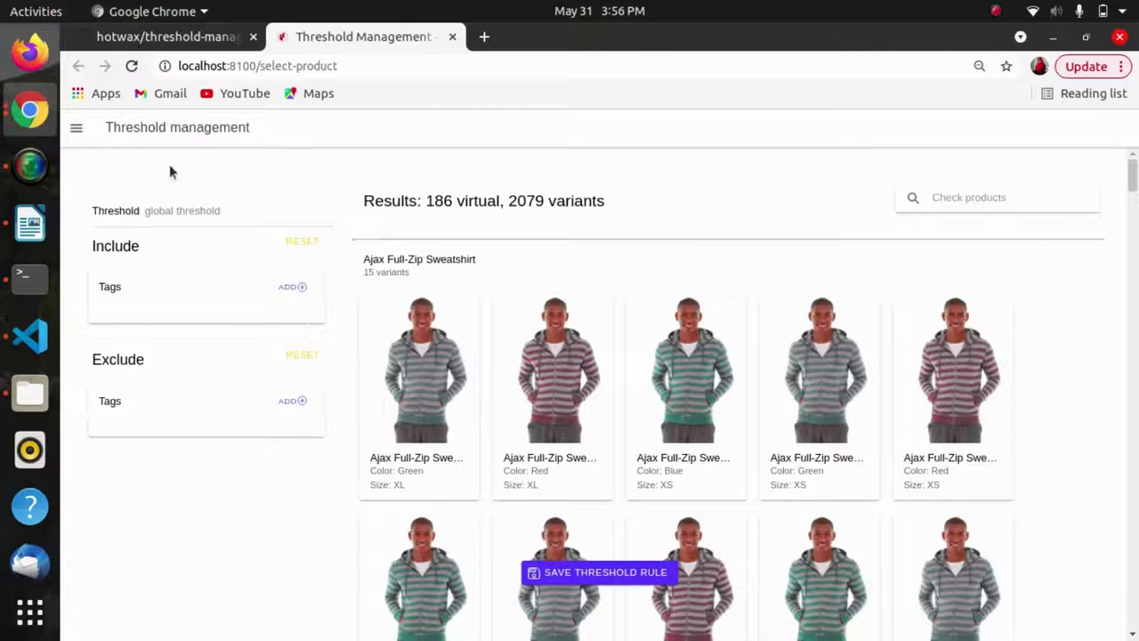
- Enter threshold 2 in the running app, save the threshold rule, and return to the GitHub tab
left_click(75, 126)
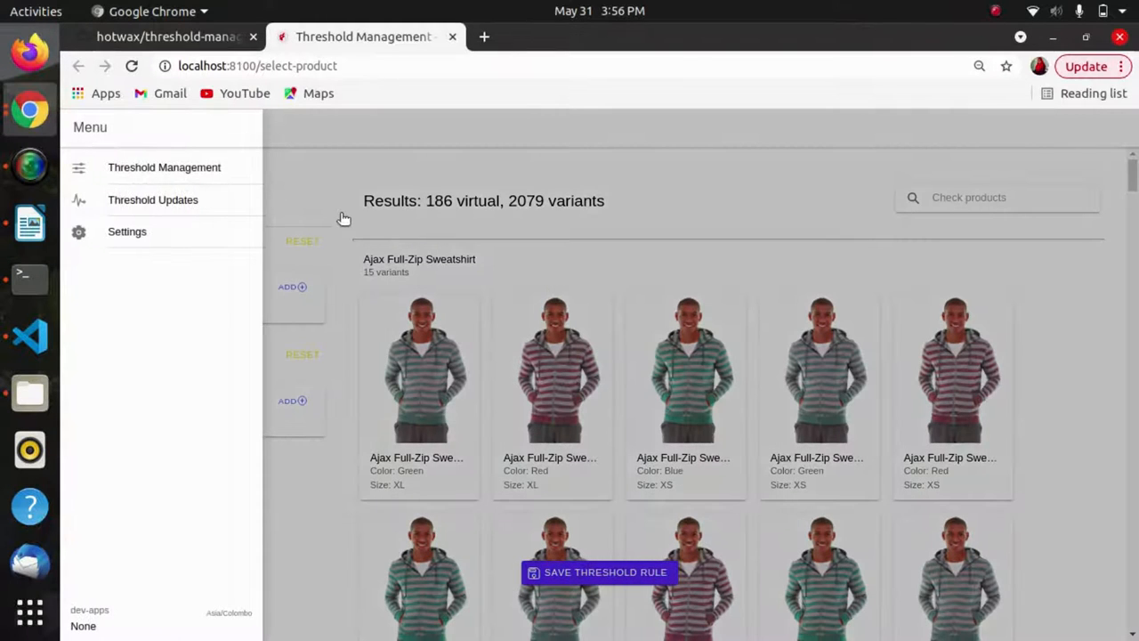
left_click(77, 127)
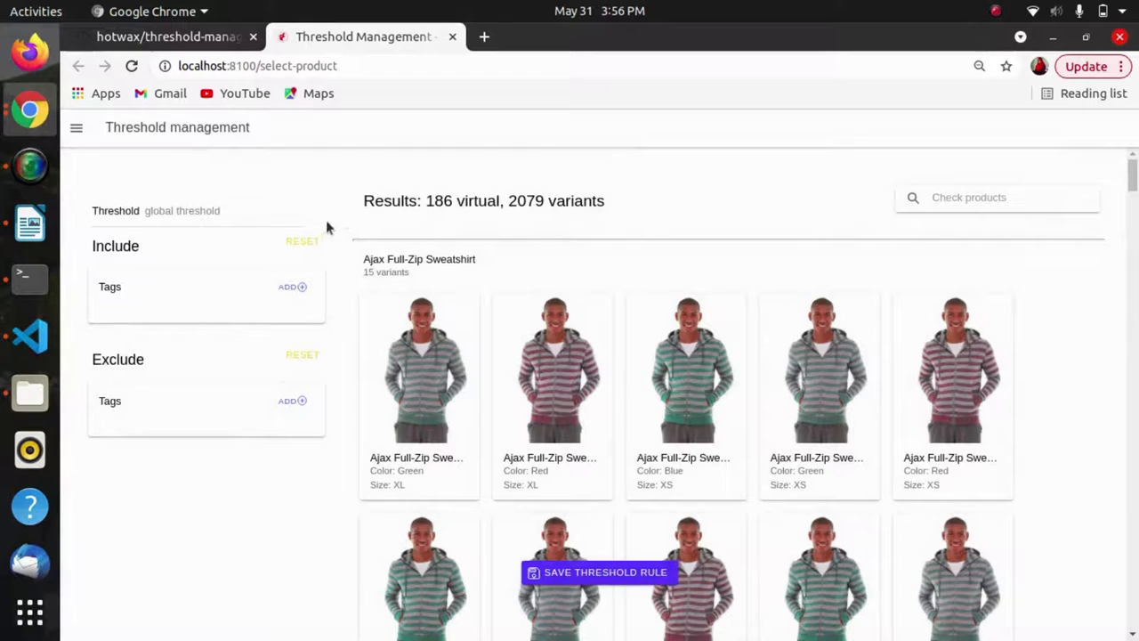
left_click(205, 210)
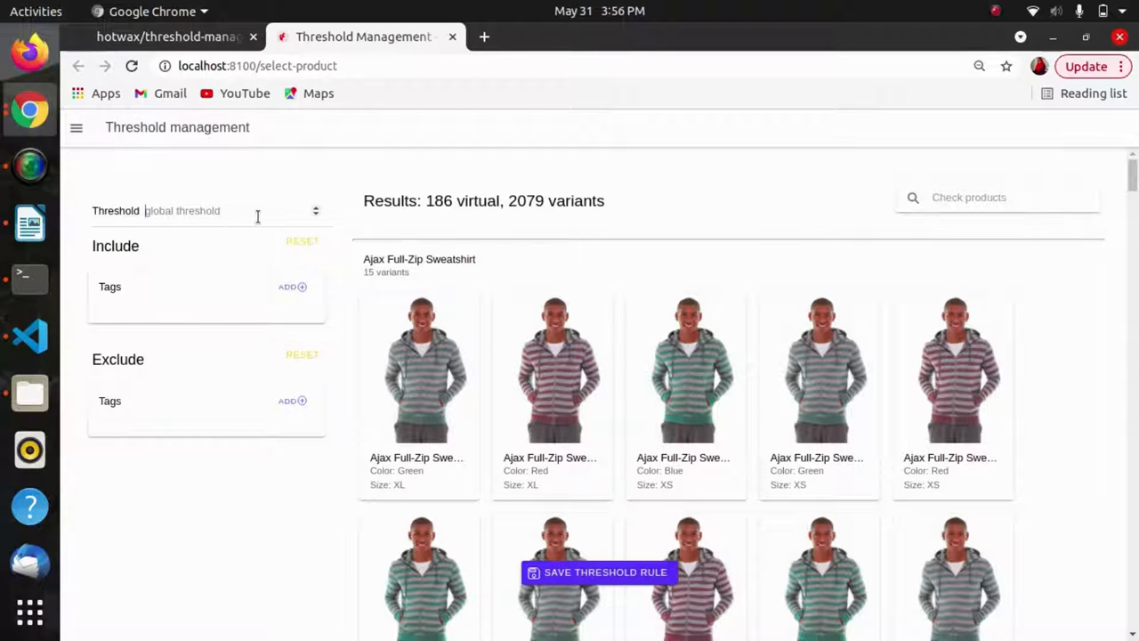
type("2")
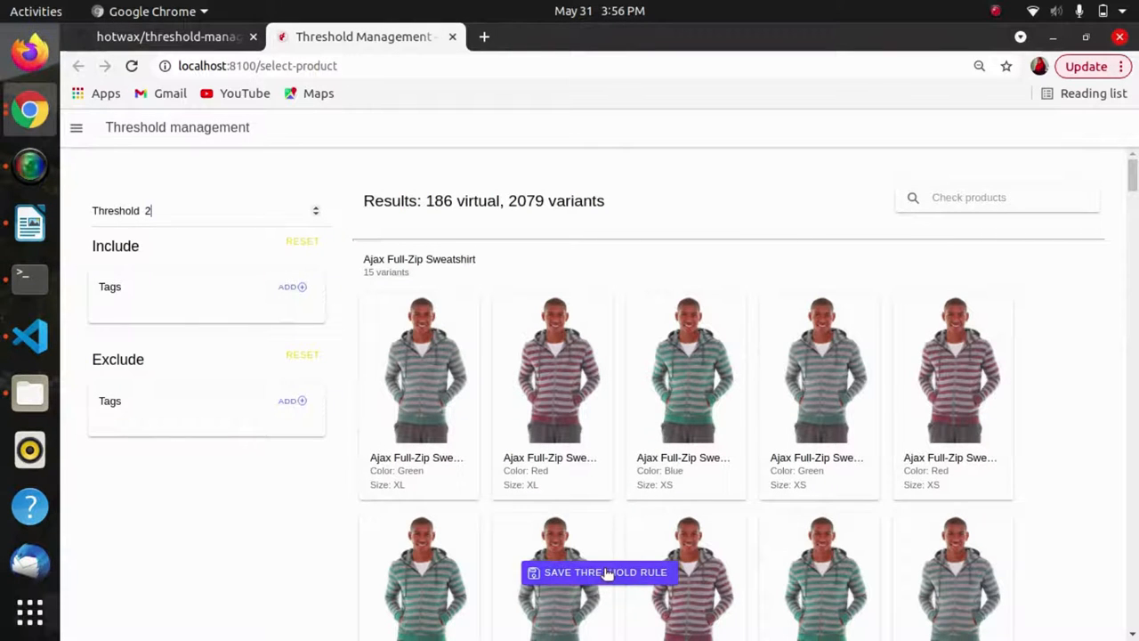
left_click(598, 573)
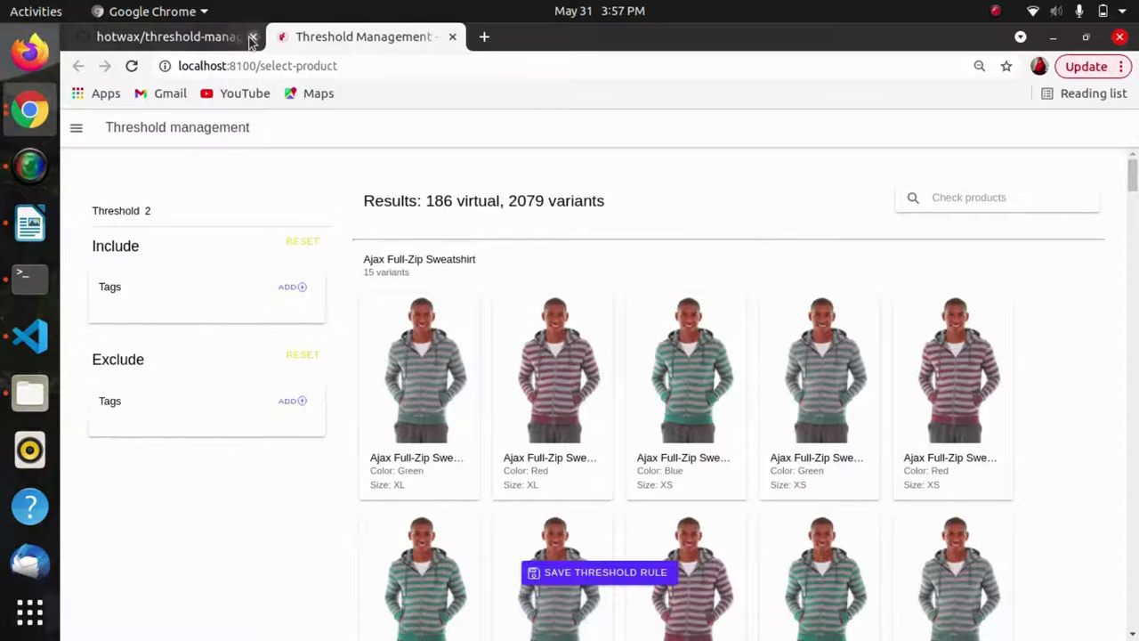
left_click(160, 36)
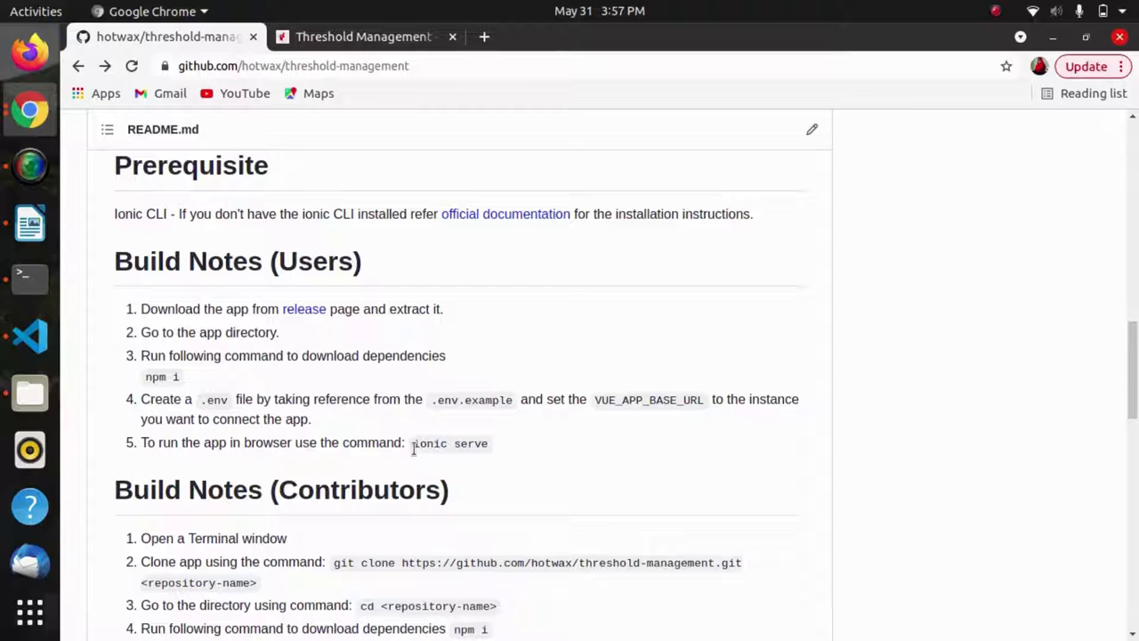
- Scroll to the contributor build notes and bring up a fresh terminal window
scroll("down", 3)
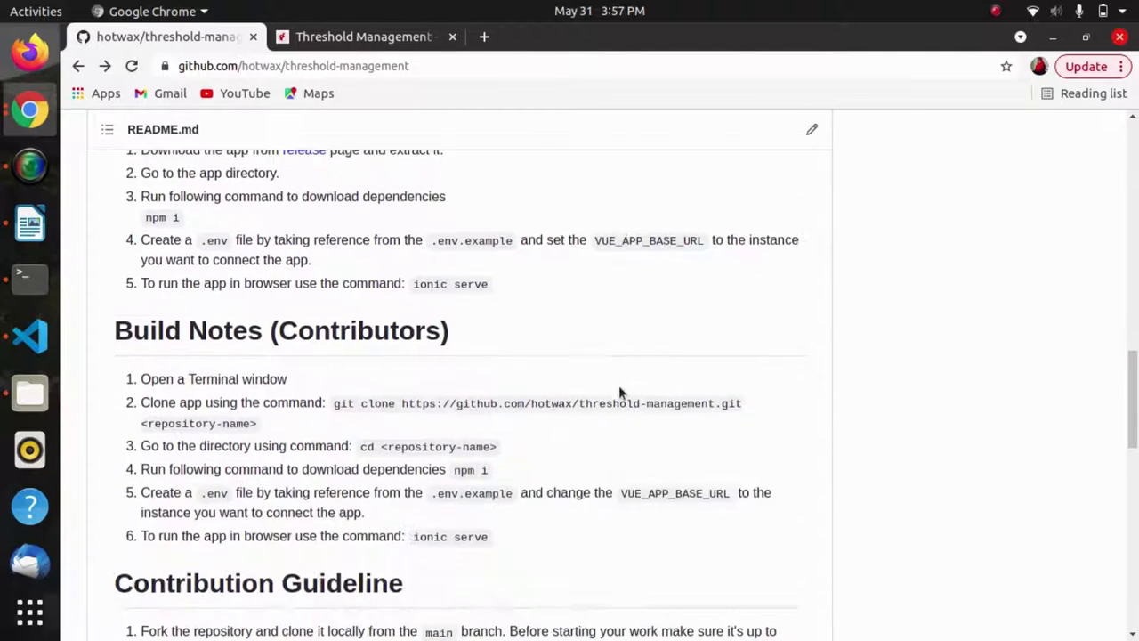
scroll("down", 3)
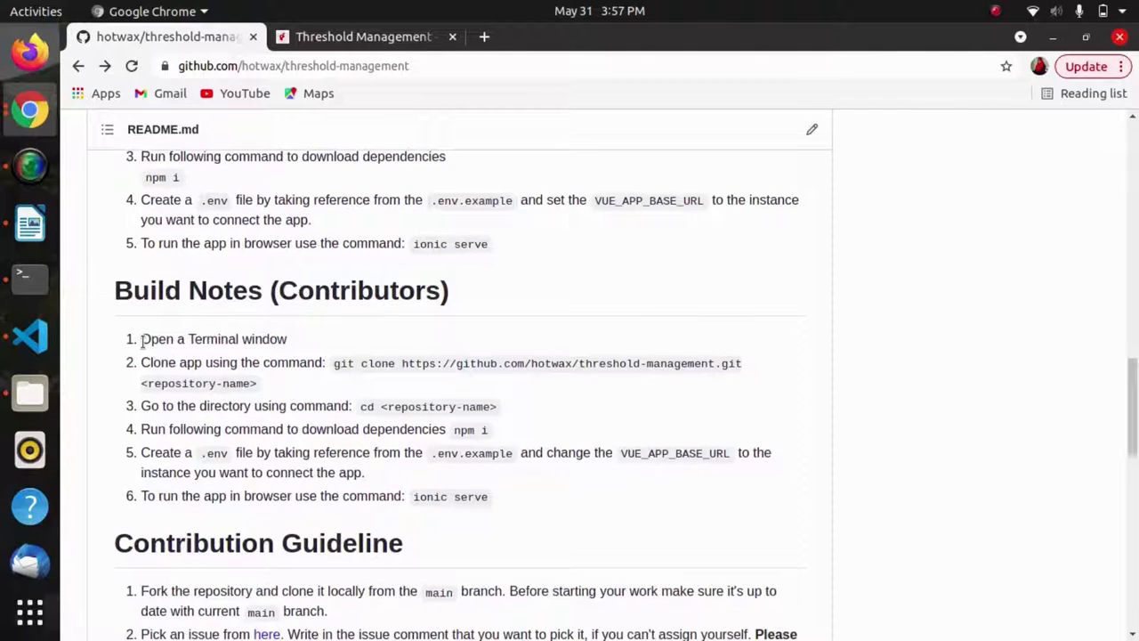
mouse_move(438, 495)
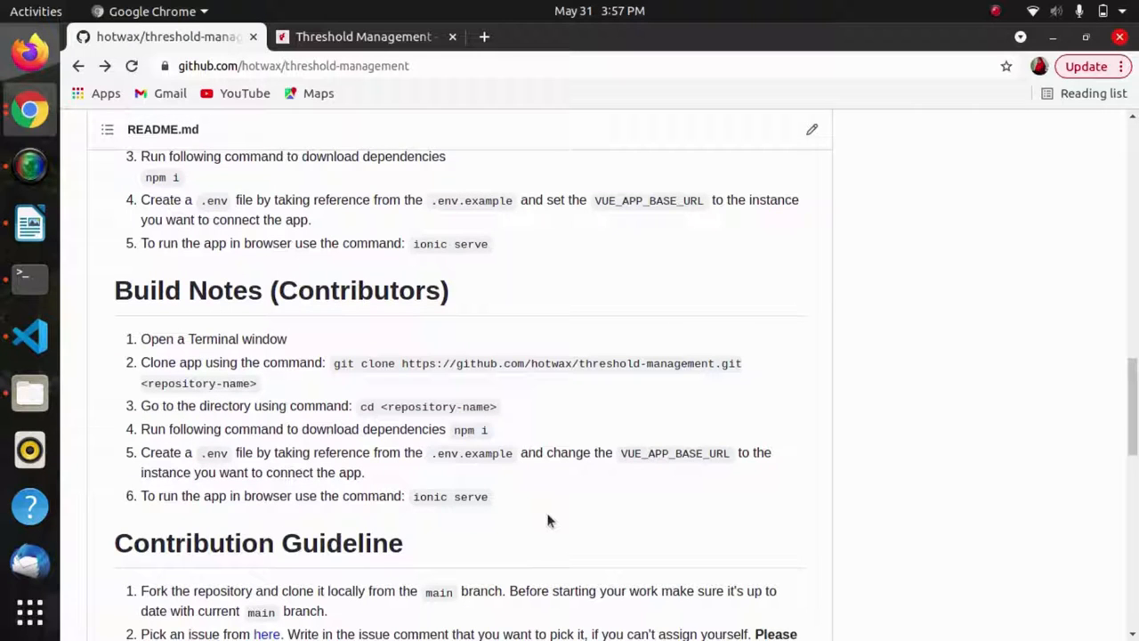
mouse_move(816, 395)
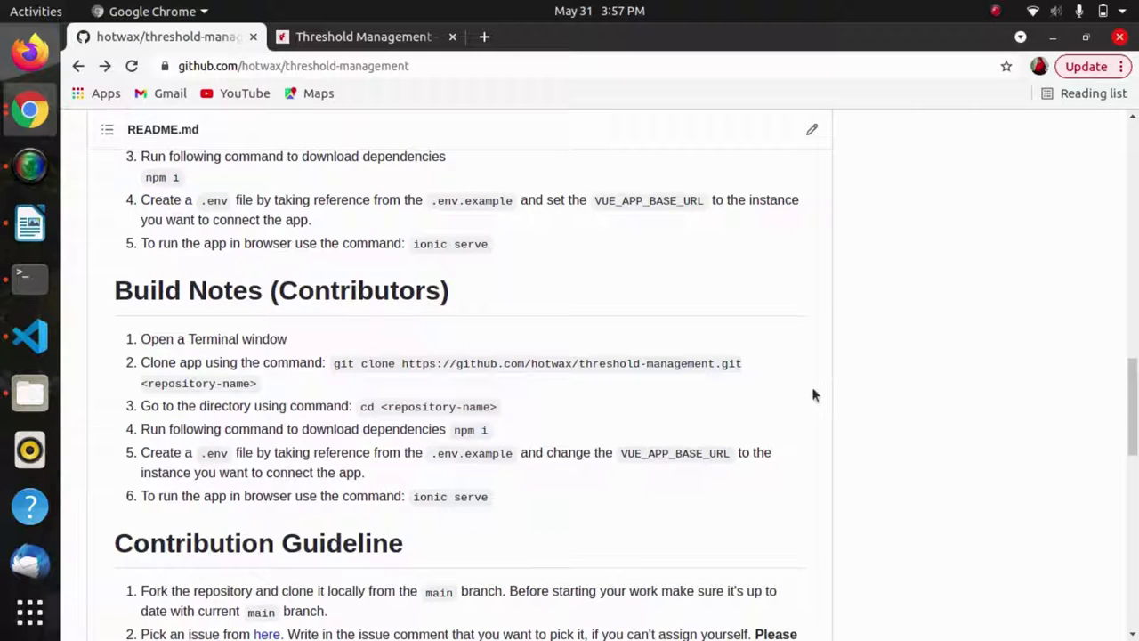
mouse_move(489, 135)
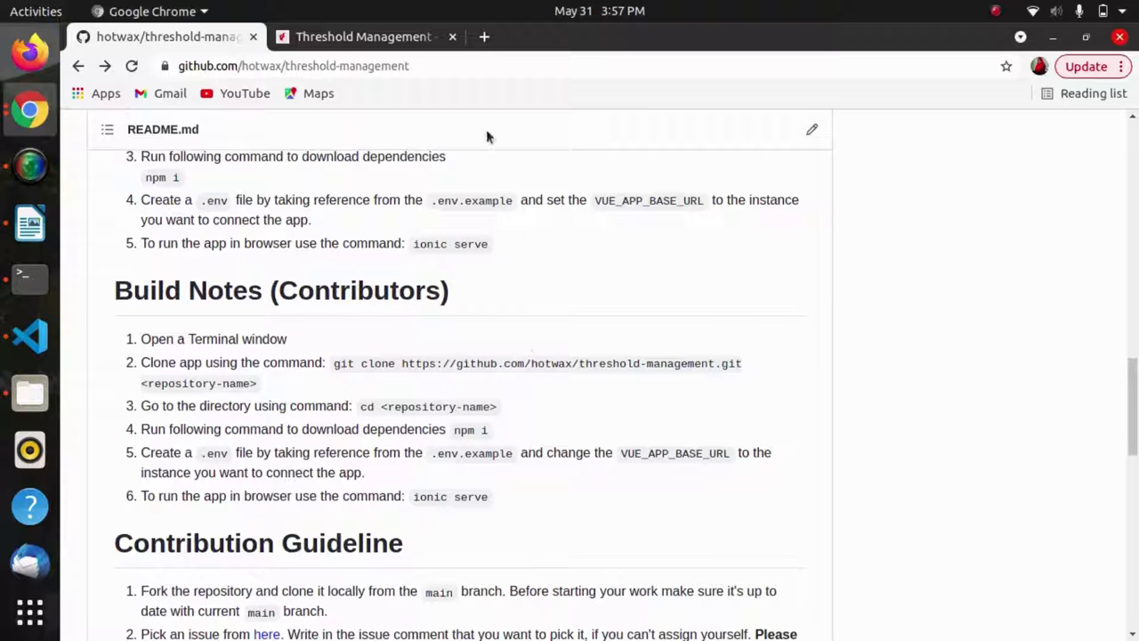
mouse_move(584, 329)
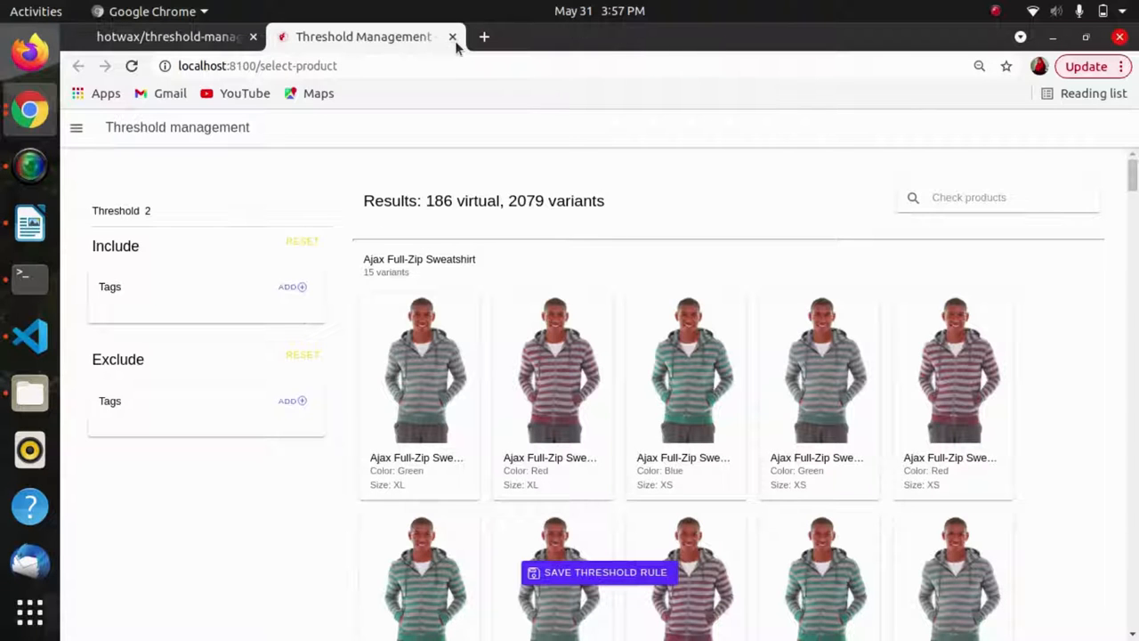
left_click(29, 277)
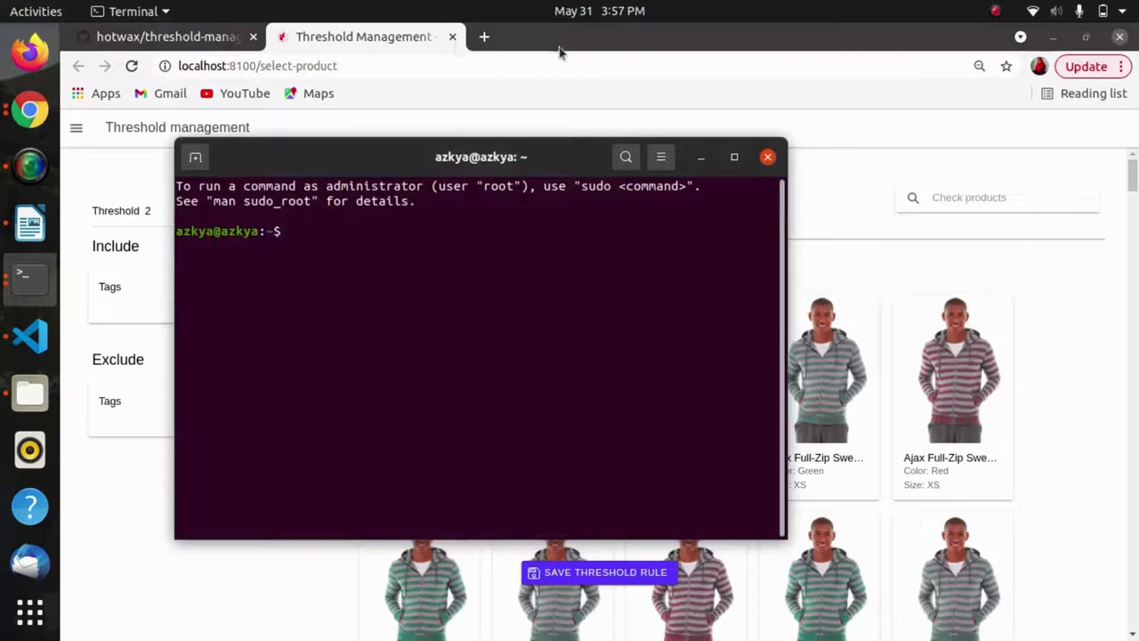
left_click_drag(481, 157, 623, 165)
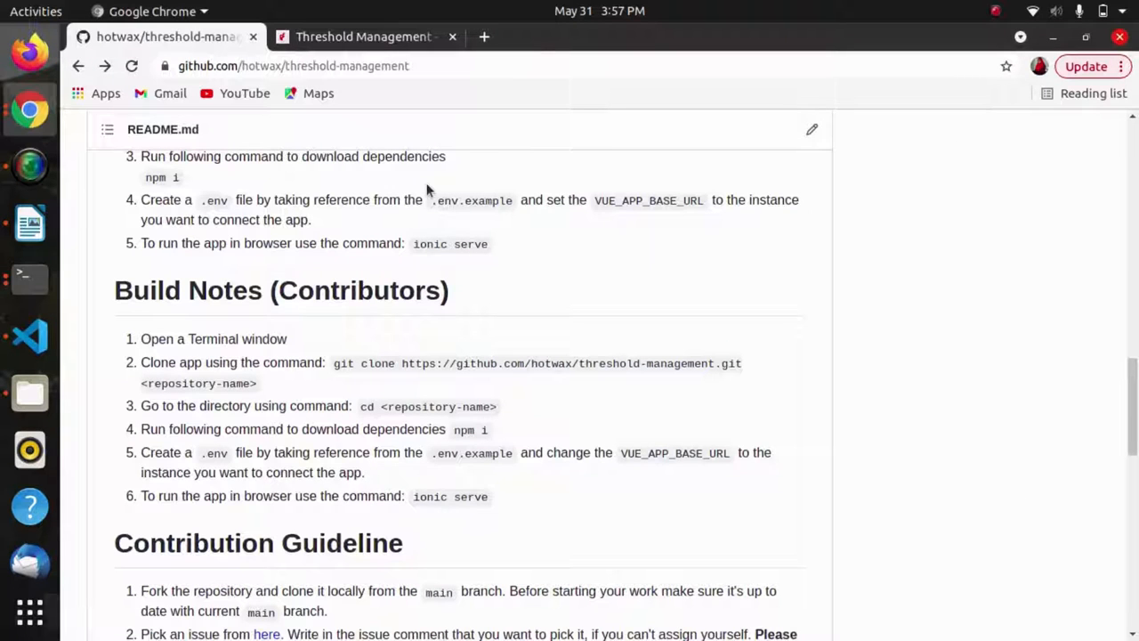
mouse_move(383, 203)
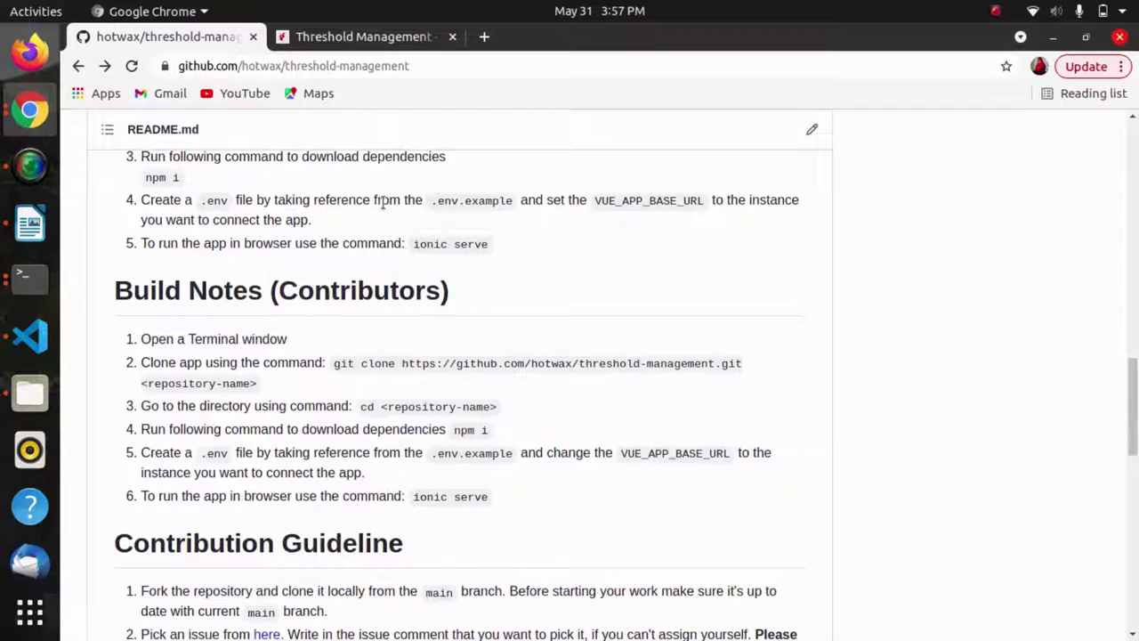
- Scroll back up to the top of the threshold-management repository page
left_click(26, 278)
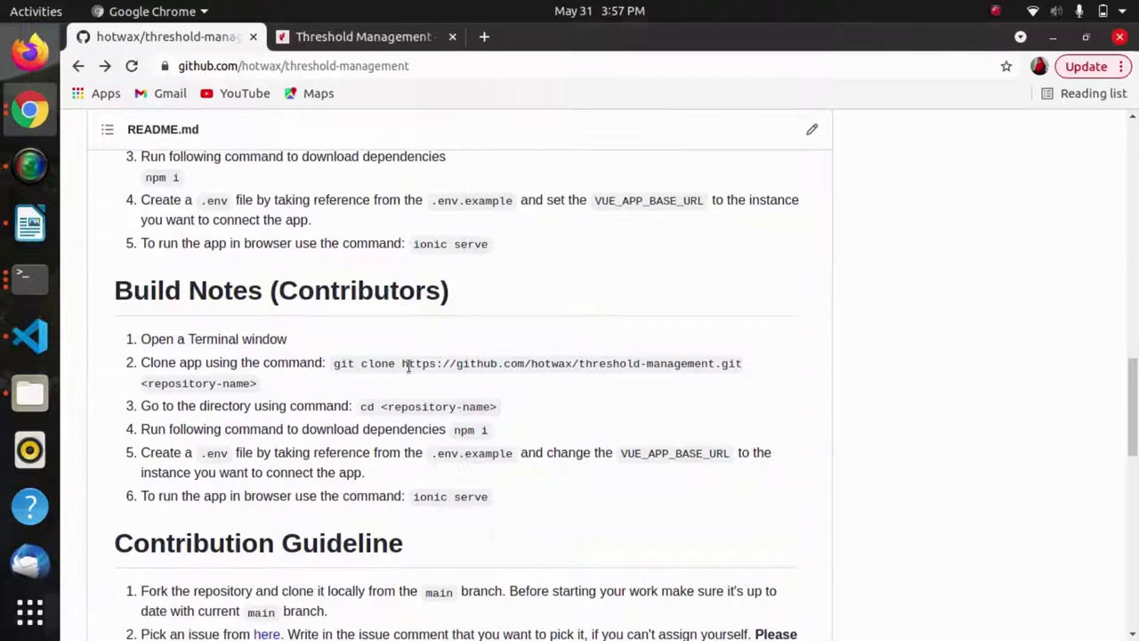
mouse_move(371, 363)
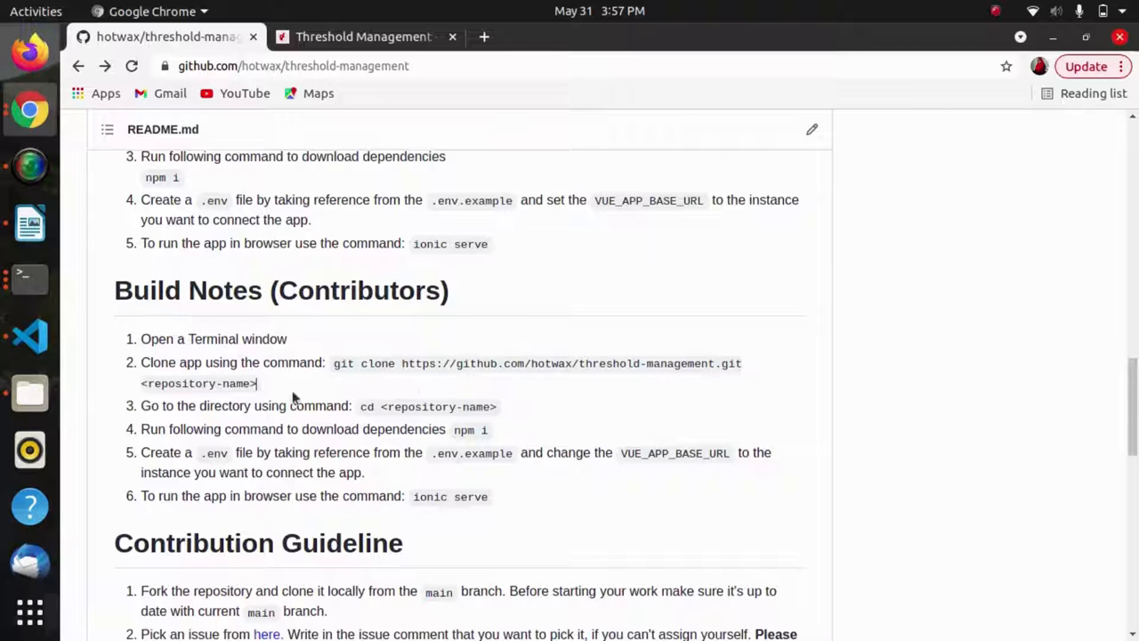
scroll("up", 3)
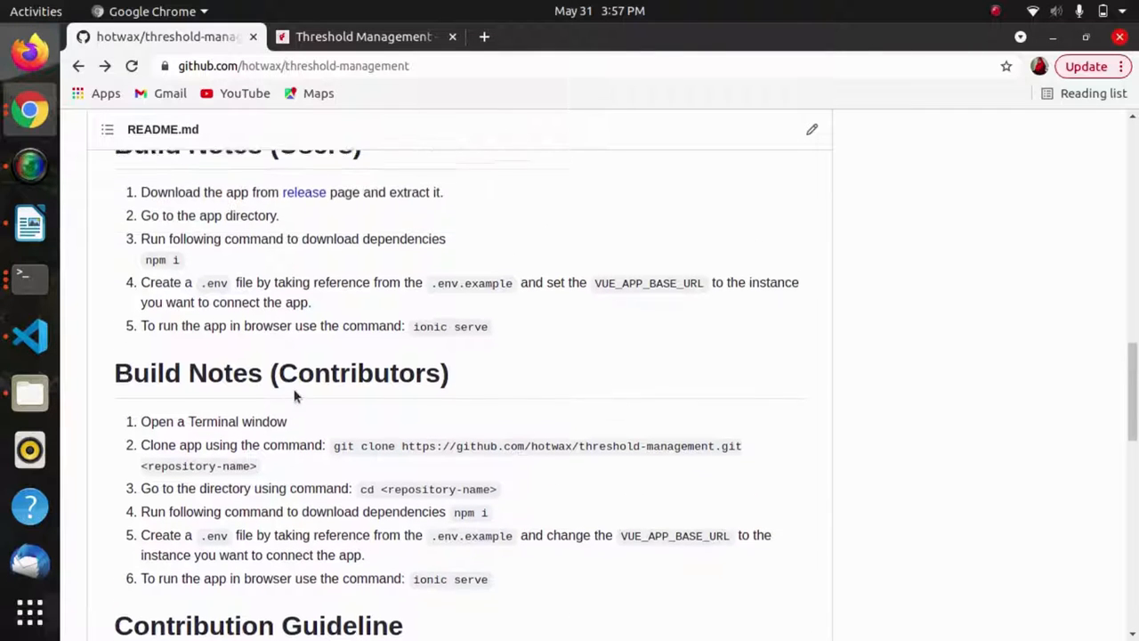
scroll("up", 3)
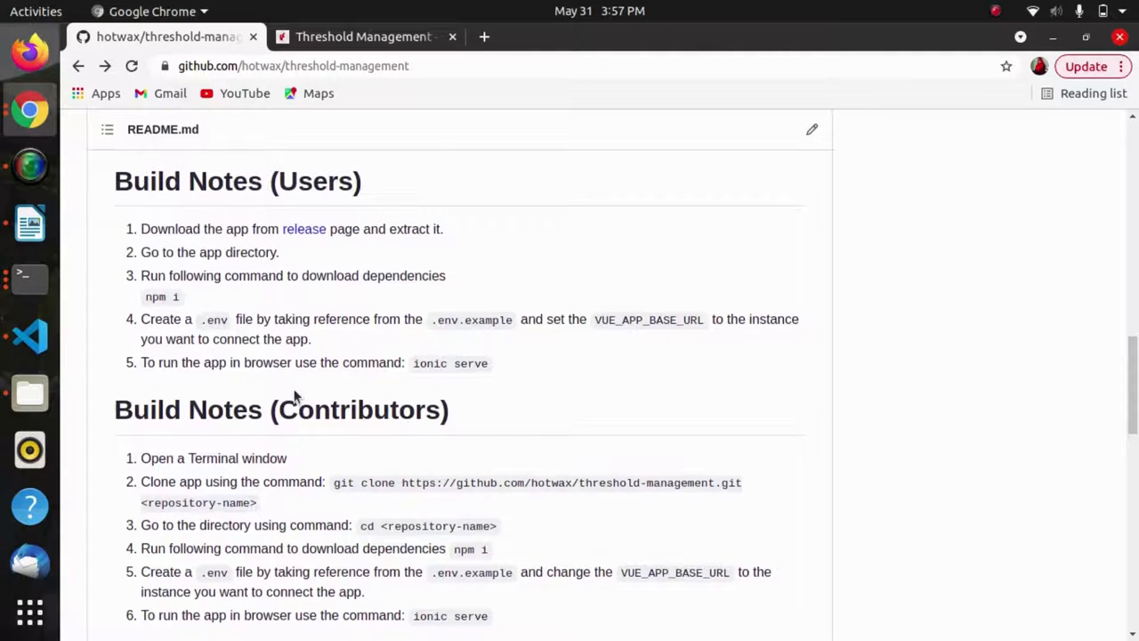
scroll("up", 3)
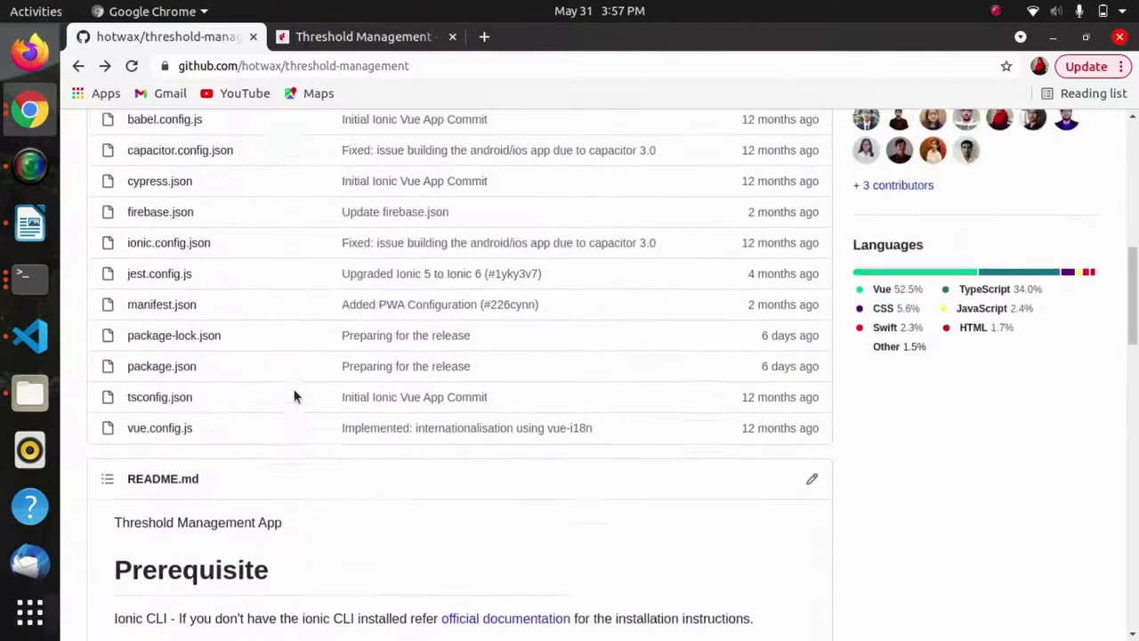
scroll("up", 3)
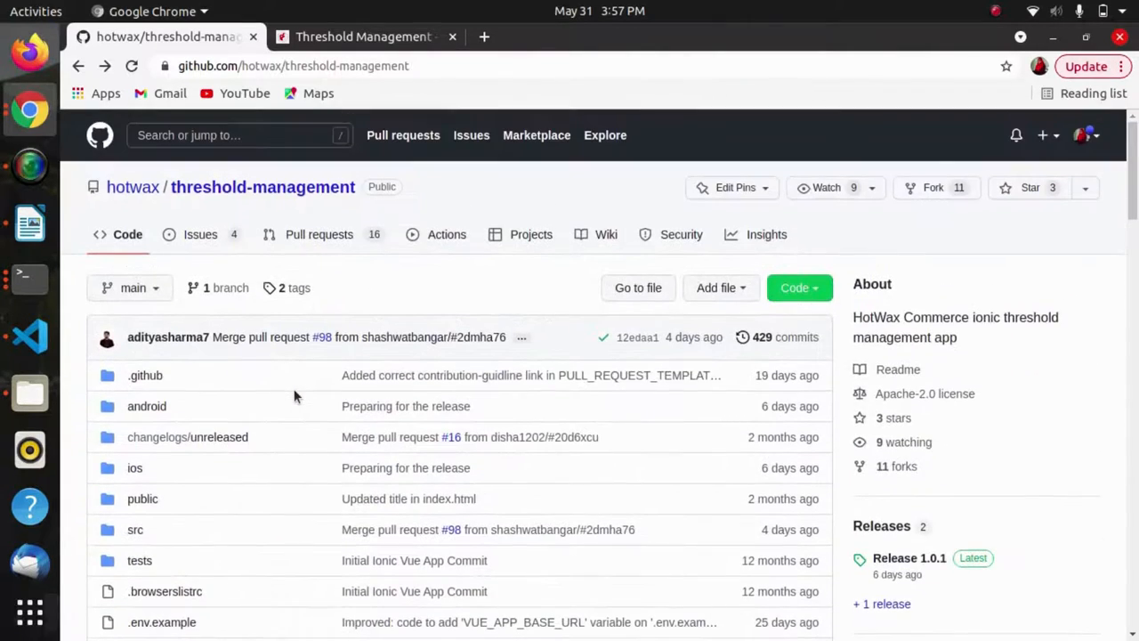
mouse_move(876, 194)
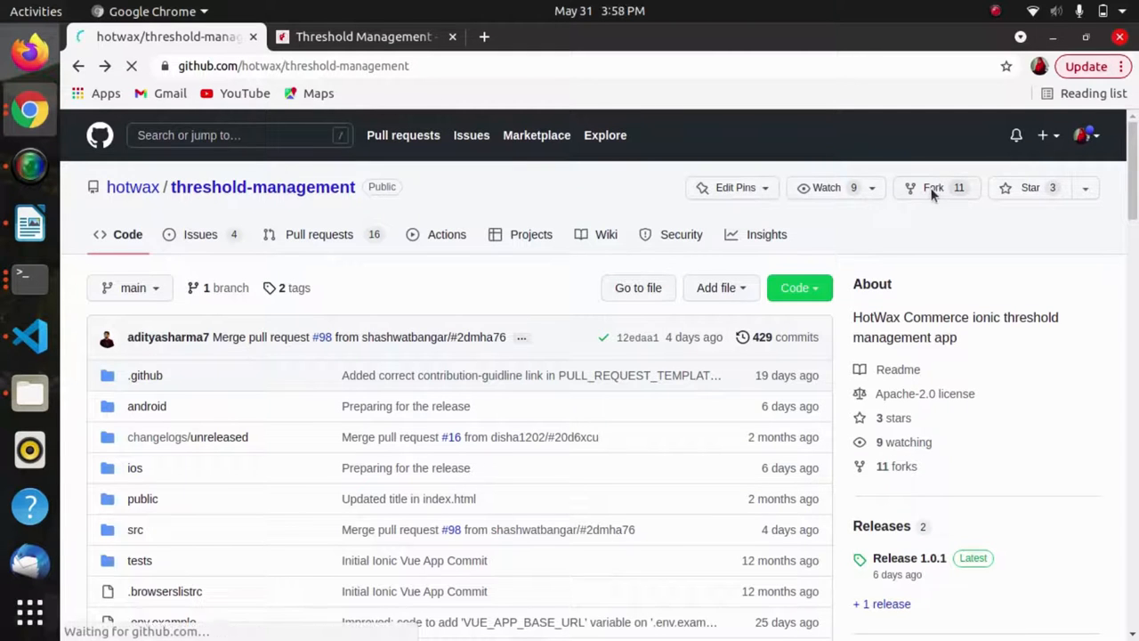
- Reach the existing threshold-management fork from the Fork page and copy its HTTPS clone URL
left_click(933, 187)
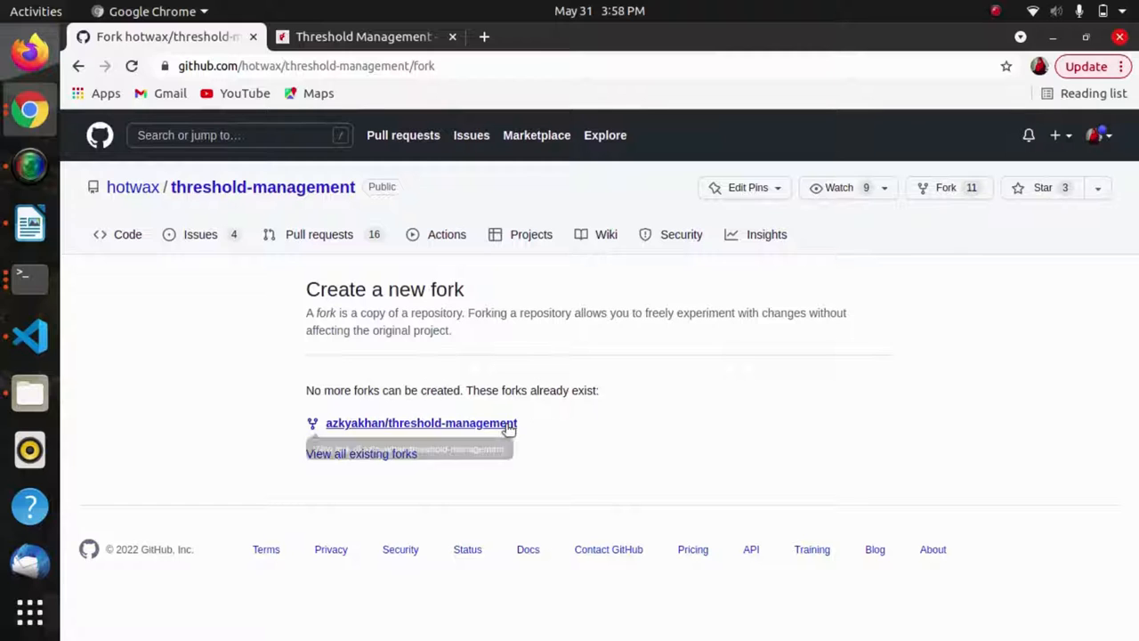
left_click(420, 424)
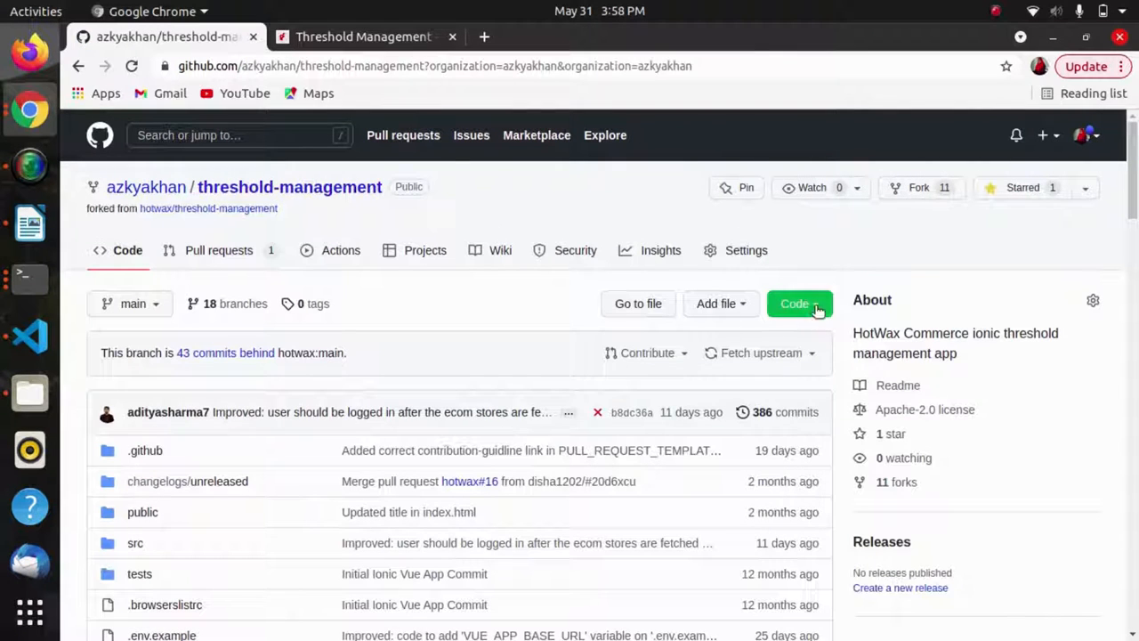
left_click(798, 303)
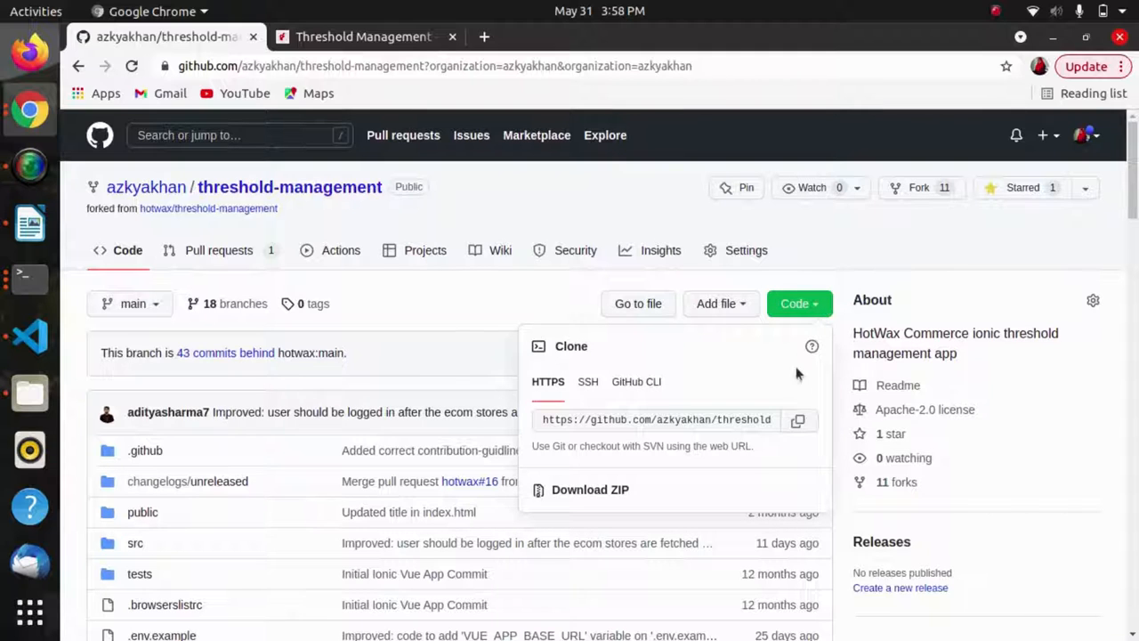
left_click(797, 420)
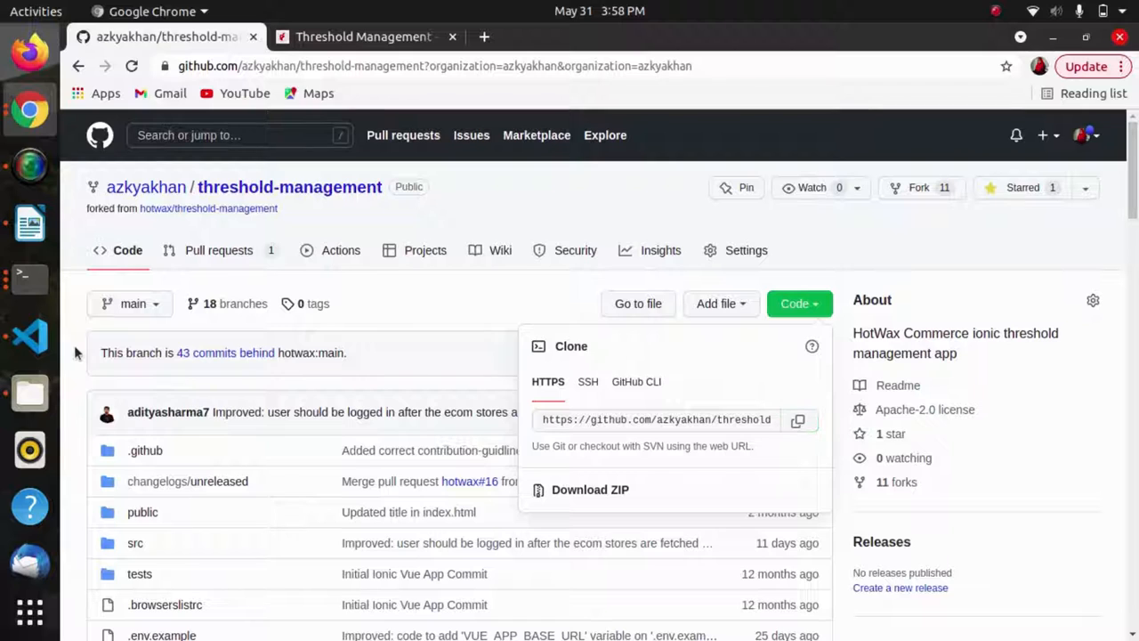
mouse_move(67, 282)
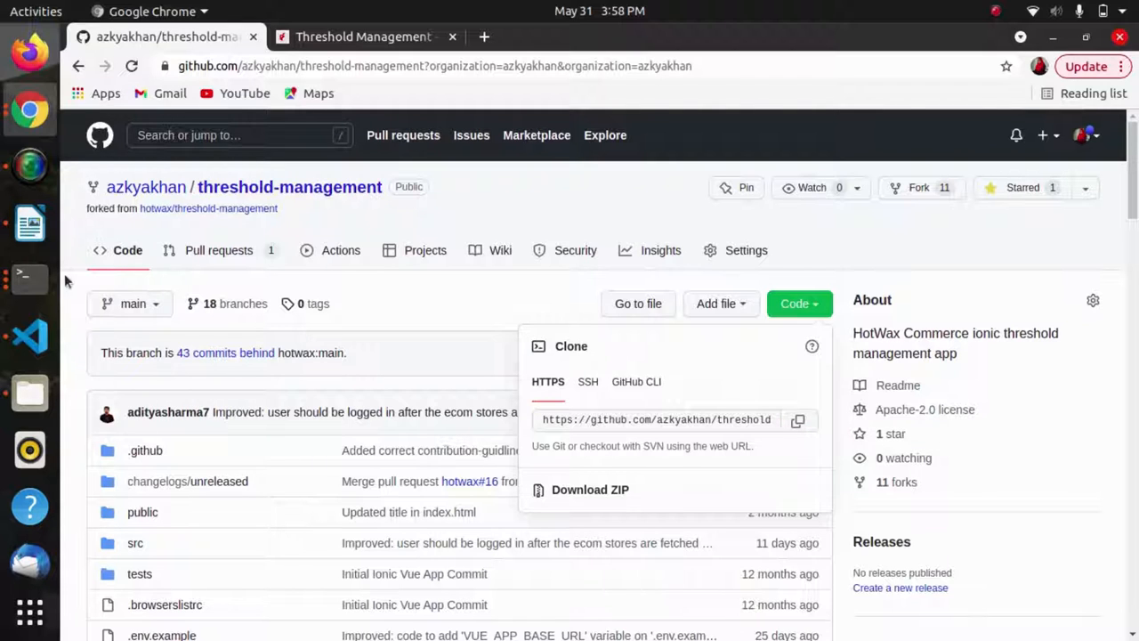
- Start a 'git clone' command in Terminal for the fork
left_click(28, 279)
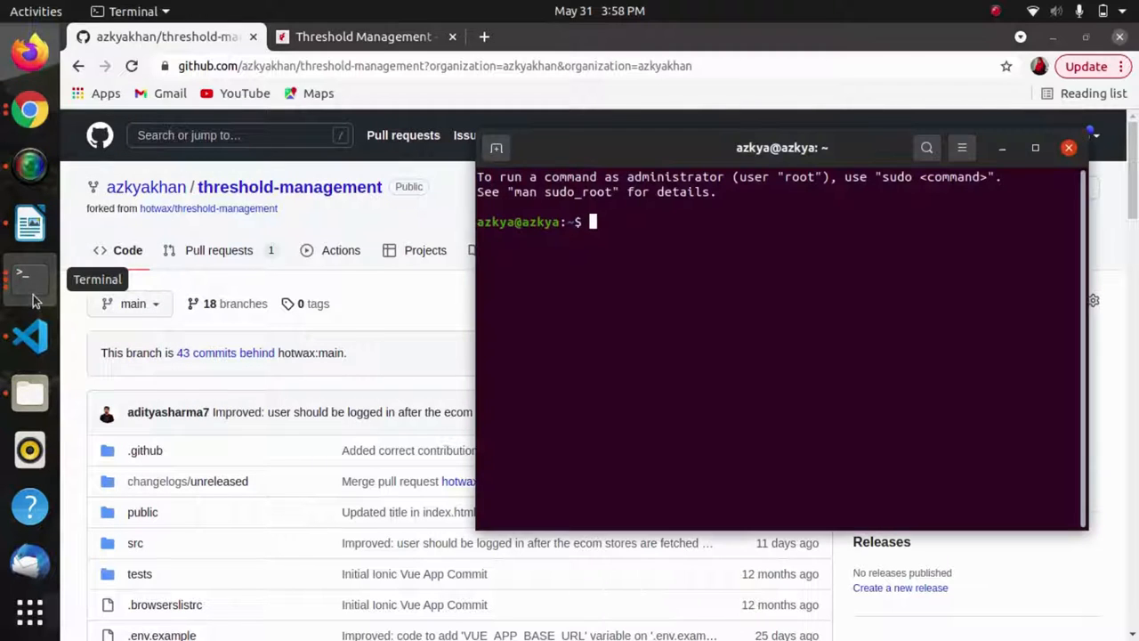
mouse_move(250, 220)
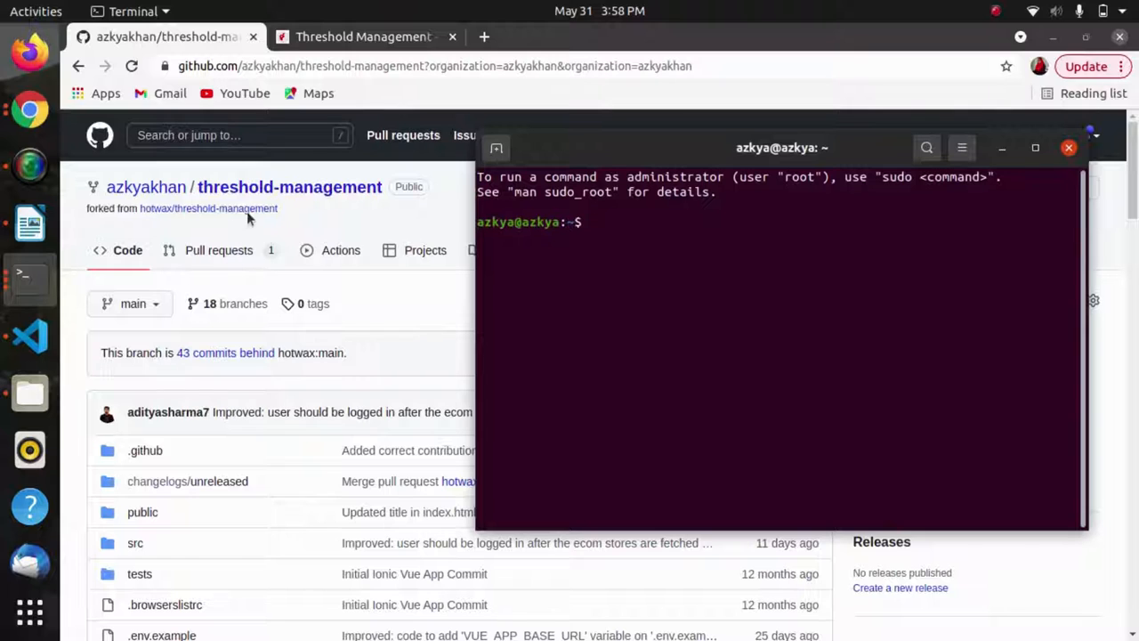
type("git")
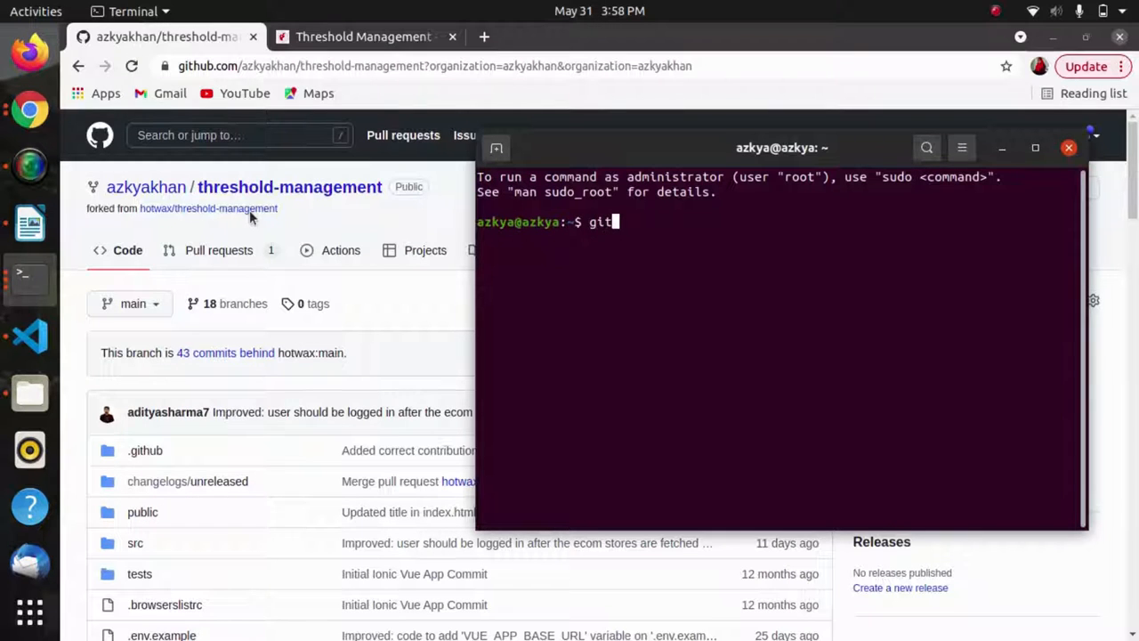
type("clone")
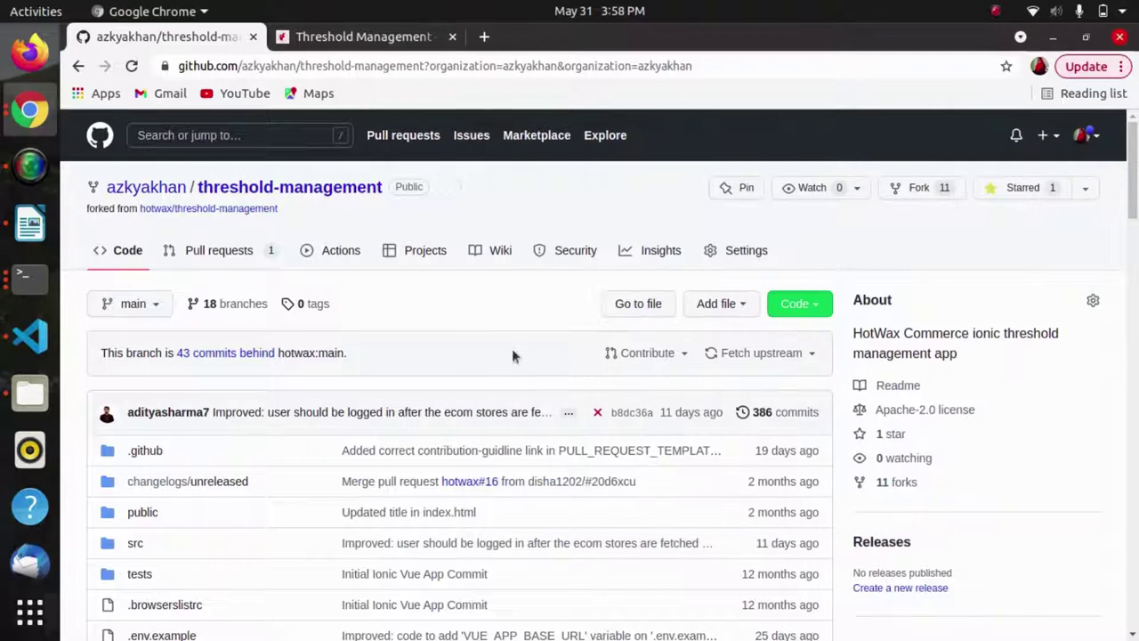
mouse_move(25, 278)
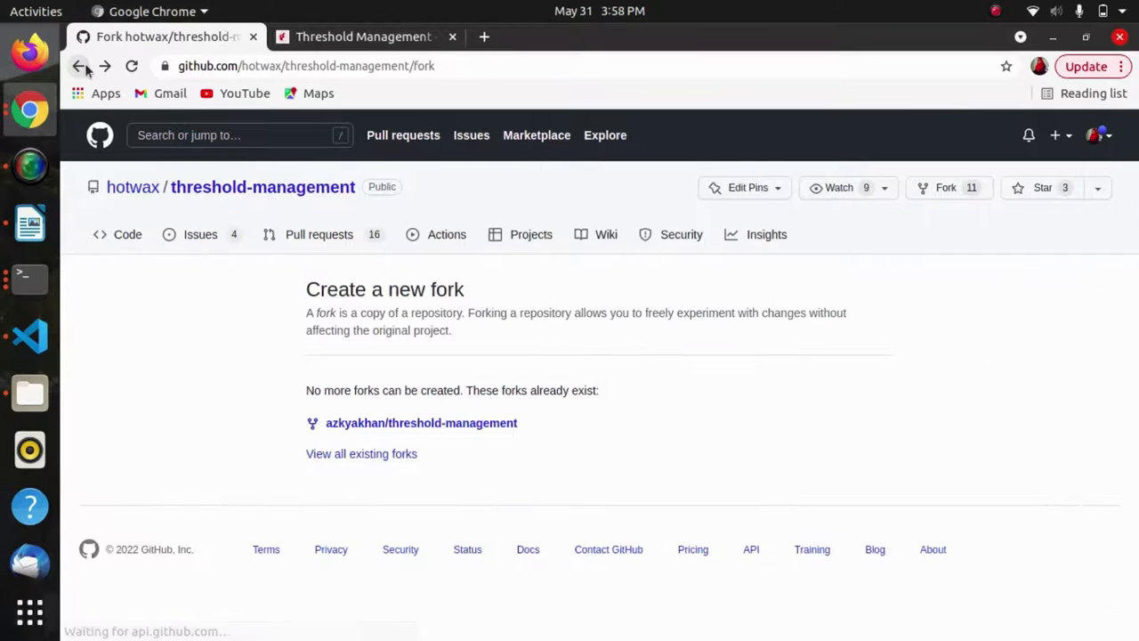
- Return to the original hotwax repository and scroll its README to Build Notes (Contributors)
left_click(75, 66)
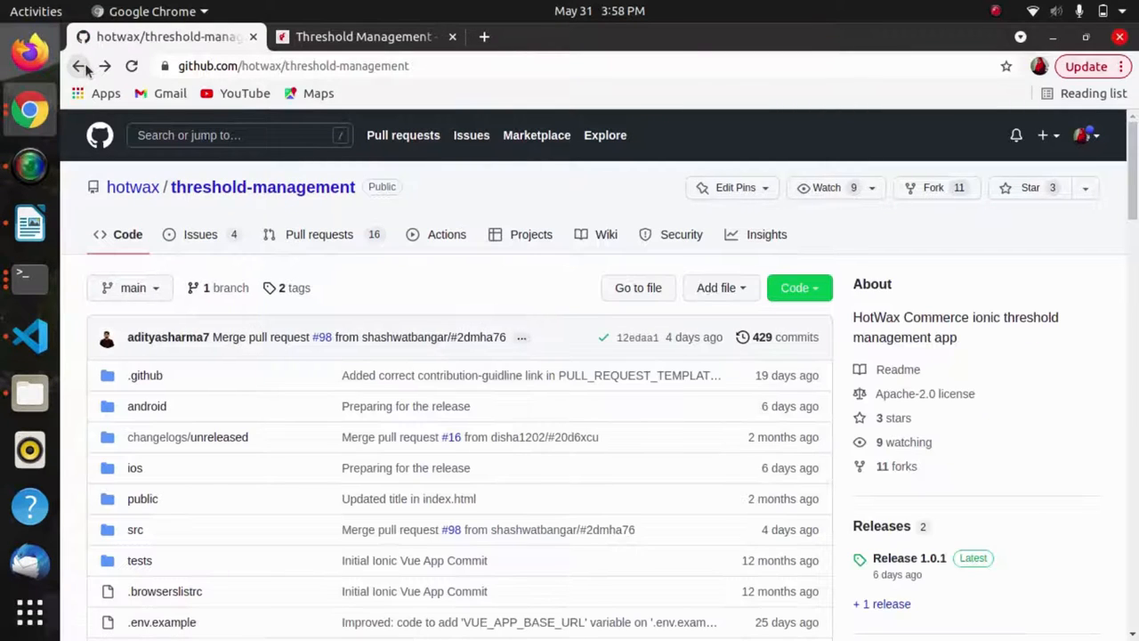
scroll("down", 3)
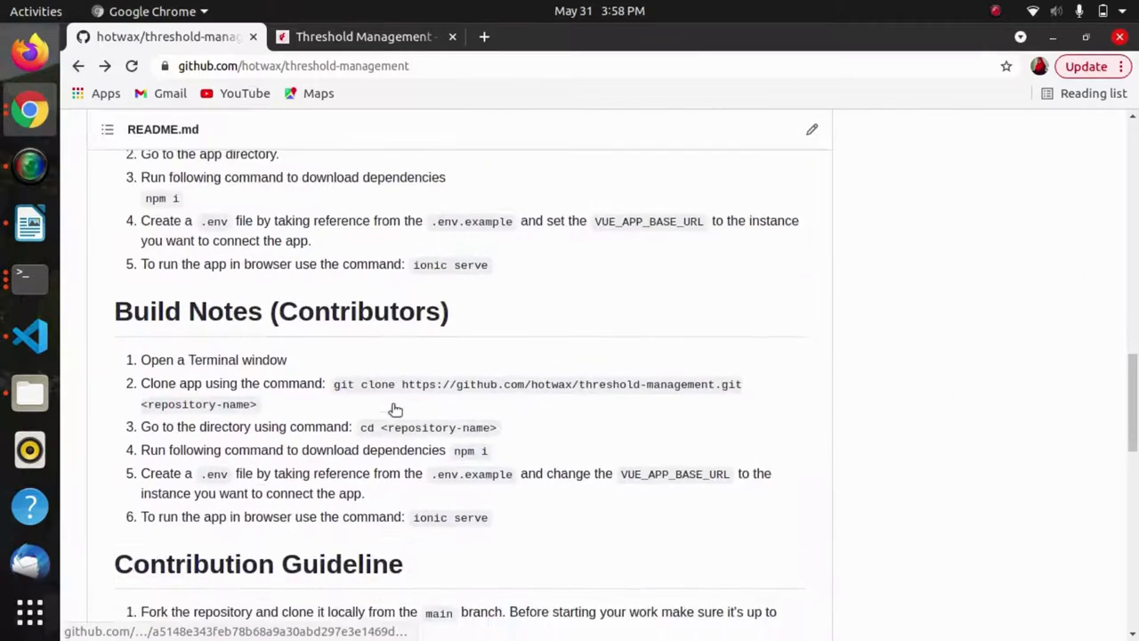
scroll("down", 3)
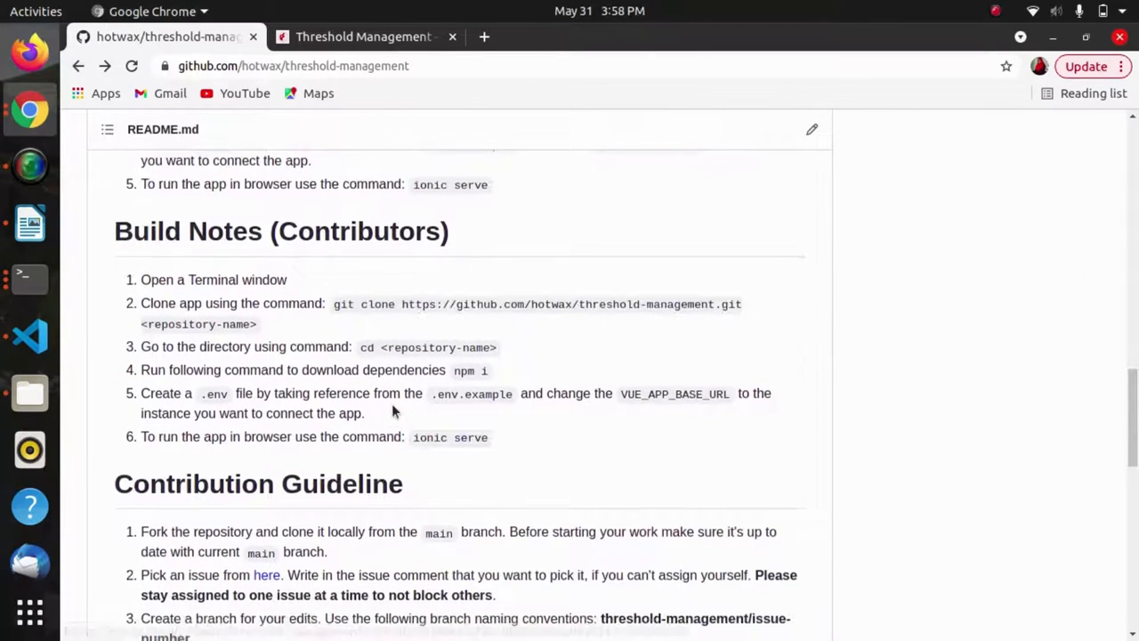
scroll("down", 3)
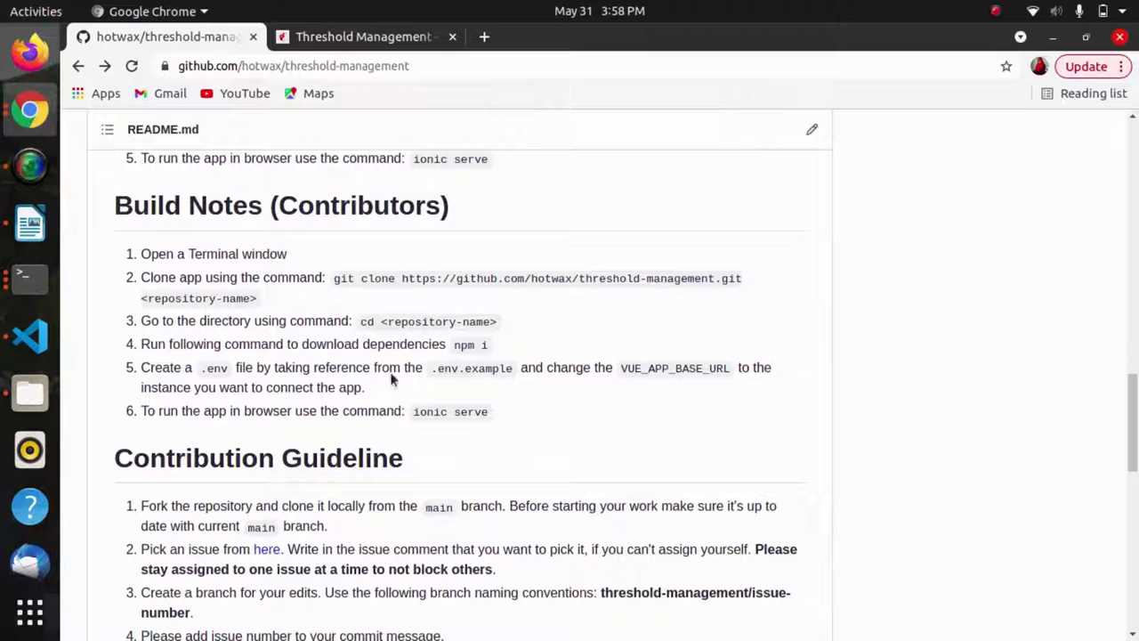
mouse_move(287, 317)
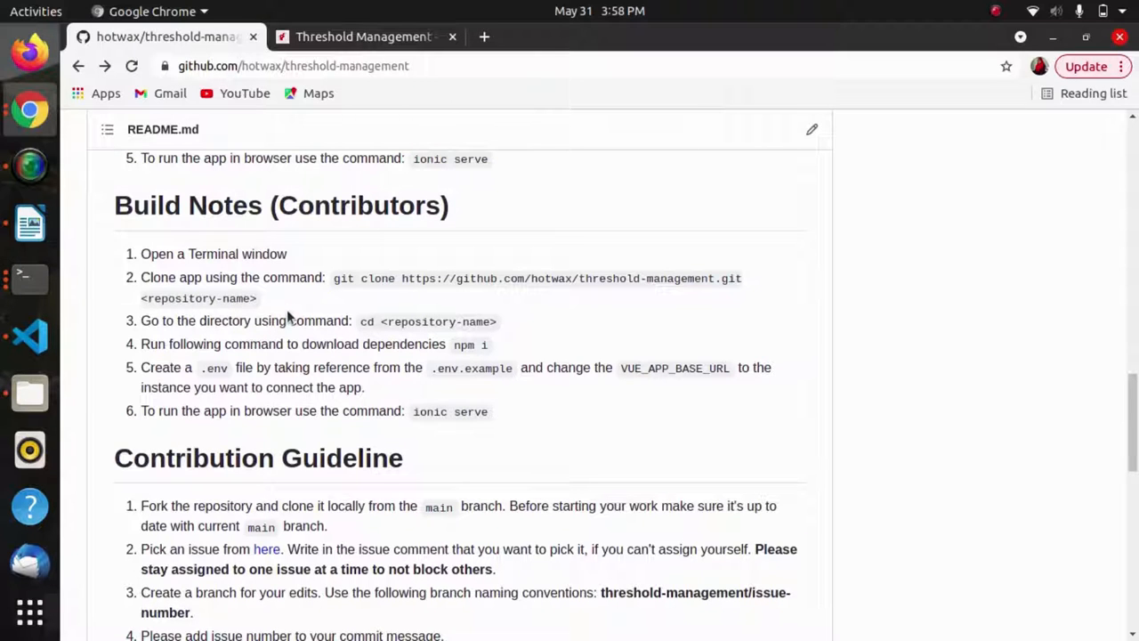
mouse_move(383, 320)
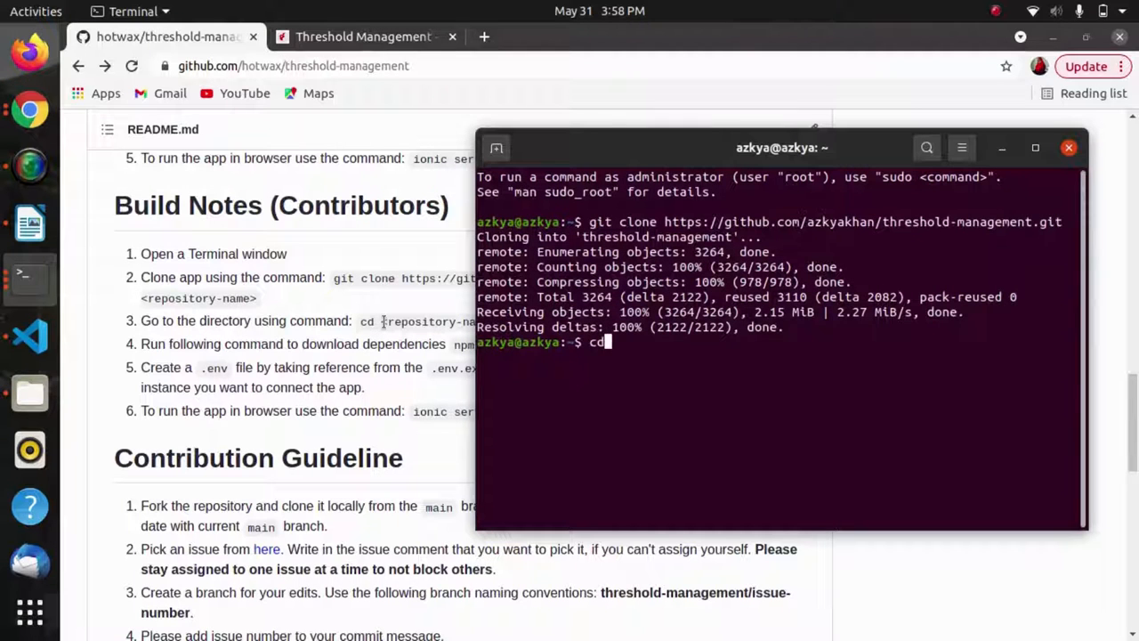
- Run 'cd threshold-management', 'npm i', then launch the folder in VS Code with 'code'
type("thres")
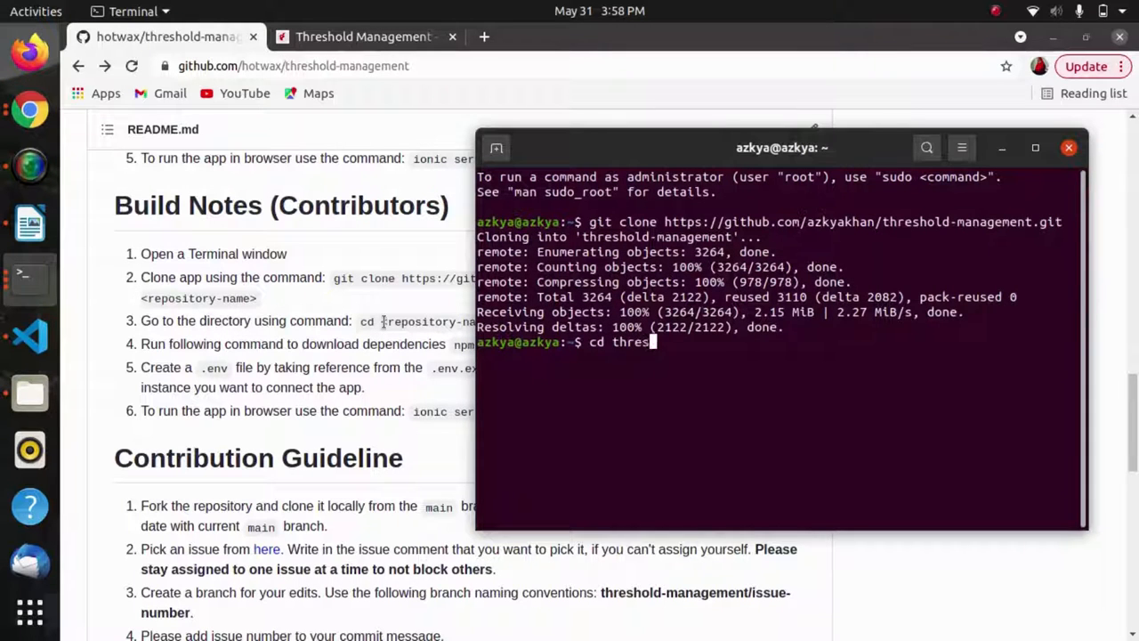
type("hold")
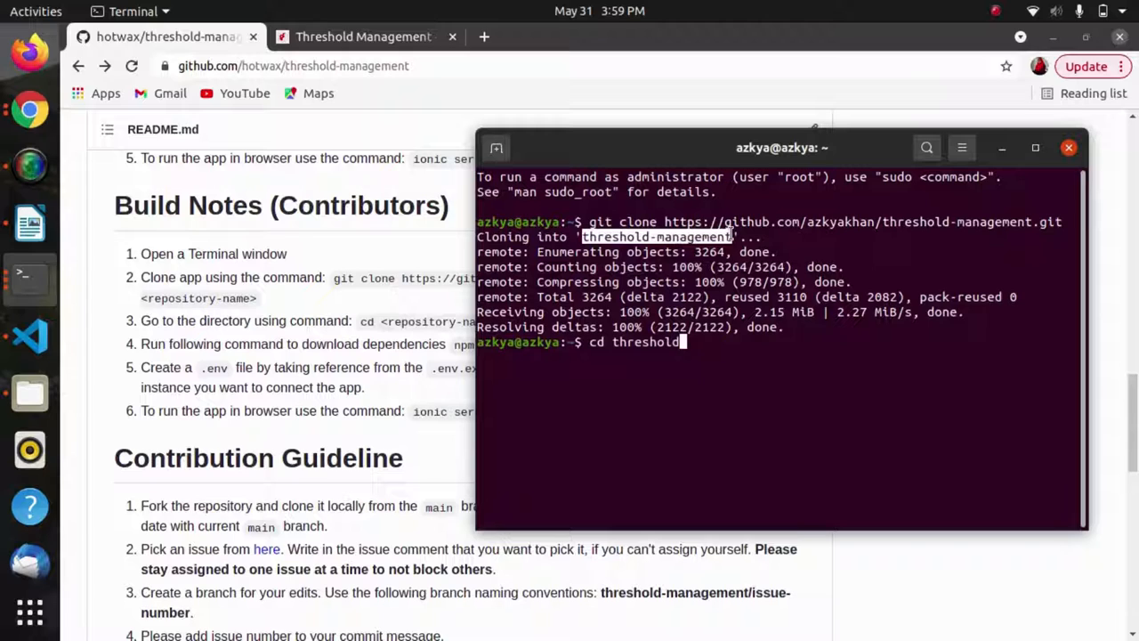
key("BackSpace")
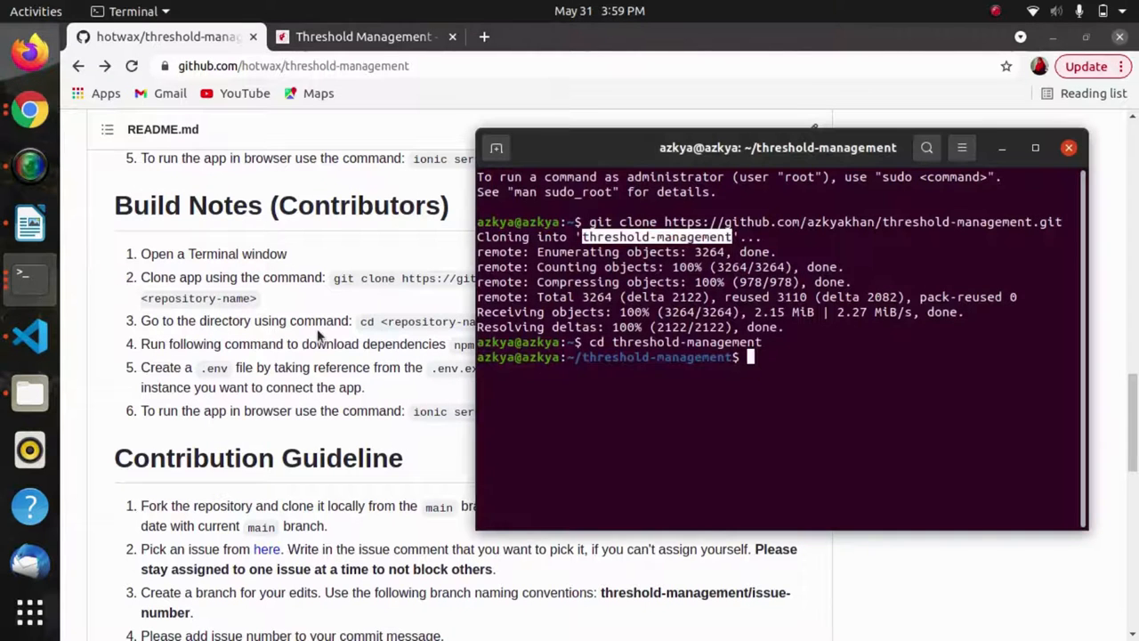
type("npm i")
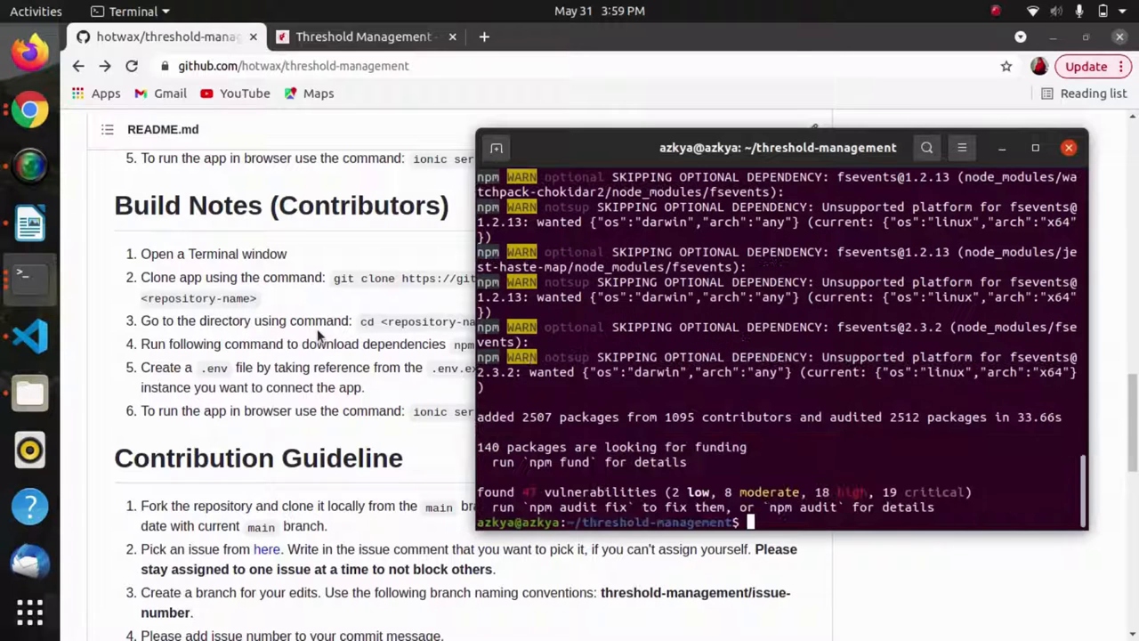
type("cod")
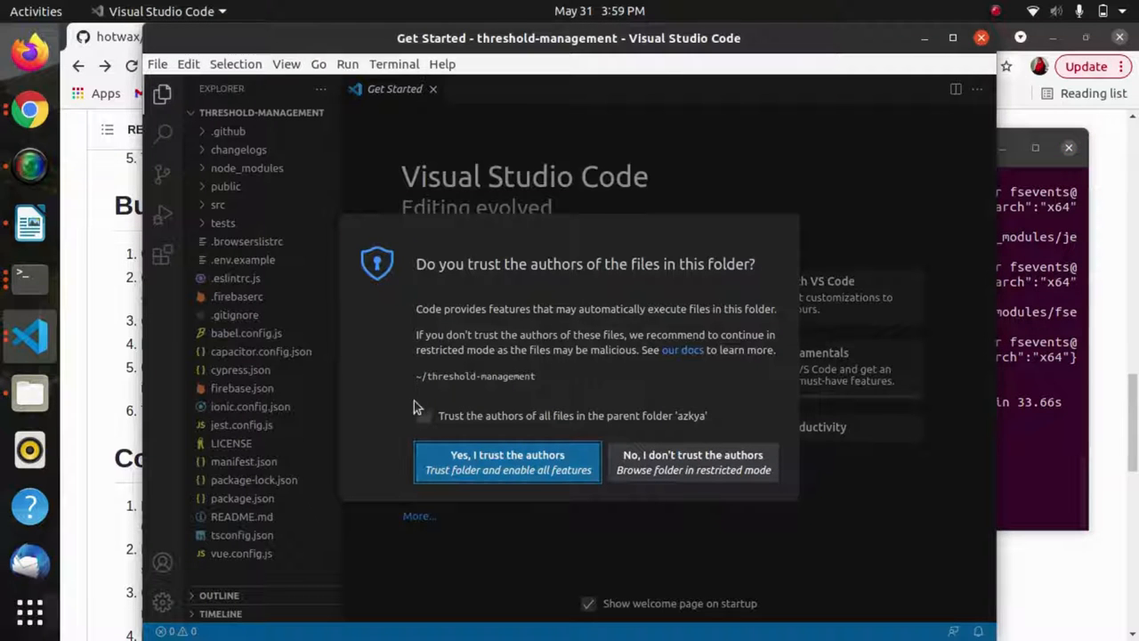
- Trust the project's authors and open .env.example showing the VUE_APP settings
left_click(507, 463)
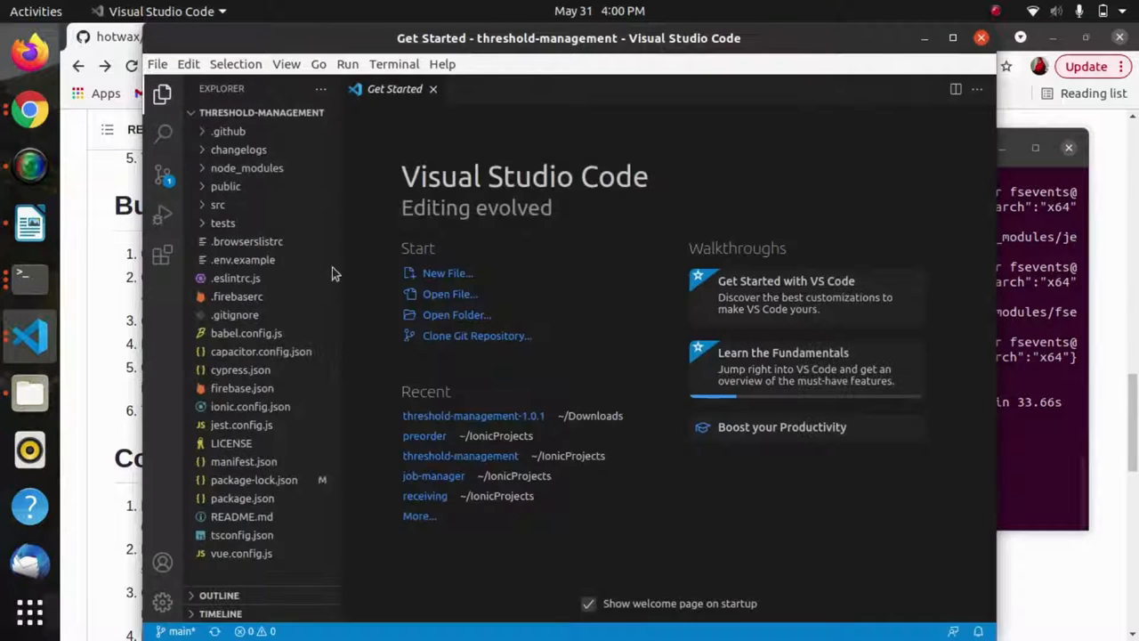
left_click(242, 260)
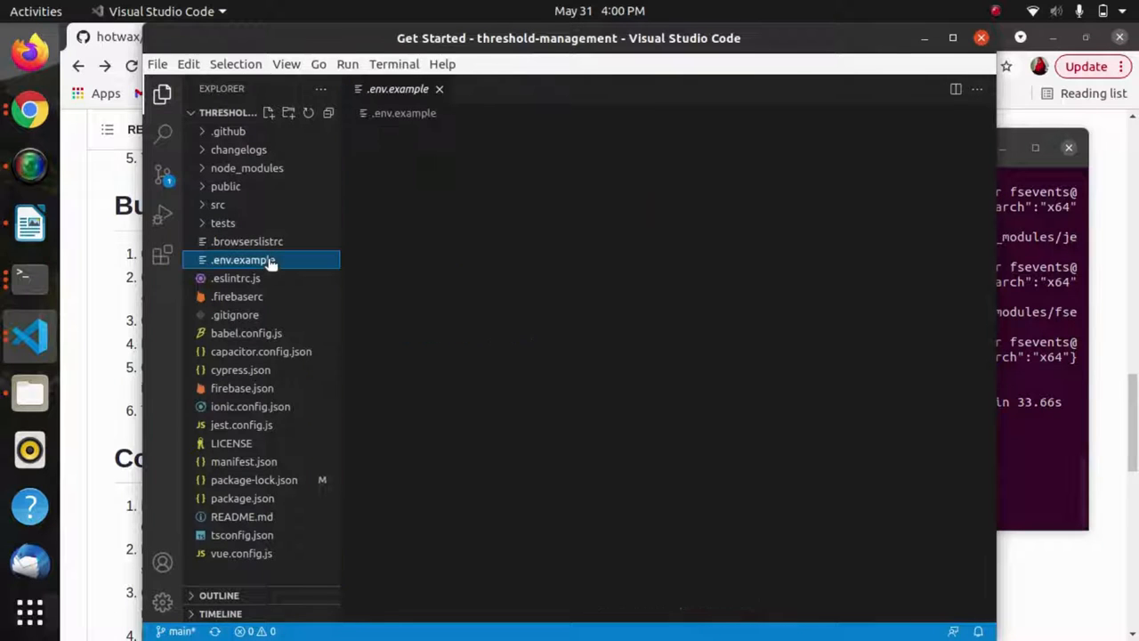
double_click(242, 260)
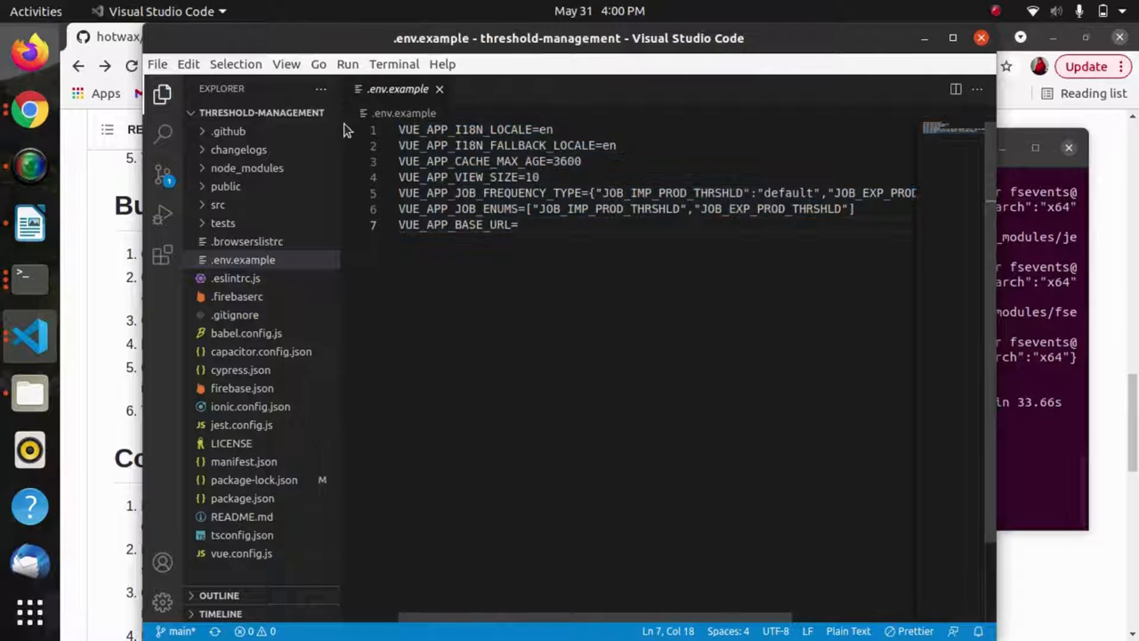
left_click(270, 113)
type(" h")
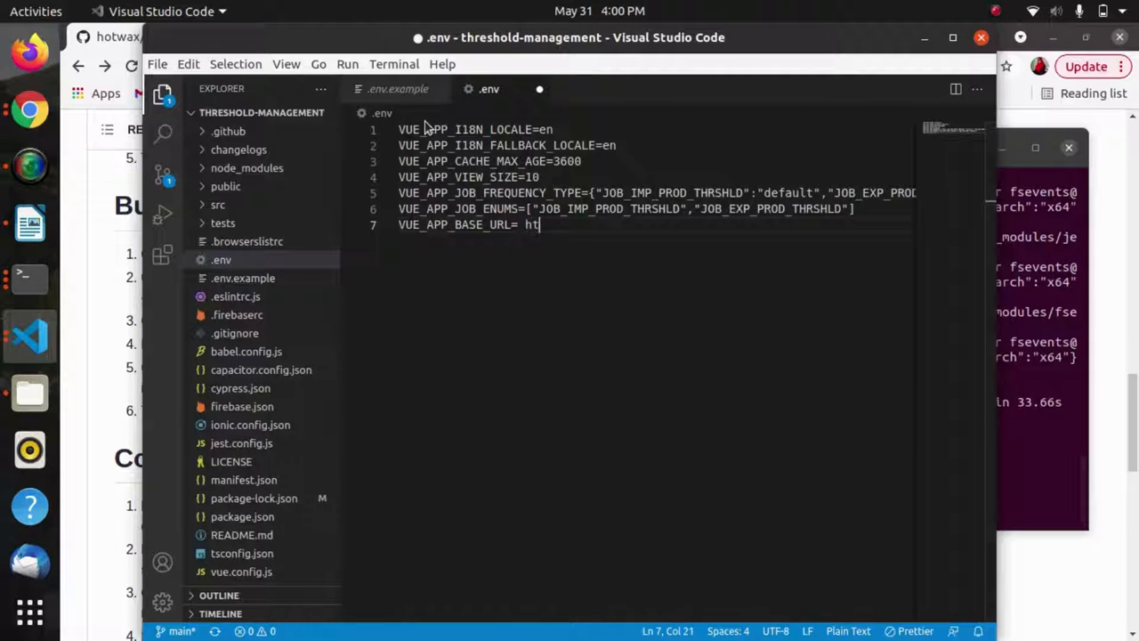
type("tps")
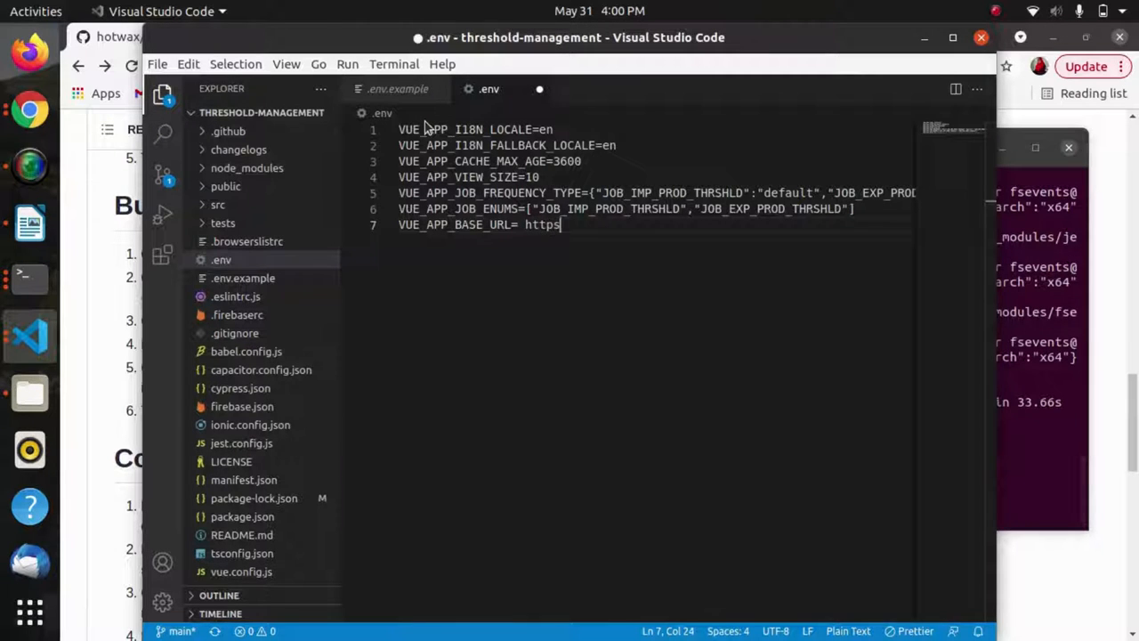
type("://")
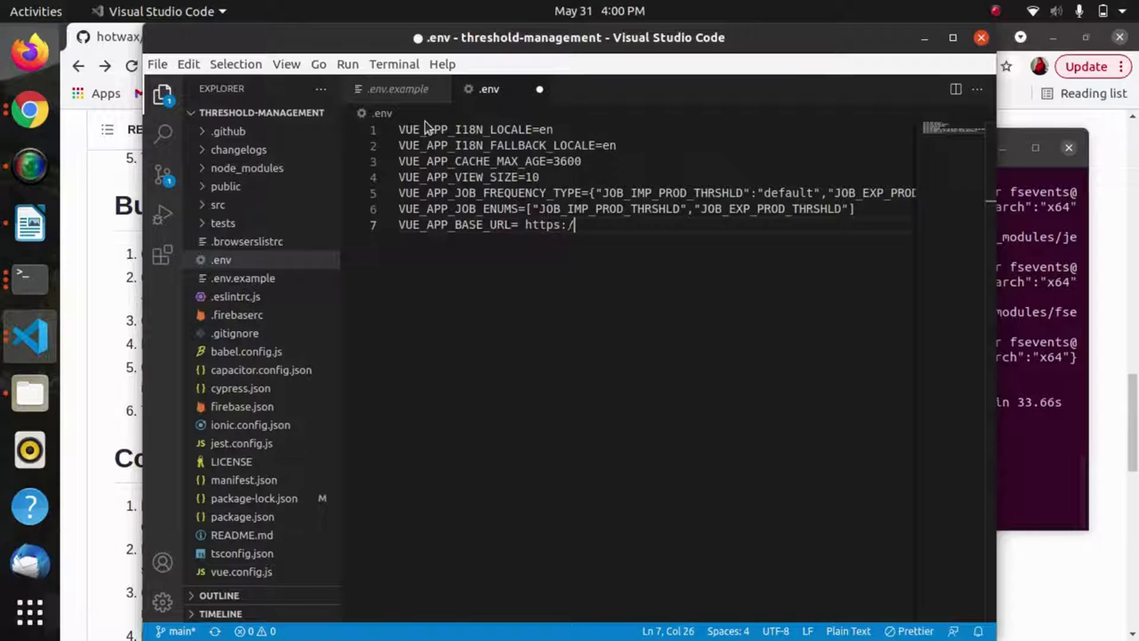
type("d")
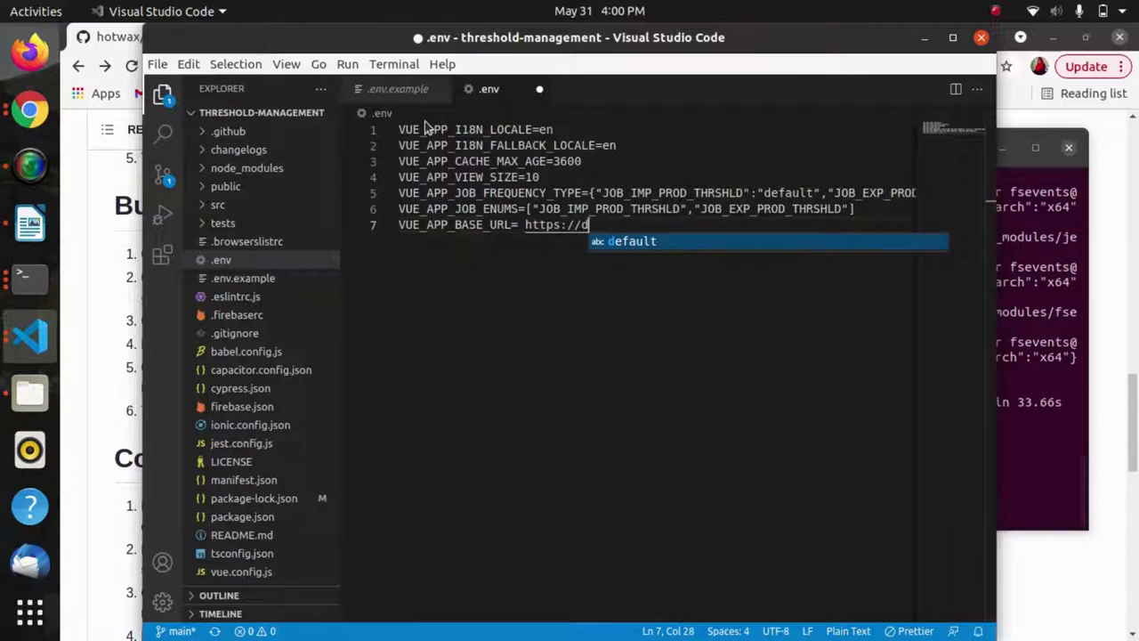
type("ev-app")
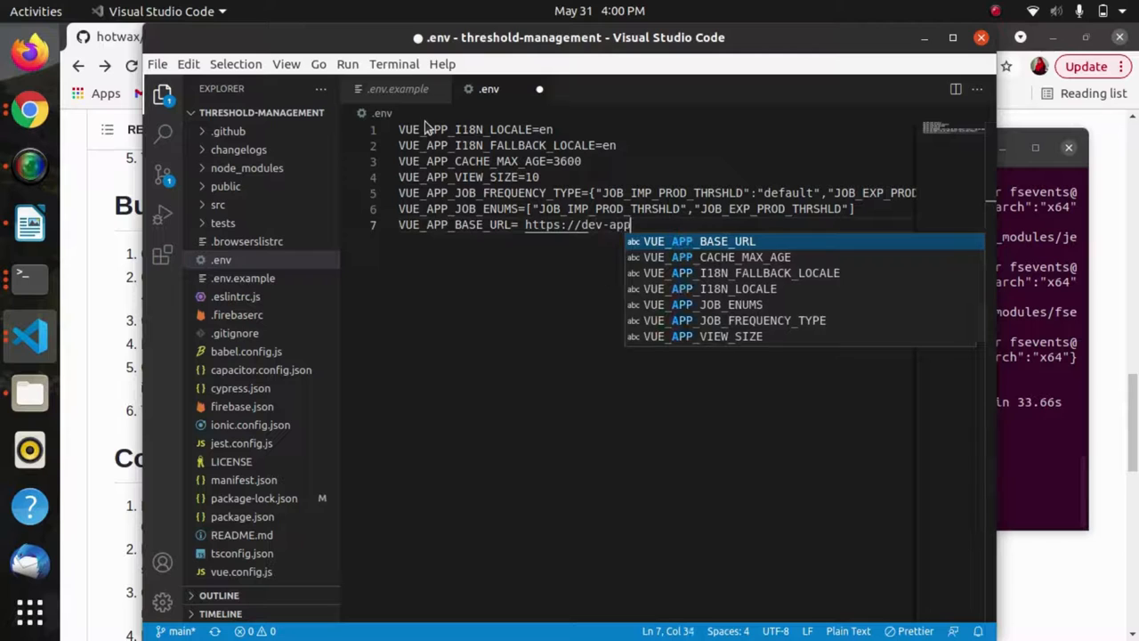
type("s.hotwax")
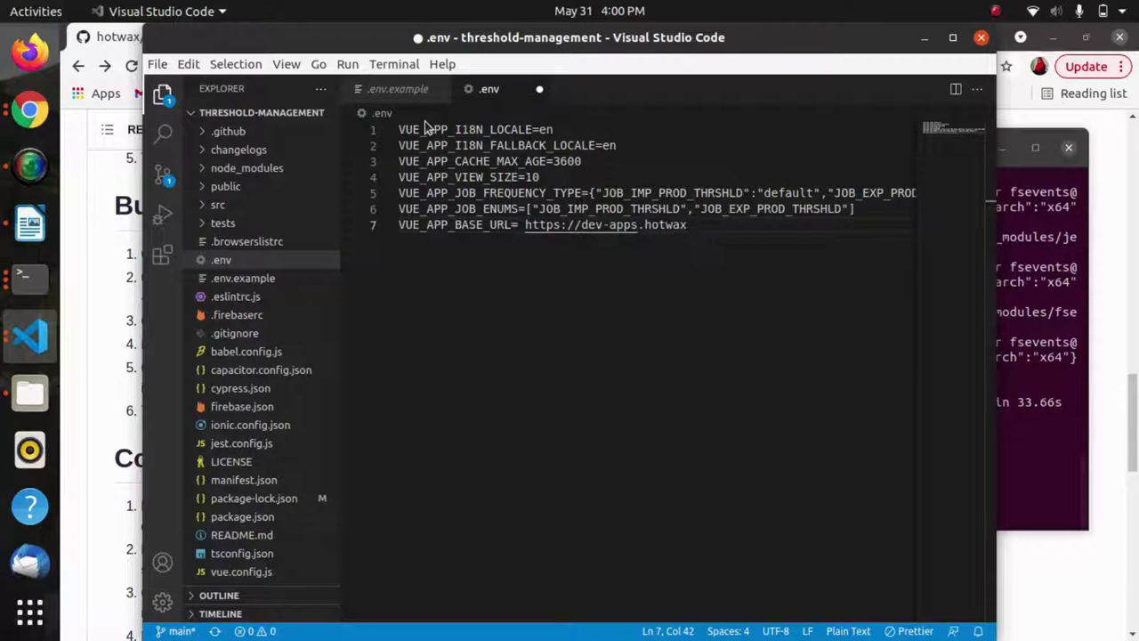
type(".io")
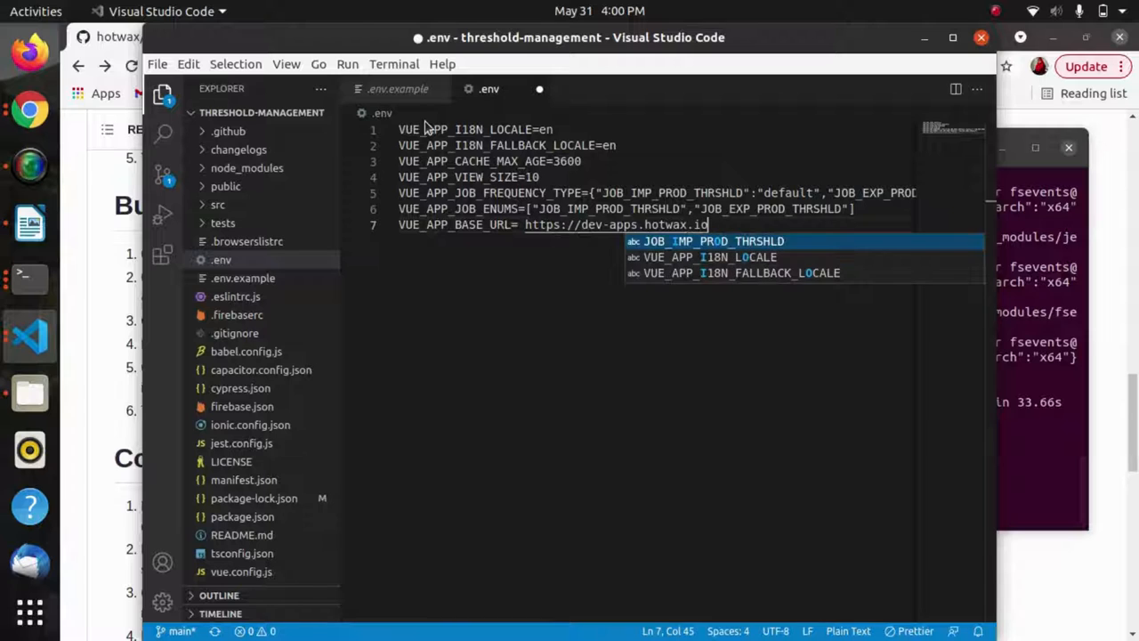
type("/api")
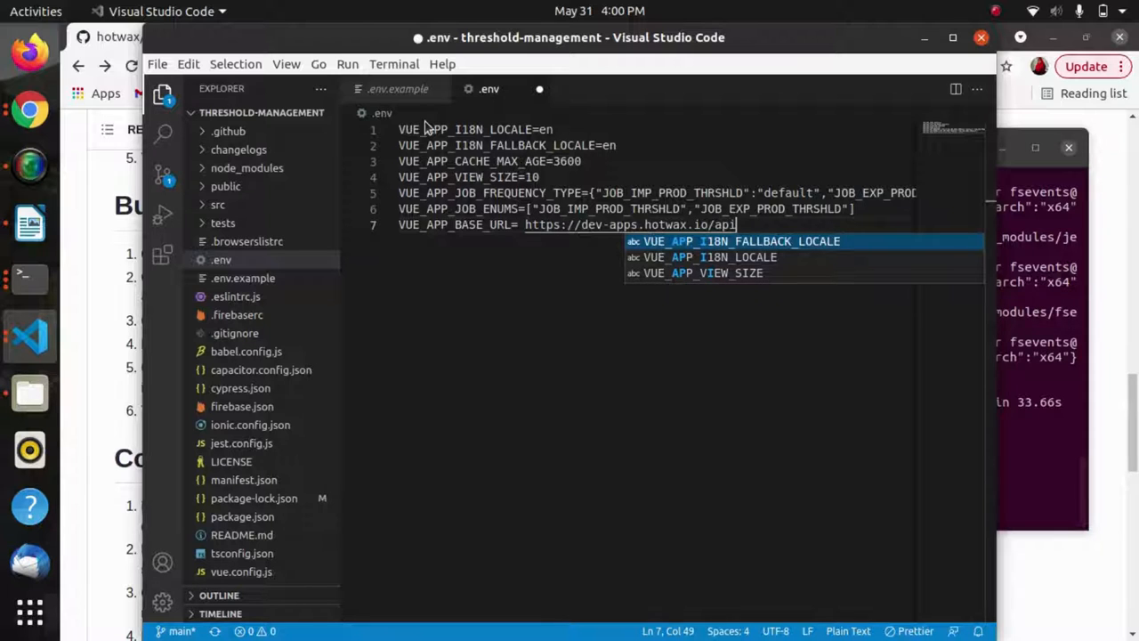
key("ctrl+s")
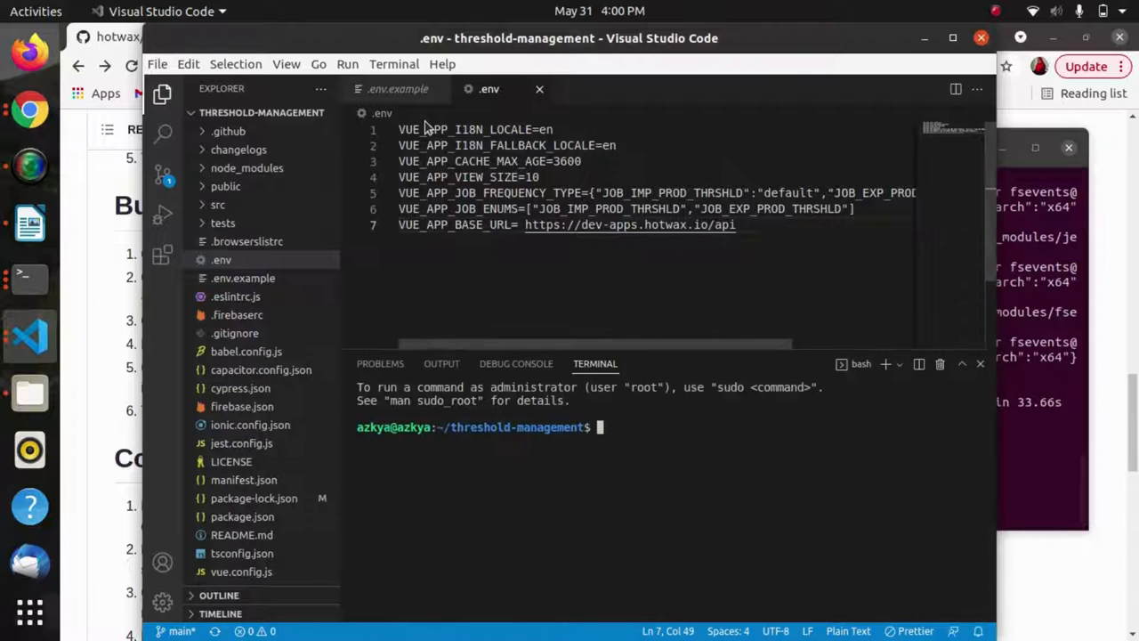
- Run 'ionic serve' to launch the app at localhost:8101
type("ion")
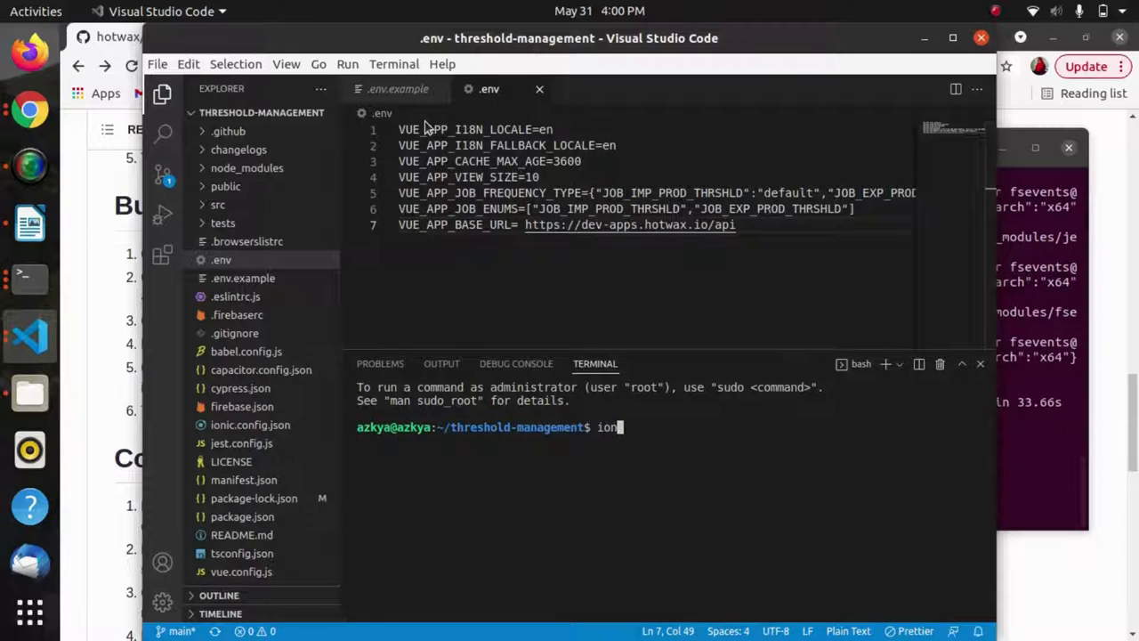
type("ic serve")
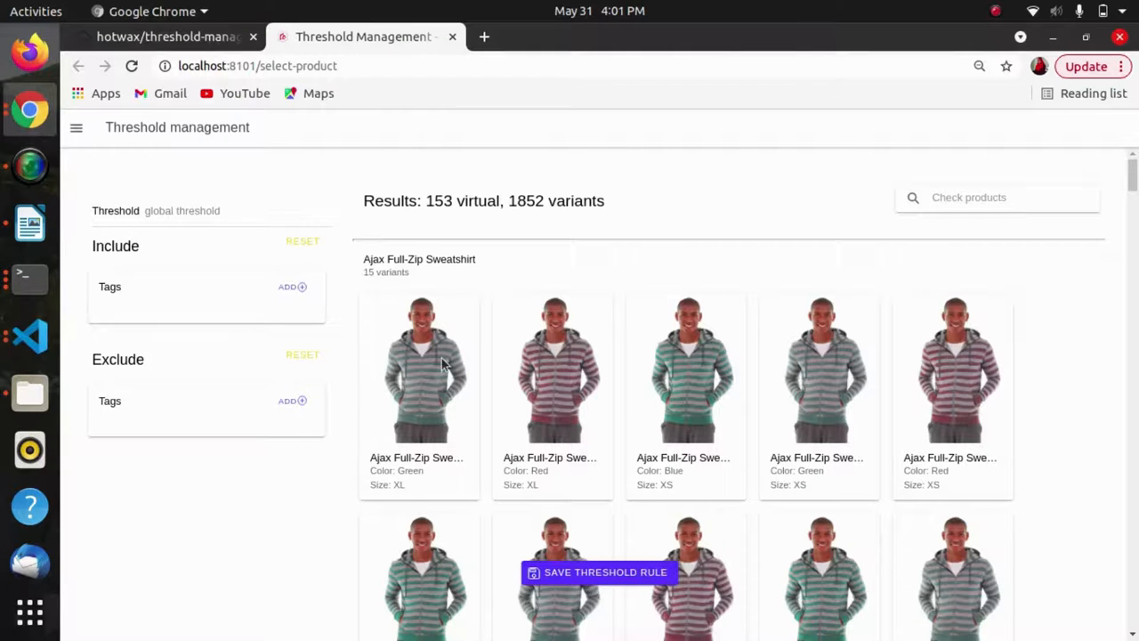
- Add the polo tag under Include Tags, filtering to 1 virtual and 2 variant products
scroll("down", 3)
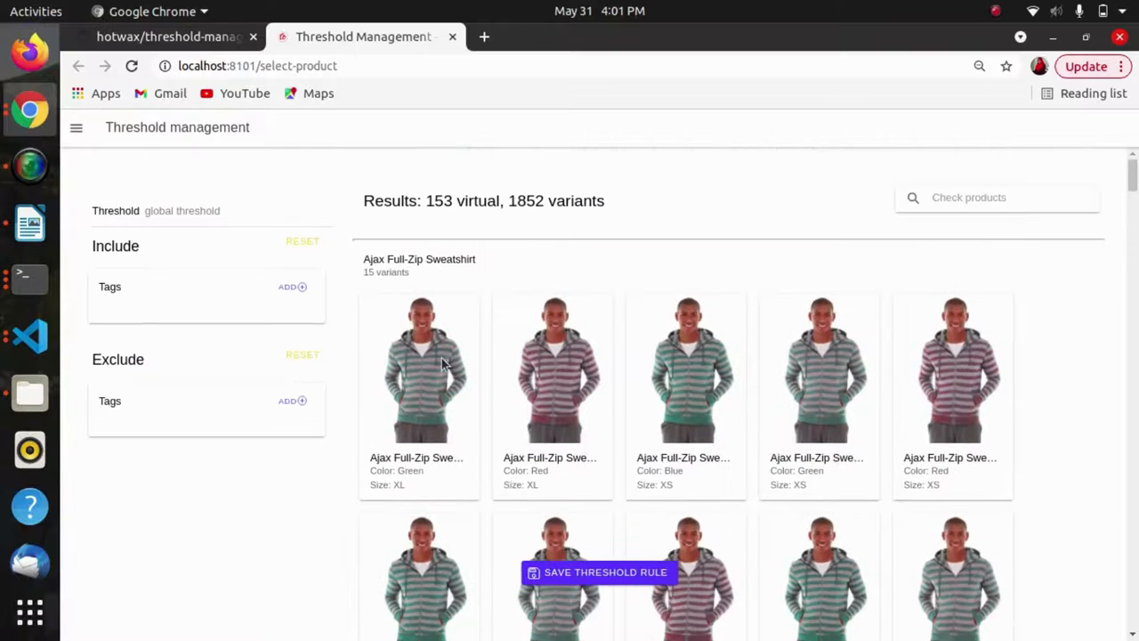
mouse_move(288, 287)
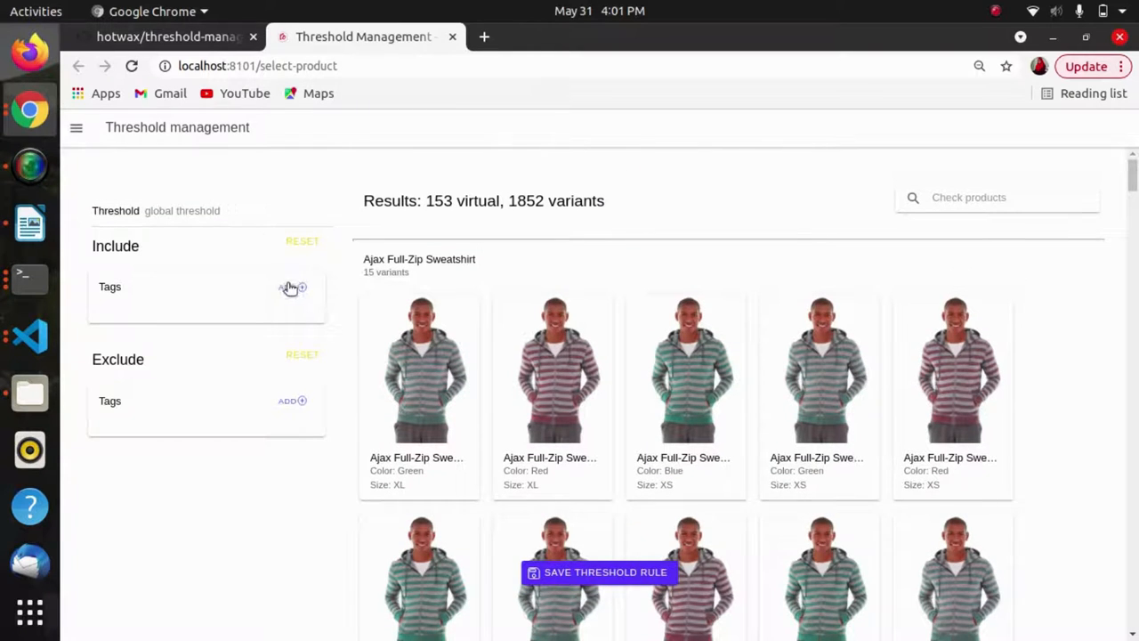
left_click(291, 287)
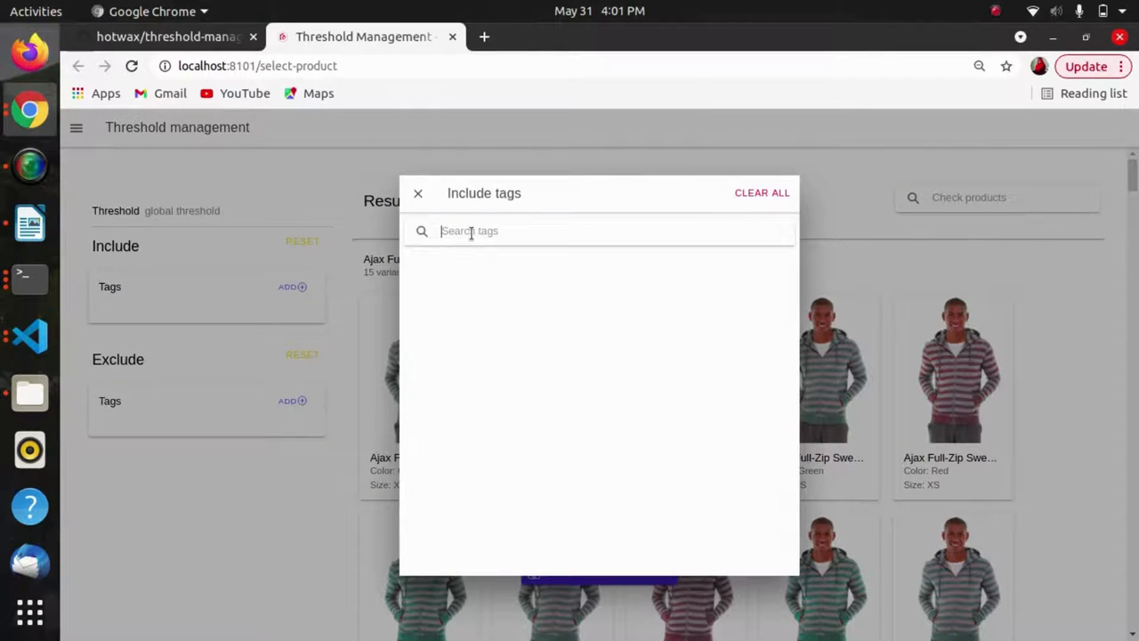
type("POLO")
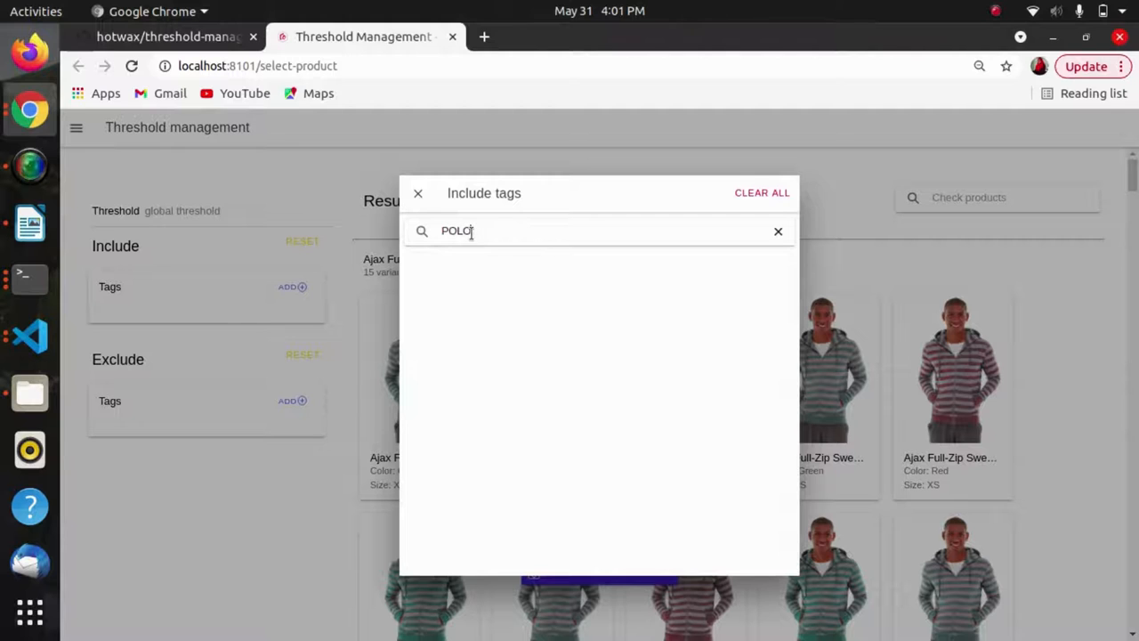
left_click(781, 274)
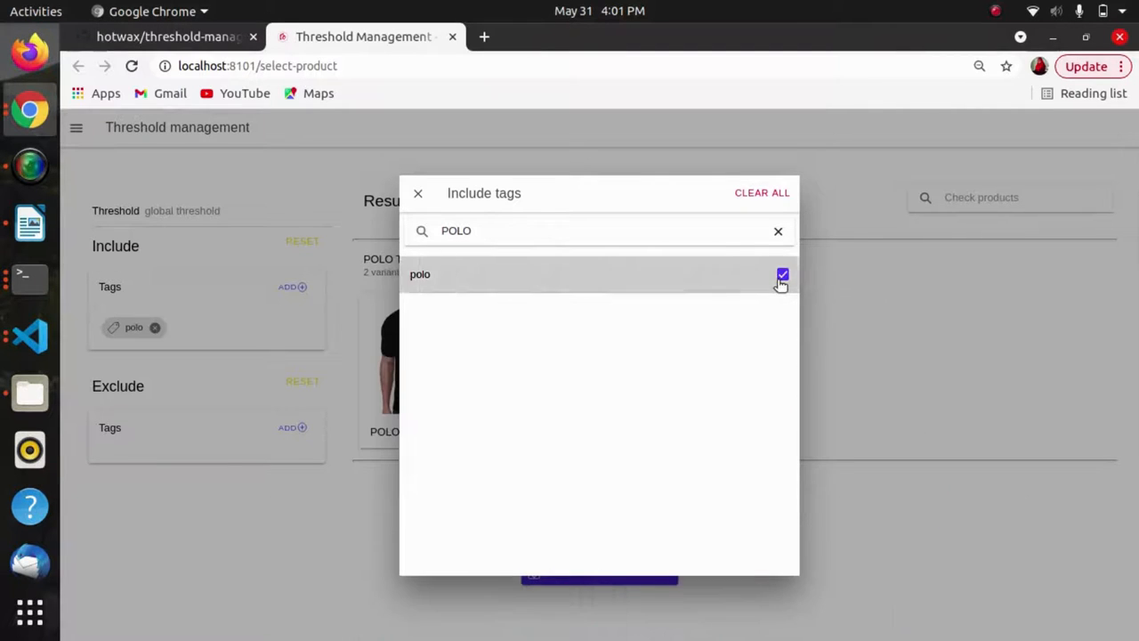
- Enter threshold 2 and save the threshold rule, which reports 'Something went wrong'
left_click(416, 192)
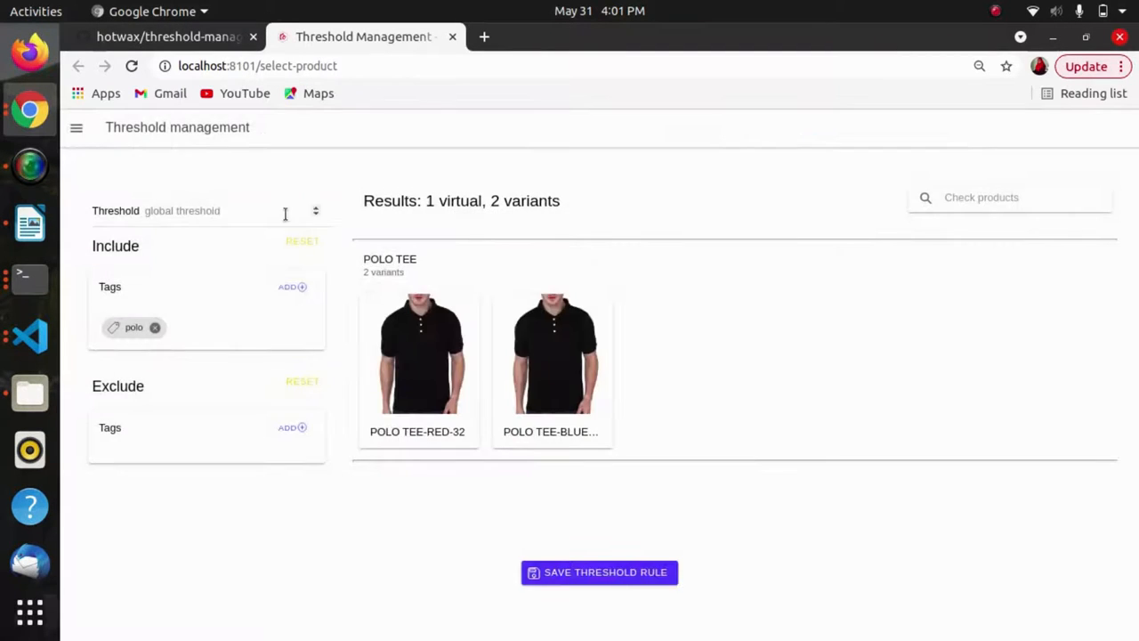
type("2")
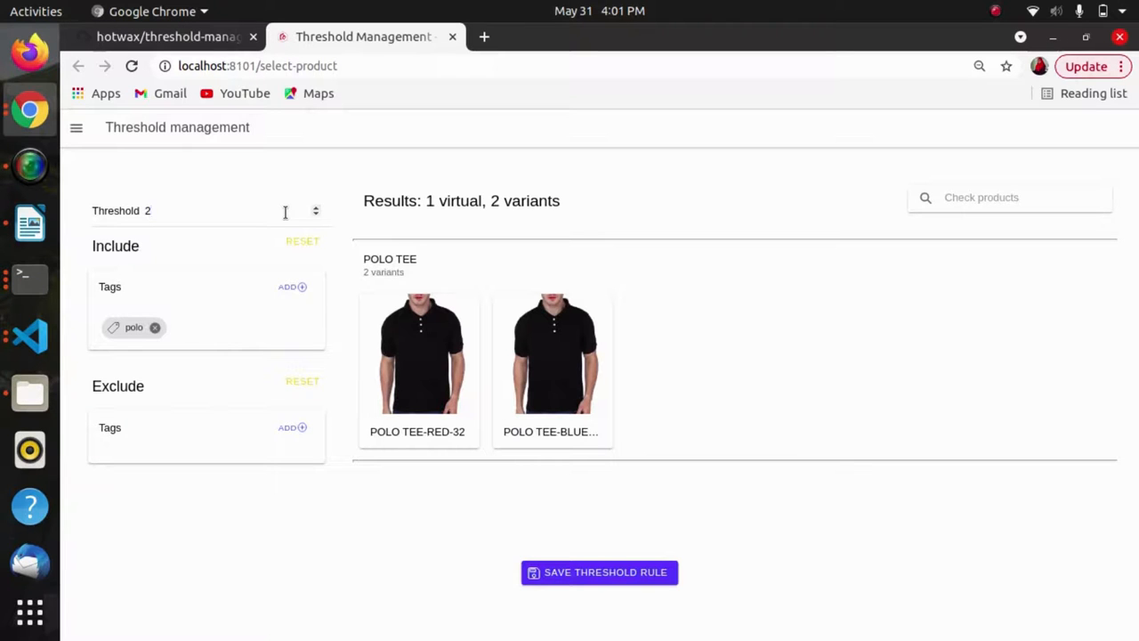
left_click(598, 573)
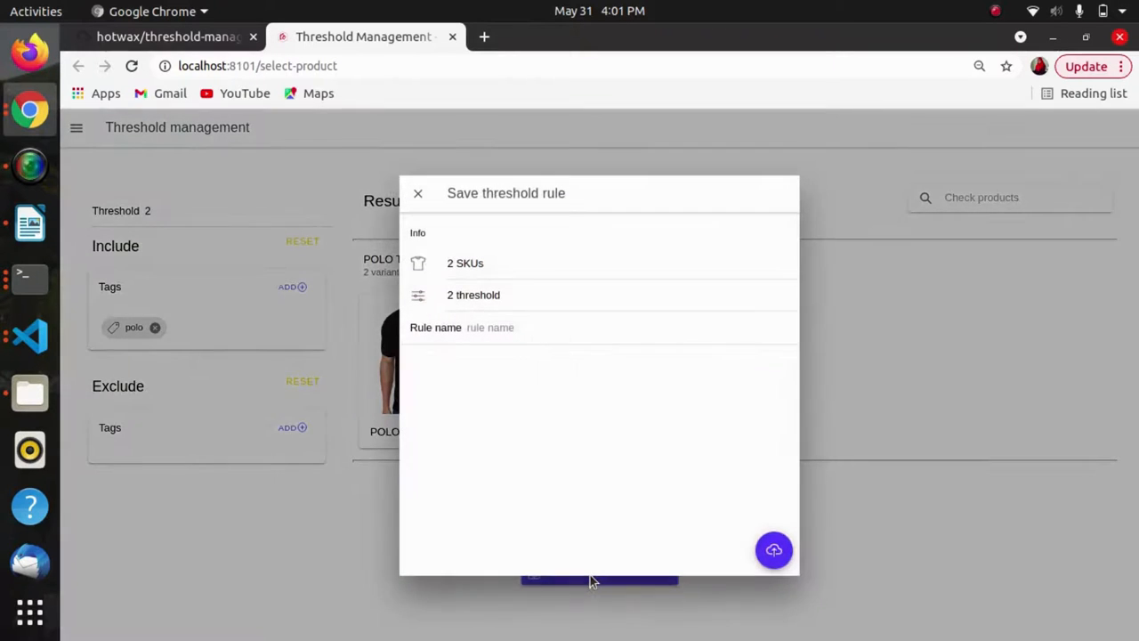
left_click(772, 550)
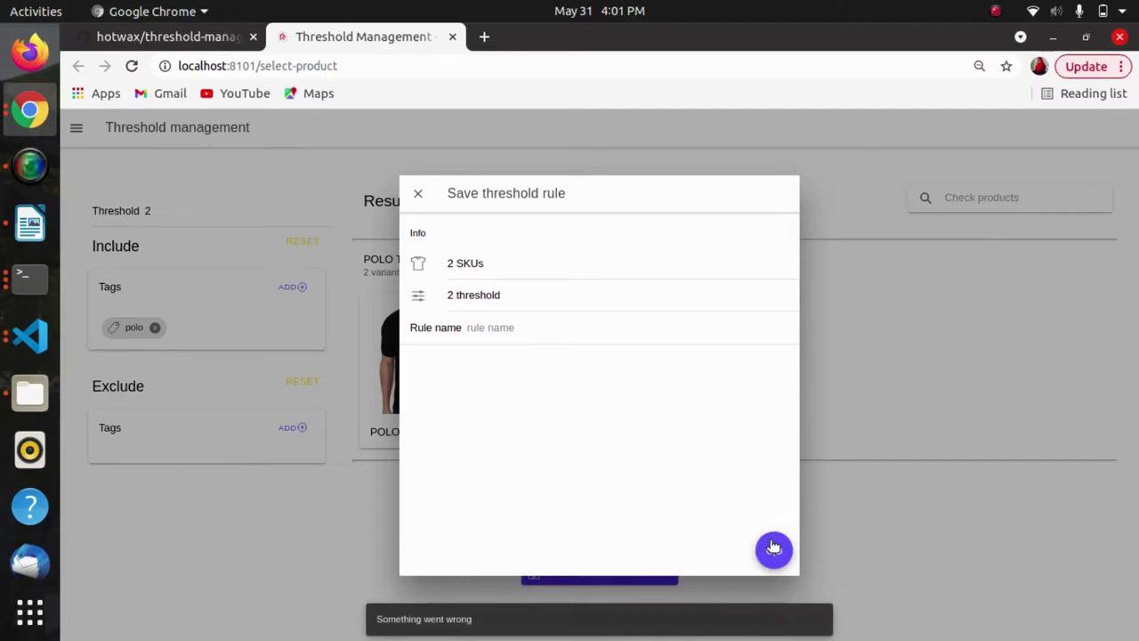